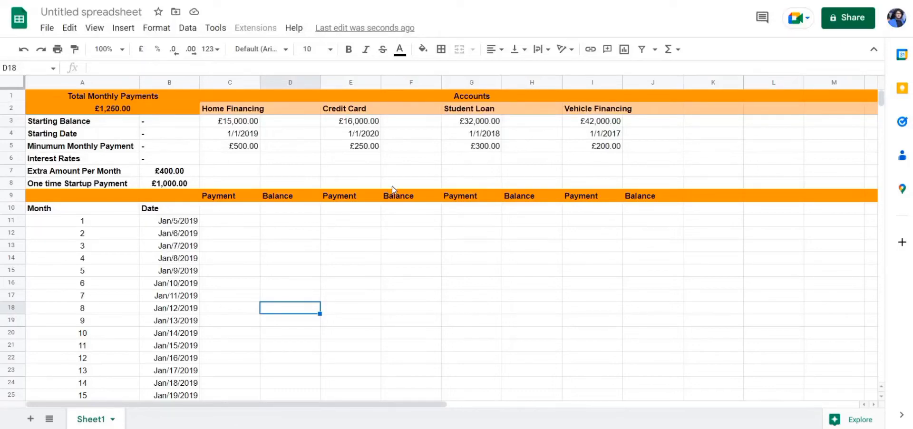
pyautogui.moveTo(219, 124)
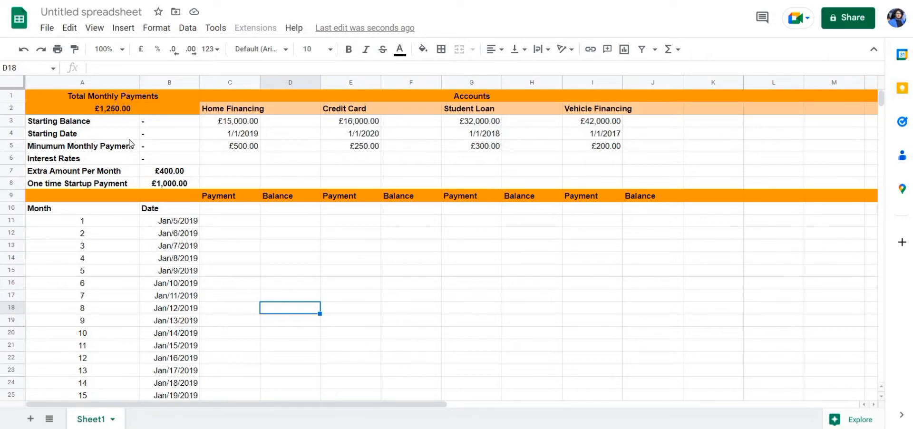
pyautogui.moveTo(230, 169)
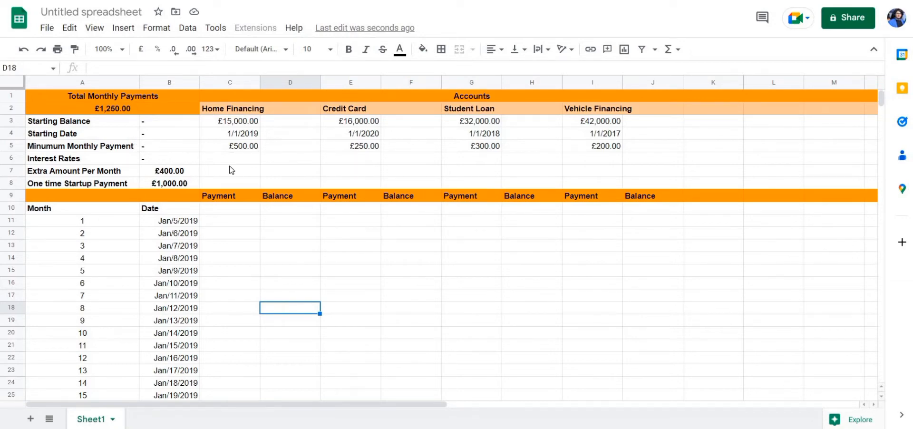
# Step: Look over the empty summary cells and the merged Total Monthly Payments and Accounts headings
pyautogui.click(229, 171)
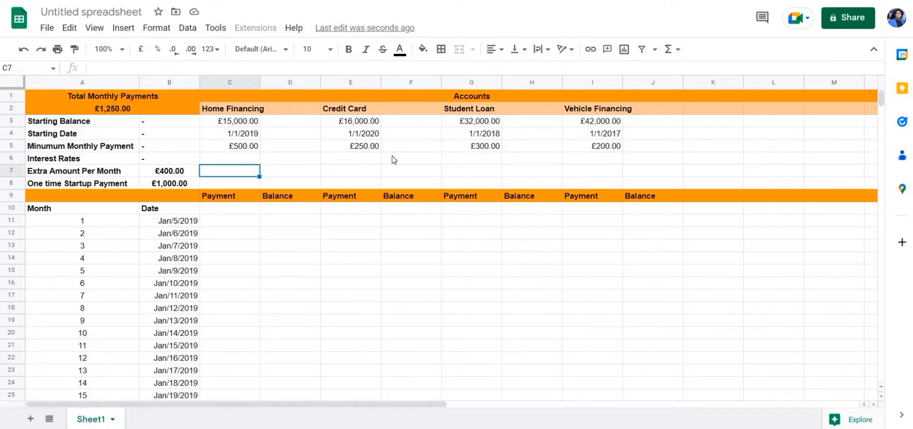
pyautogui.click(229, 157)
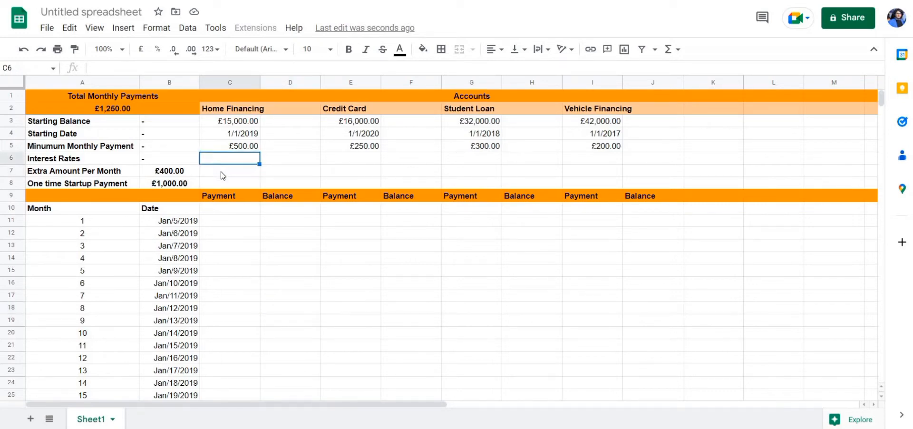
pyautogui.click(229, 170)
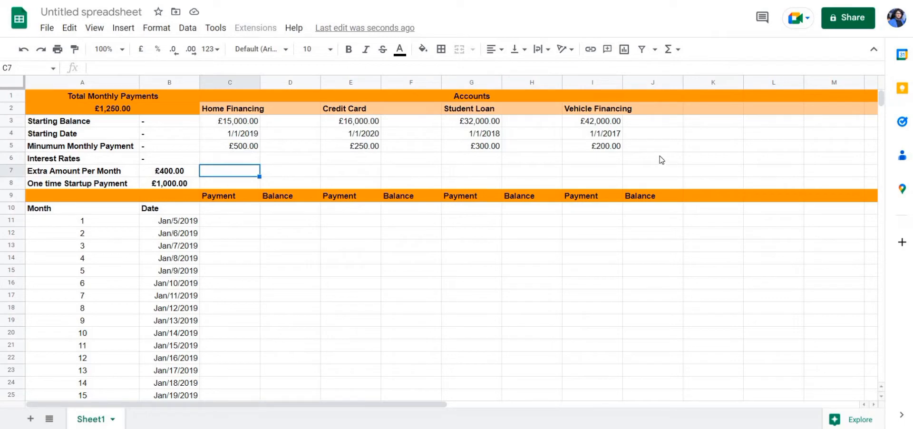
pyautogui.moveTo(183, 231)
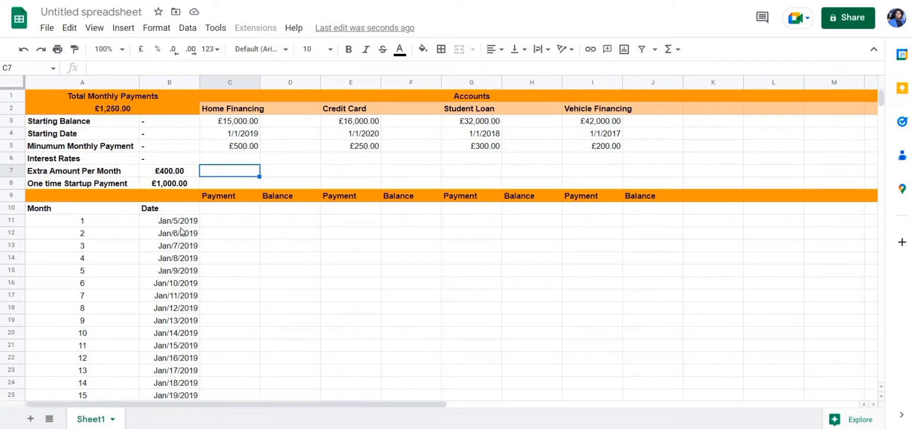
pyautogui.click(350, 295)
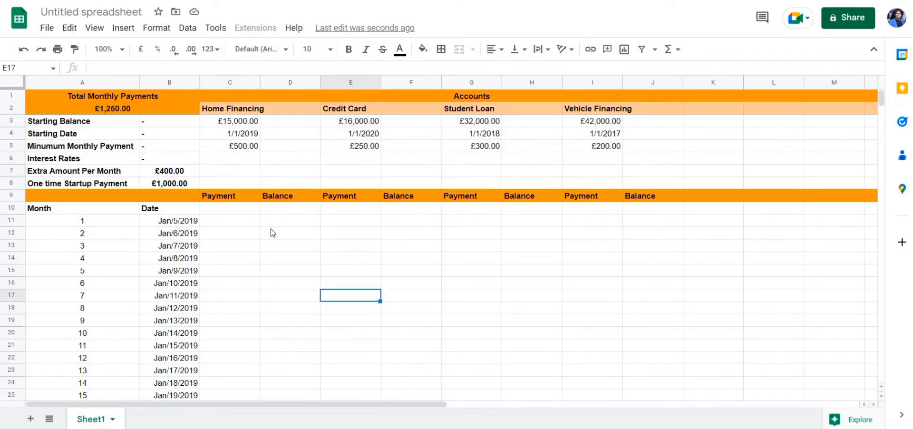
pyautogui.moveTo(291, 179)
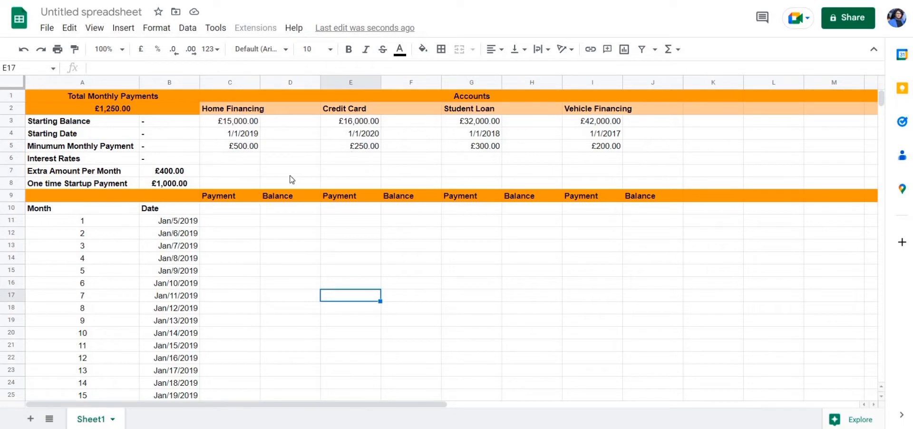
pyautogui.click(289, 170)
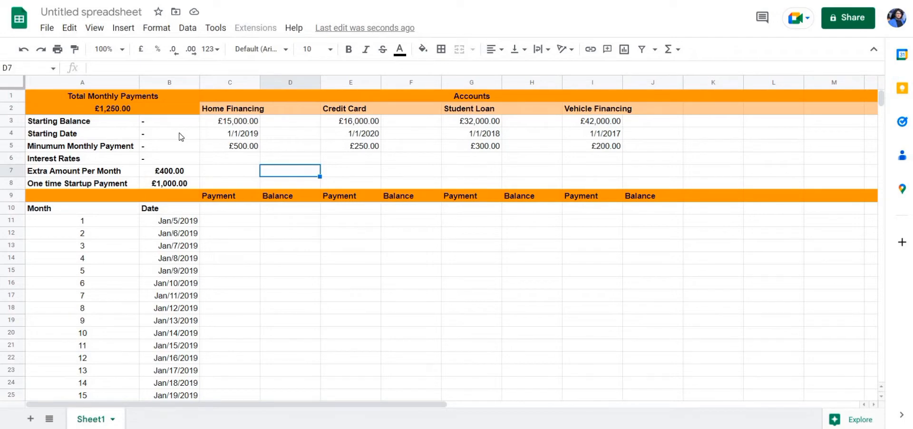
pyautogui.moveTo(123, 165)
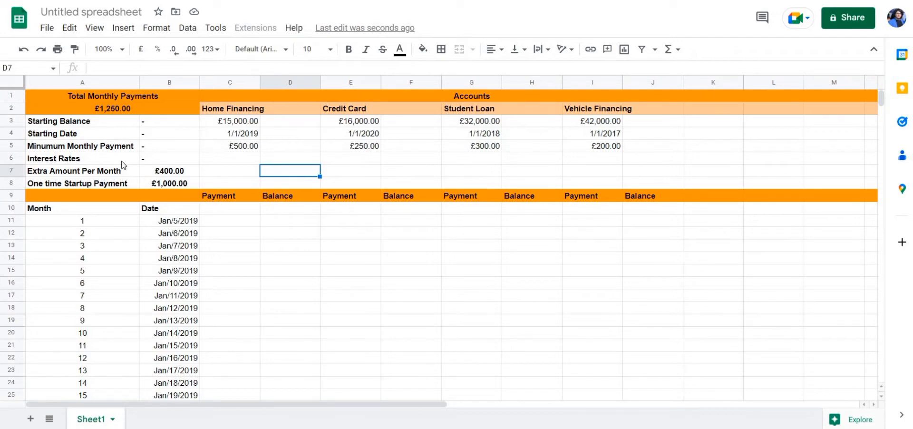
pyautogui.click(112, 96)
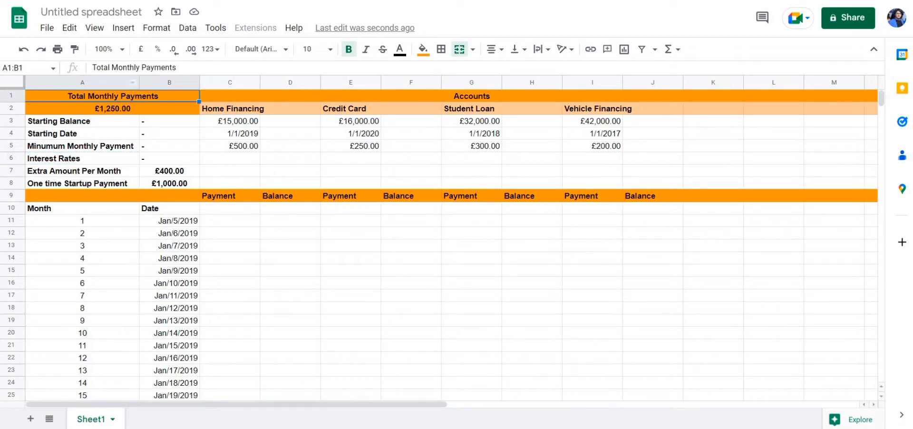
pyautogui.click(591, 196)
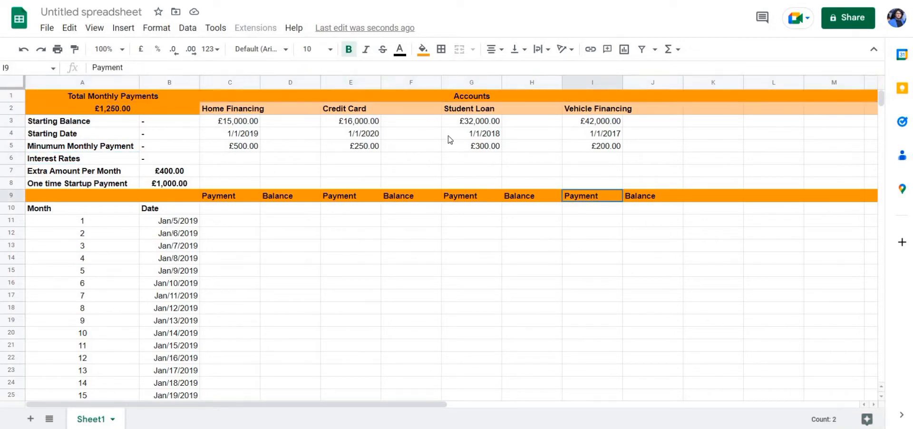
pyautogui.click(471, 96)
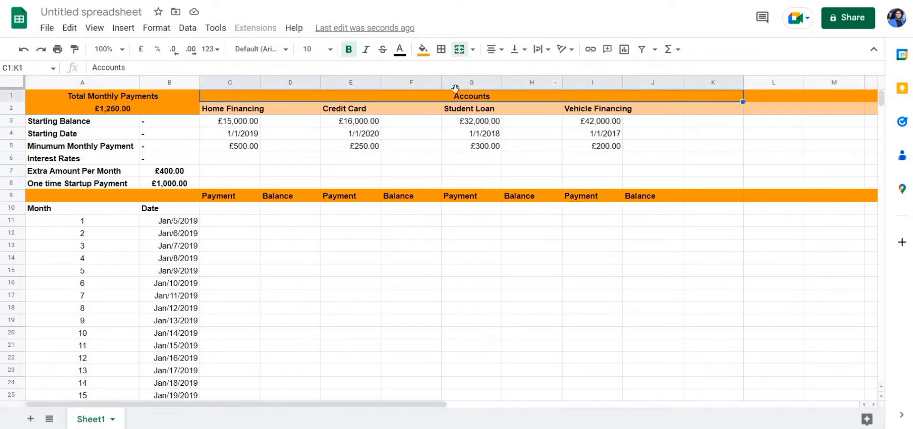
pyautogui.moveTo(558, 97)
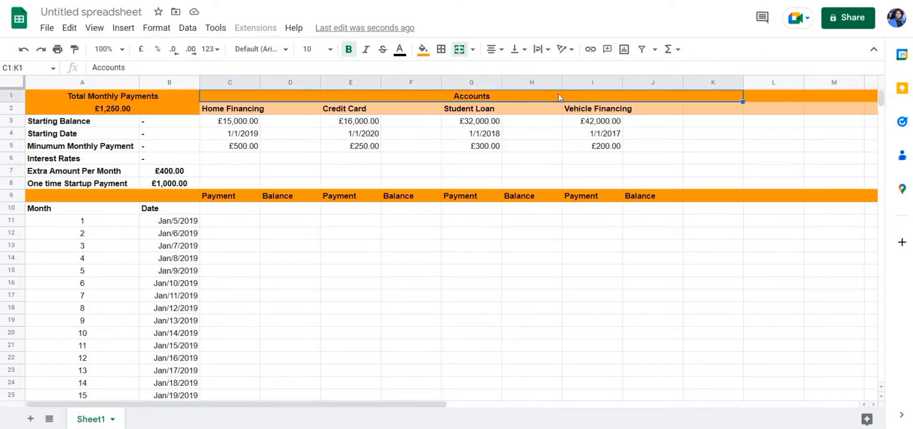
# Step: Review the Home Financing, Credit Card, Student Loan and Vehicle Financing headings and start dates
pyautogui.click(350, 133)
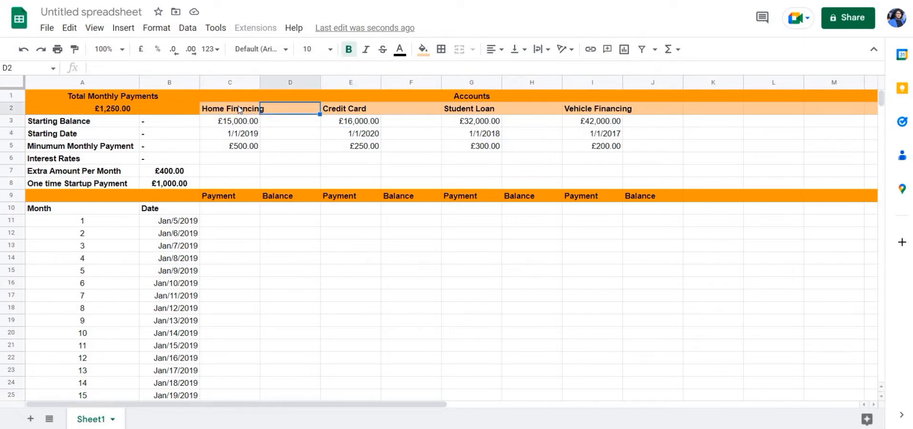
pyautogui.click(229, 108)
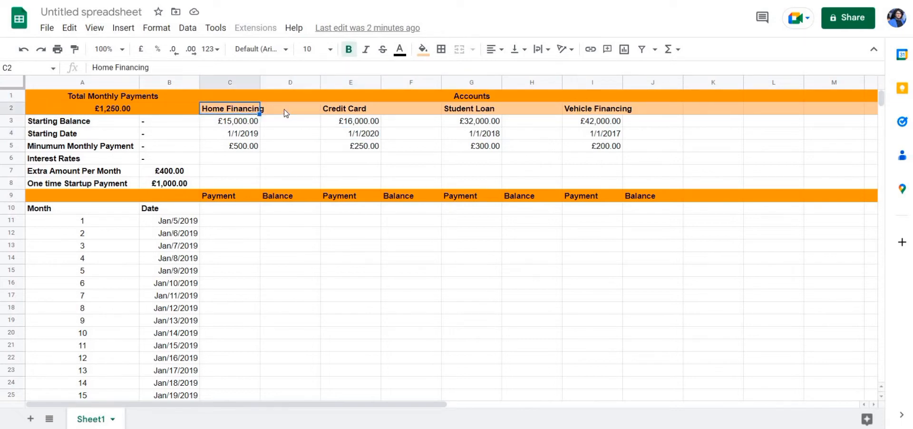
pyautogui.click(289, 109)
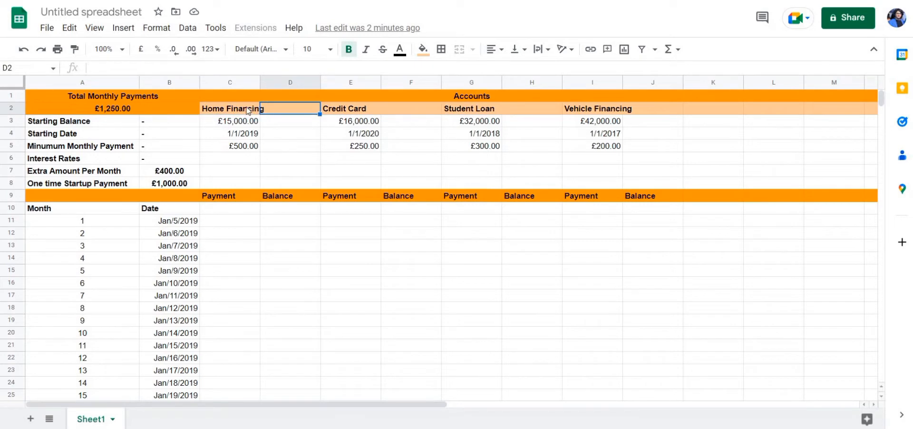
pyautogui.click(229, 109)
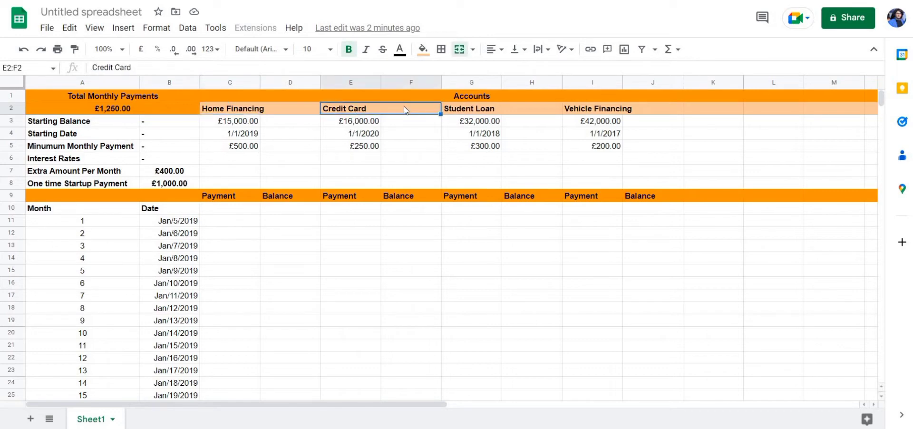
pyautogui.moveTo(367, 109)
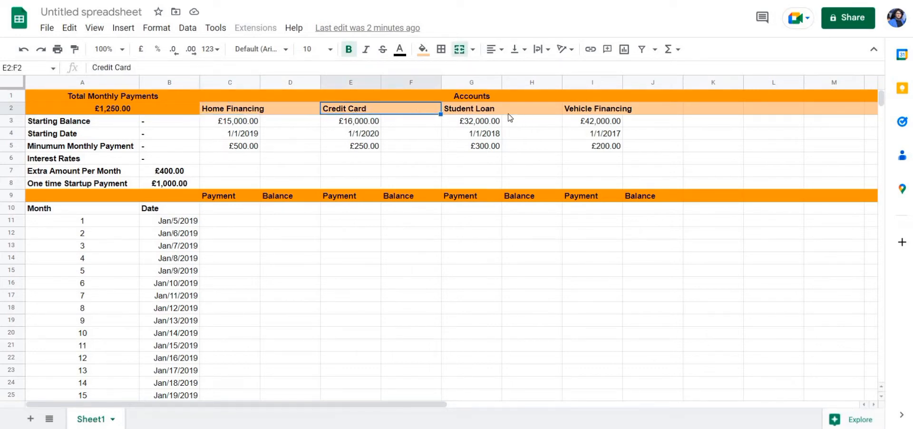
pyautogui.click(471, 109)
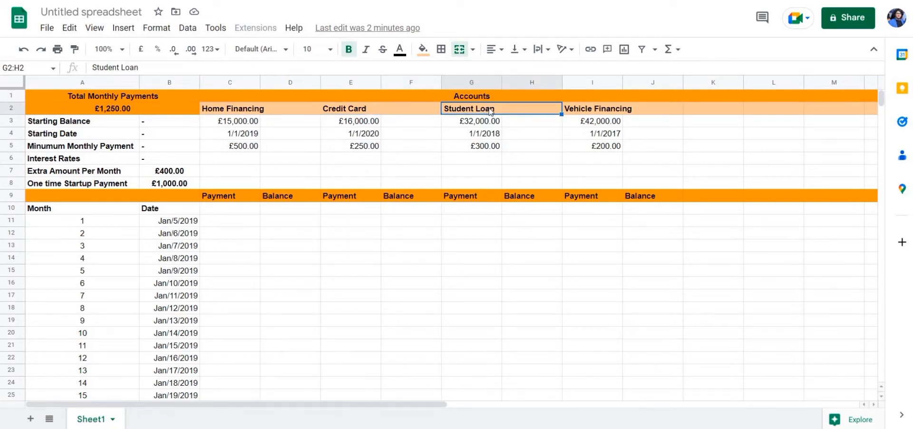
pyautogui.click(606, 108)
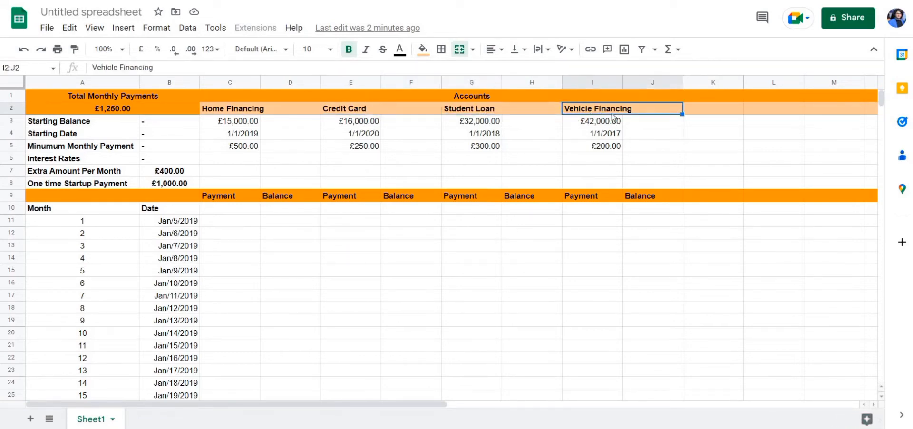
pyautogui.moveTo(344, 121)
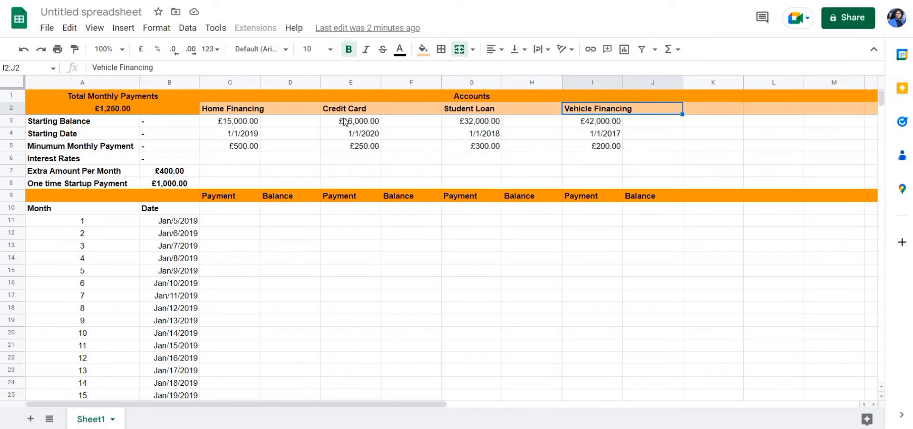
pyautogui.moveTo(608, 145)
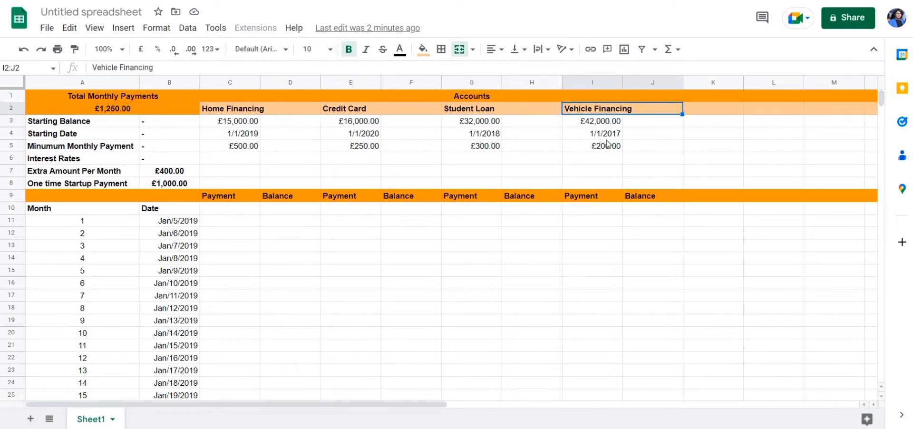
pyautogui.click(592, 133)
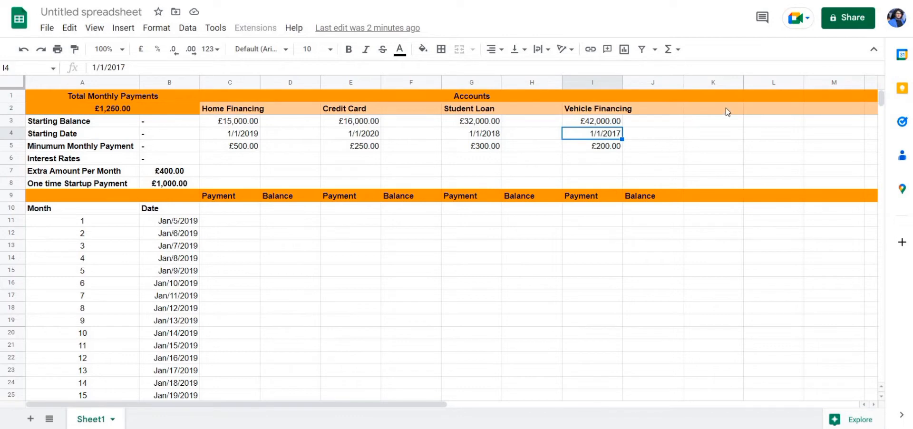
pyautogui.moveTo(726, 115)
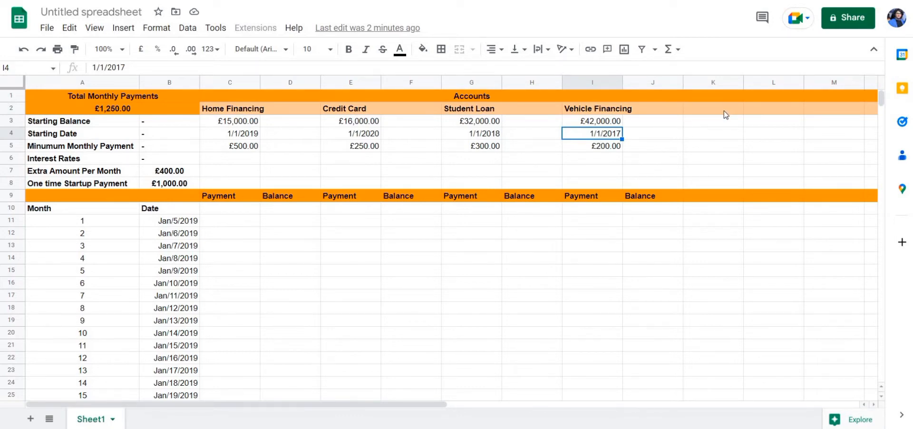
pyautogui.moveTo(340, 165)
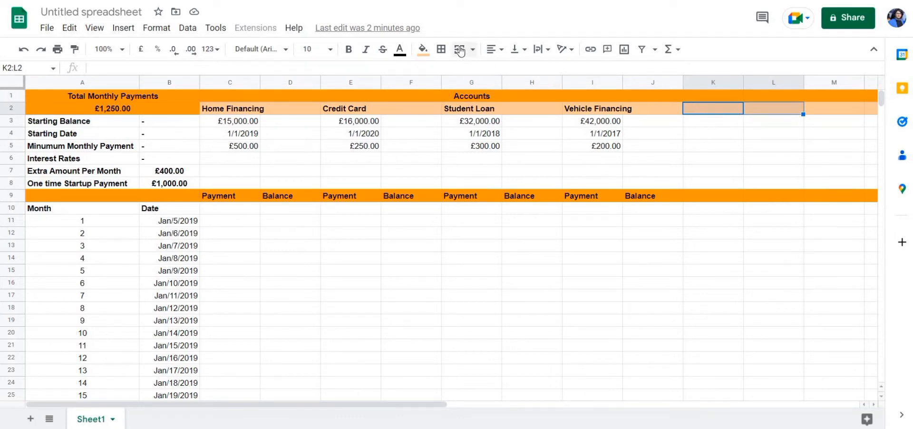
# Step: Inspect cells across the account summary rows and the payment column headings
pyautogui.click(459, 48)
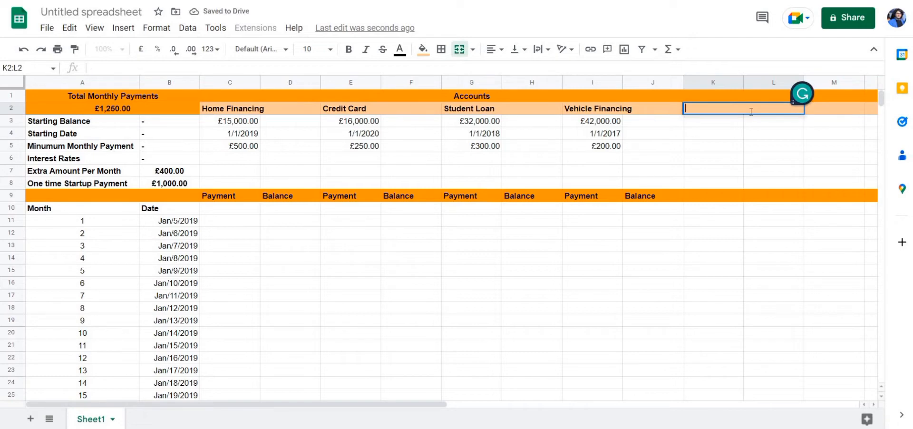
pyautogui.click(712, 121)
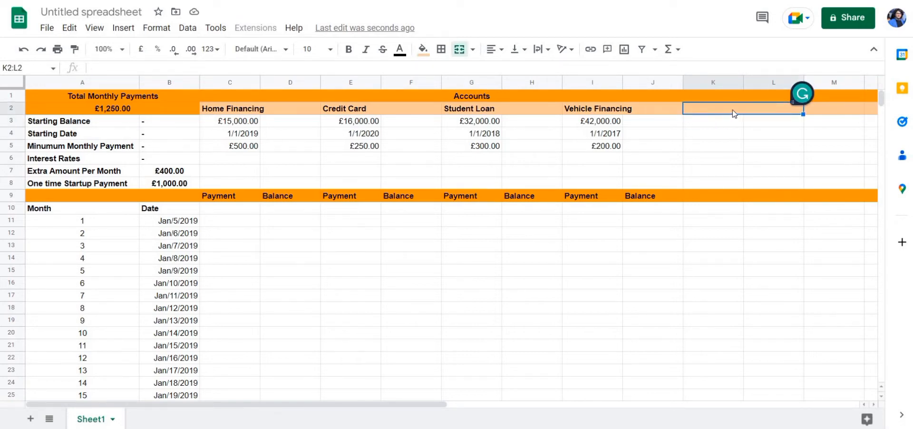
pyautogui.moveTo(759, 142)
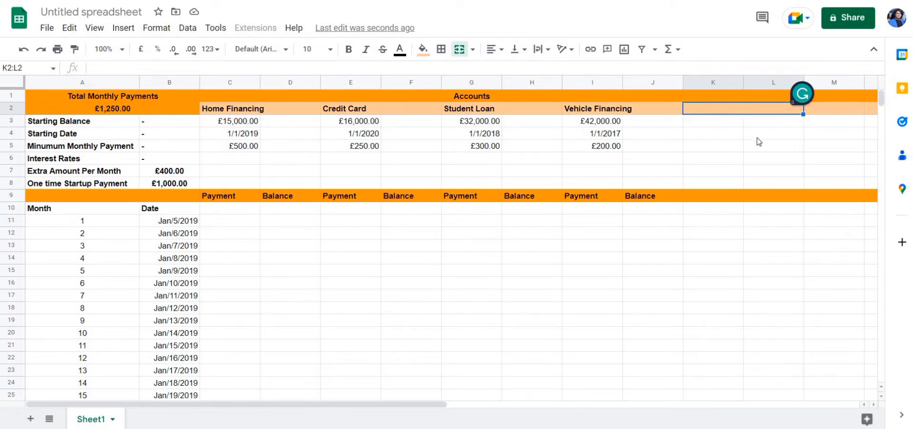
pyautogui.moveTo(720, 201)
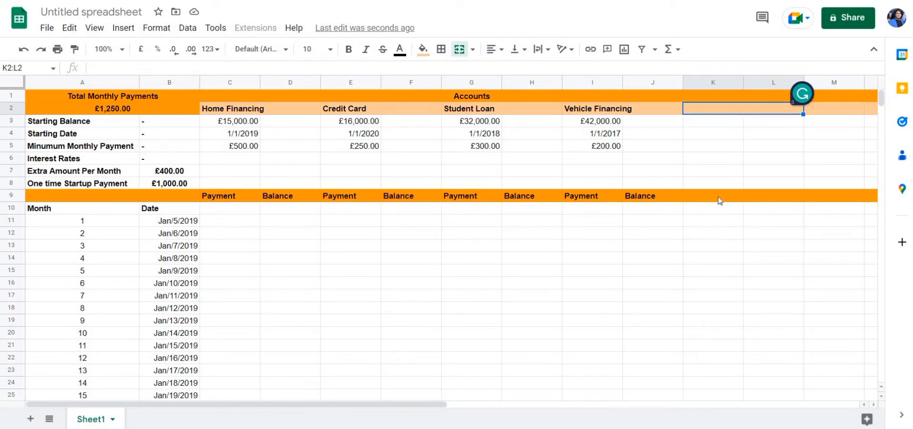
pyautogui.click(711, 195)
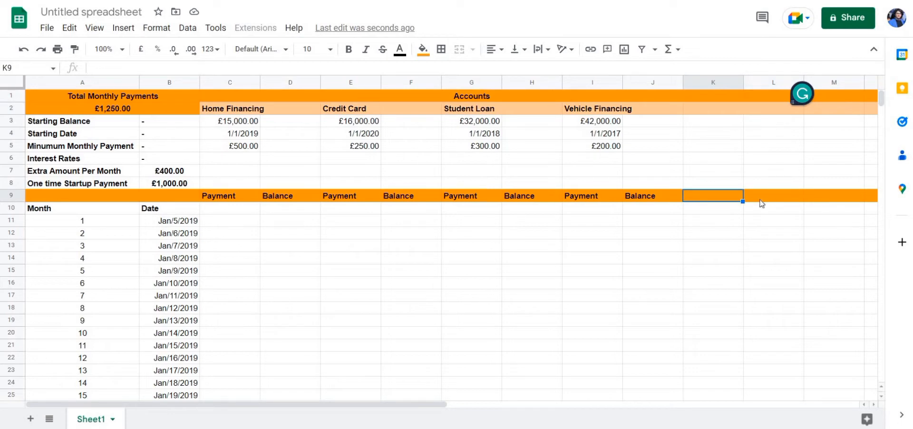
pyautogui.click(773, 195)
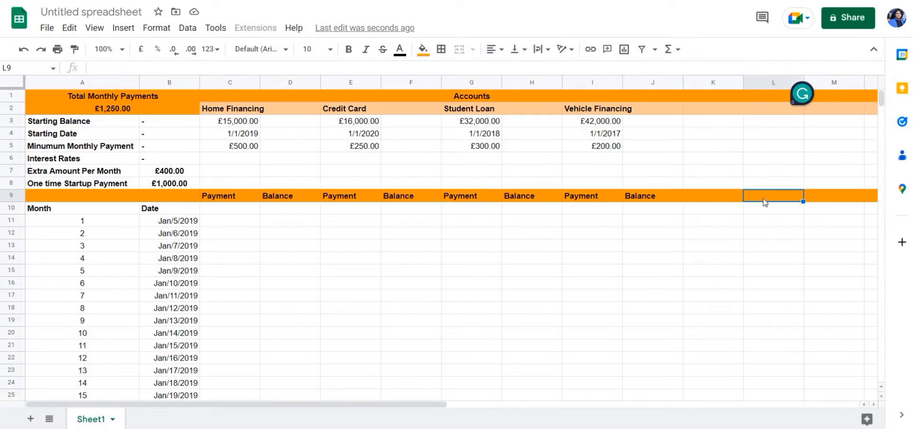
pyautogui.moveTo(444, 127)
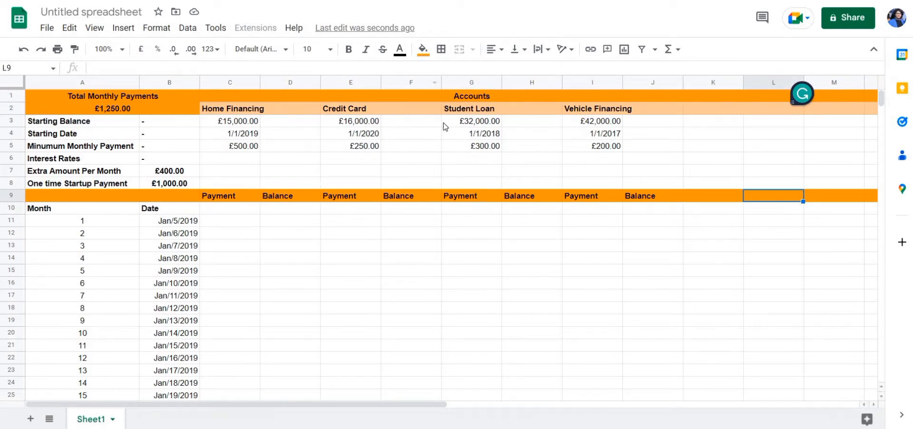
pyautogui.click(289, 157)
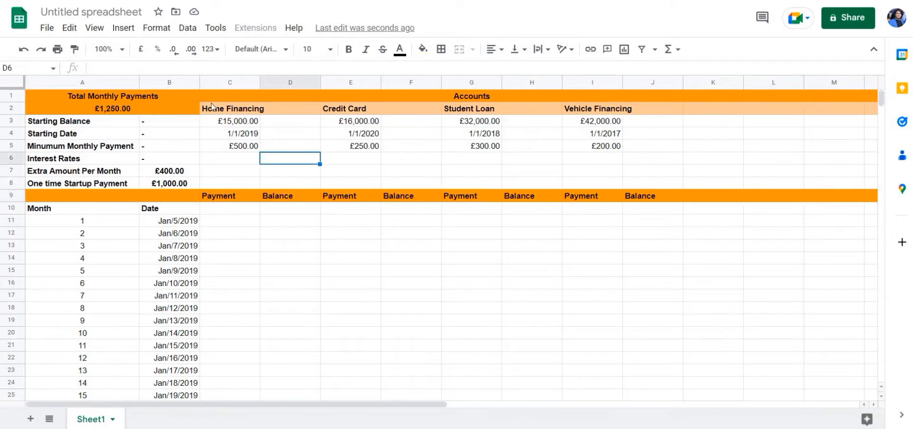
pyautogui.click(70, 133)
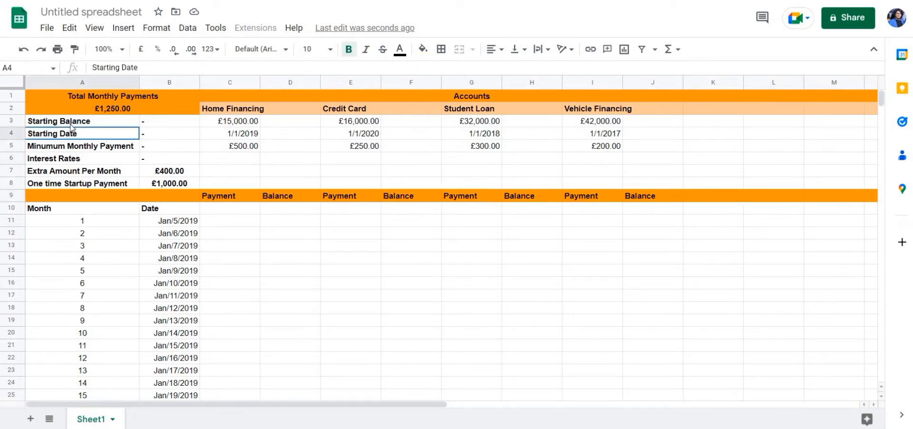
pyautogui.click(58, 121)
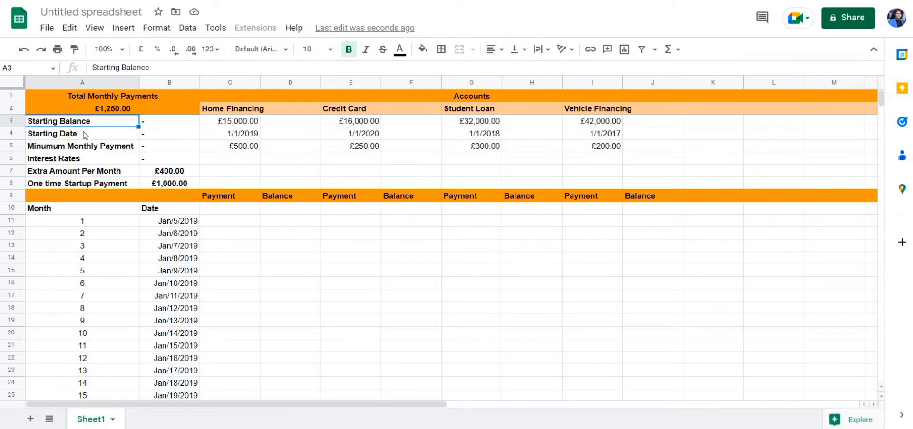
pyautogui.moveTo(200, 119)
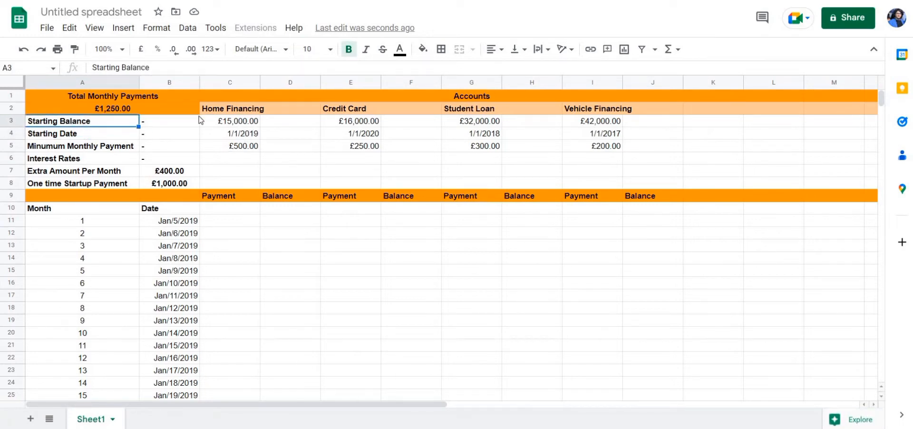
pyautogui.click(229, 121)
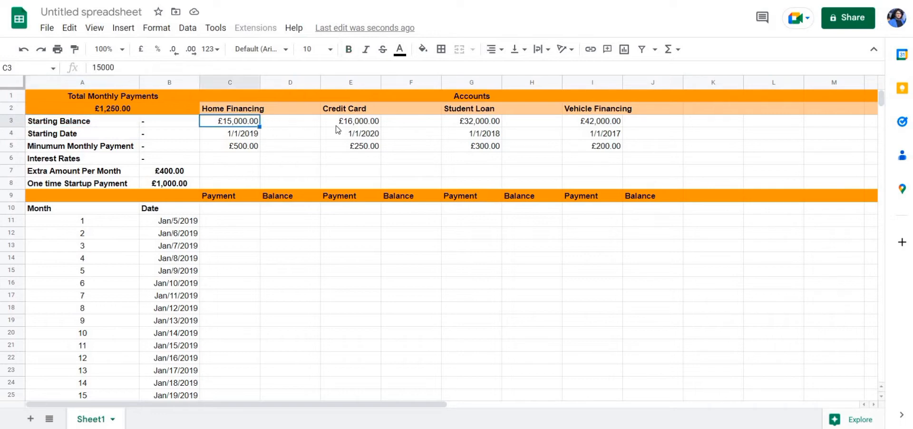
pyautogui.moveTo(193, 137)
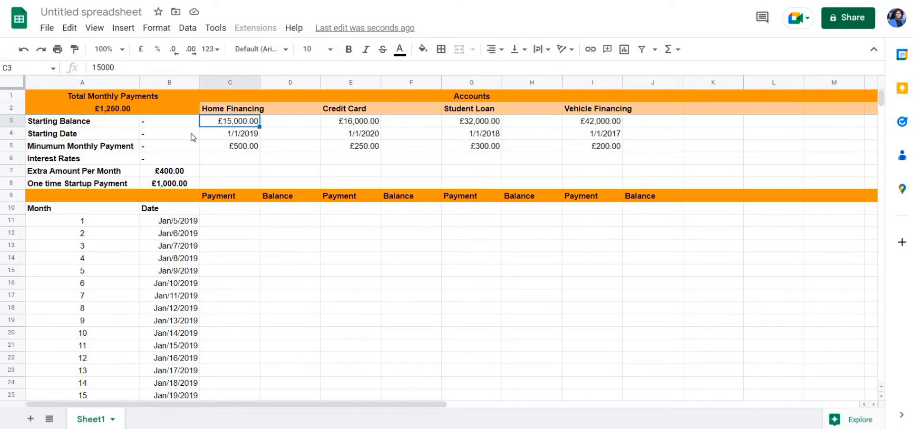
pyautogui.click(82, 133)
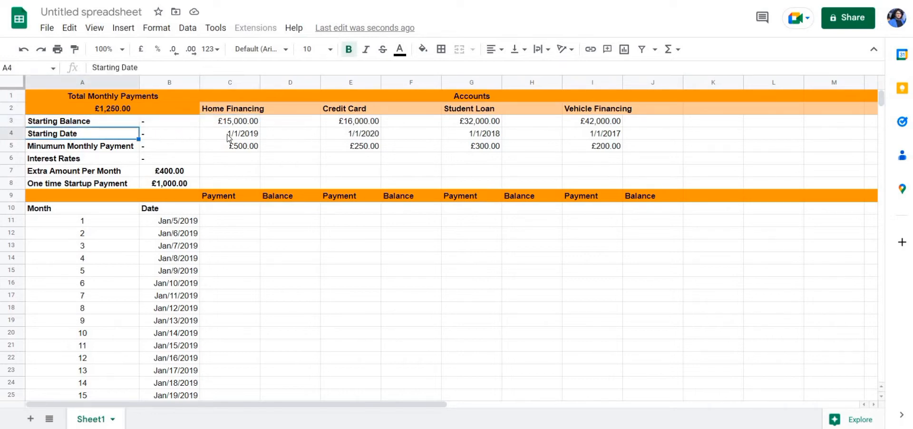
pyautogui.moveTo(100, 147)
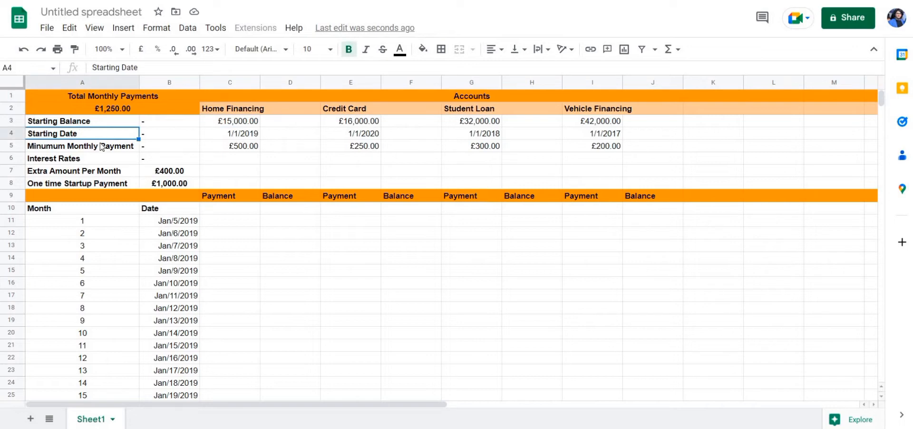
pyautogui.moveTo(79, 148)
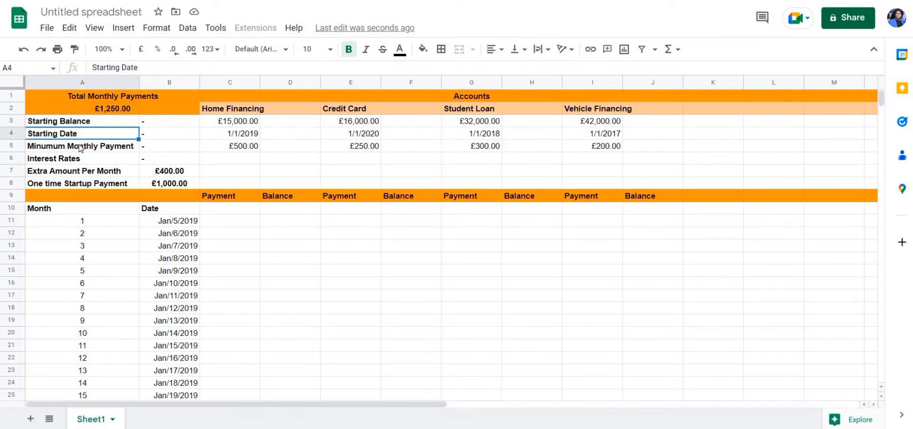
# Step: Inspect the interest rate, minimum payment and extra-amount cells of the summary
pyautogui.click(82, 147)
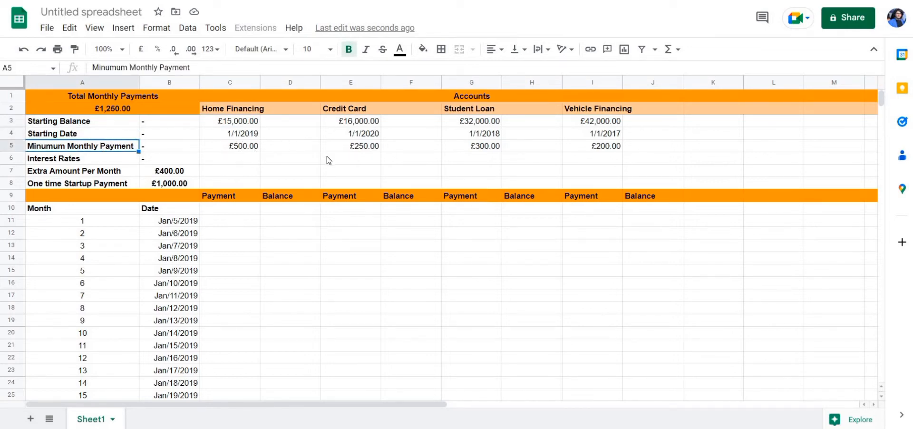
pyautogui.click(350, 158)
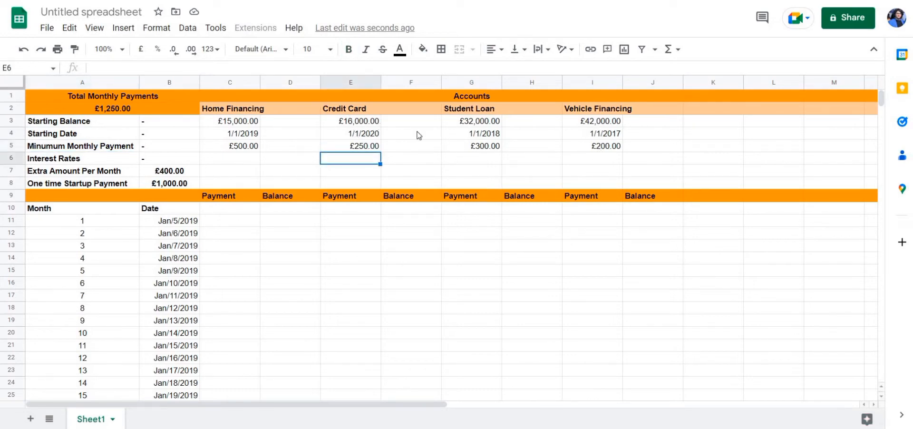
pyautogui.moveTo(93, 144)
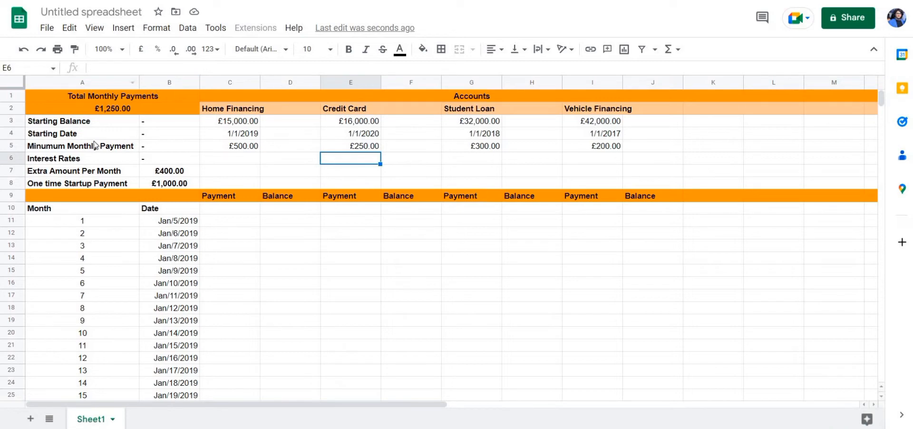
pyautogui.click(82, 158)
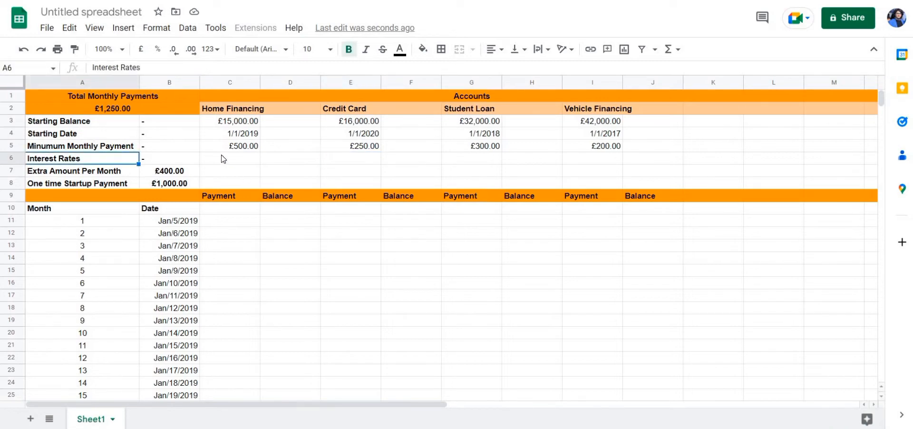
pyautogui.click(411, 158)
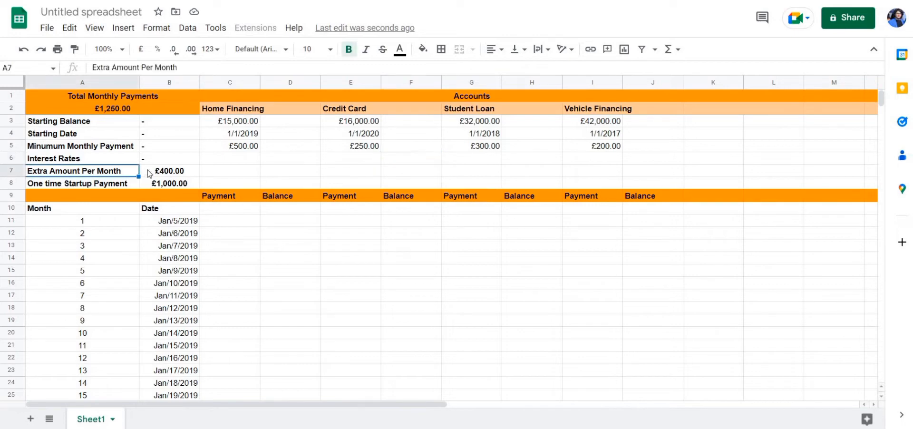
pyautogui.click(170, 171)
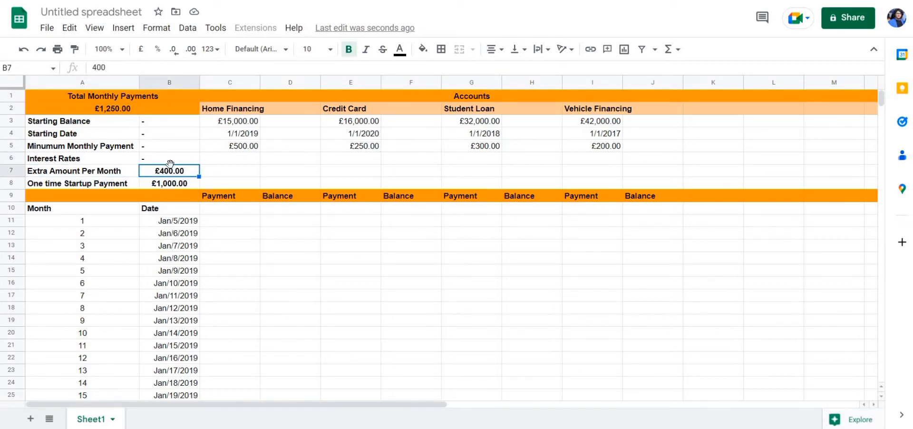
pyautogui.moveTo(248, 128)
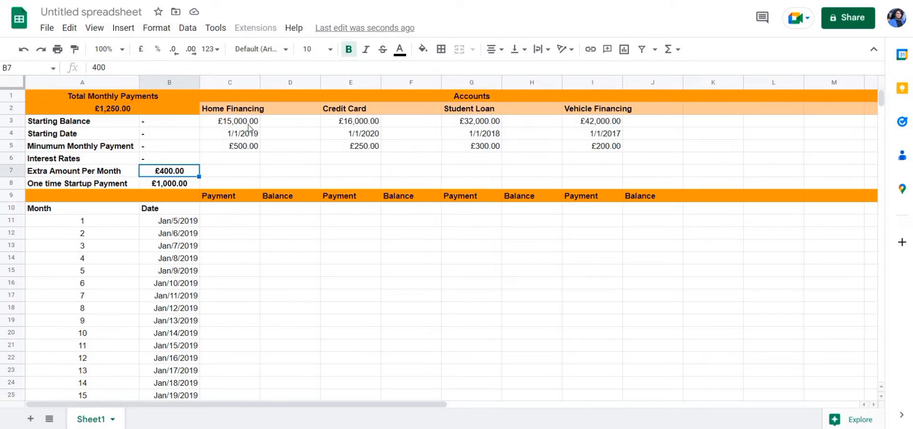
pyautogui.moveTo(186, 186)
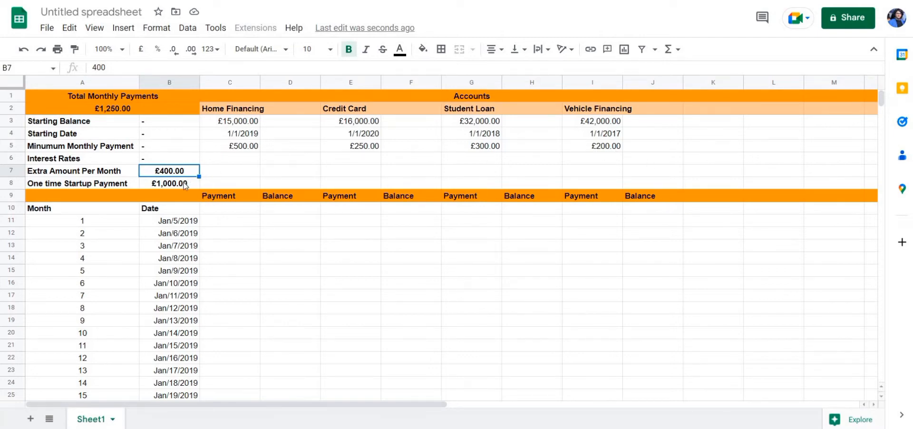
pyautogui.click(229, 146)
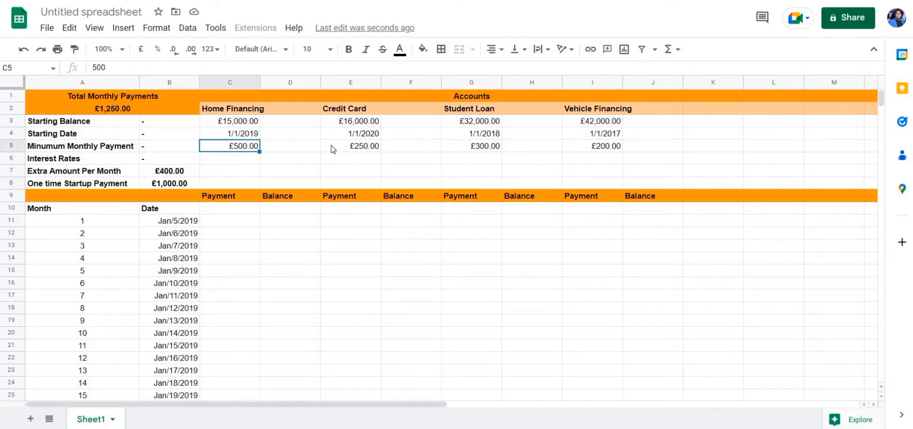
pyautogui.click(592, 145)
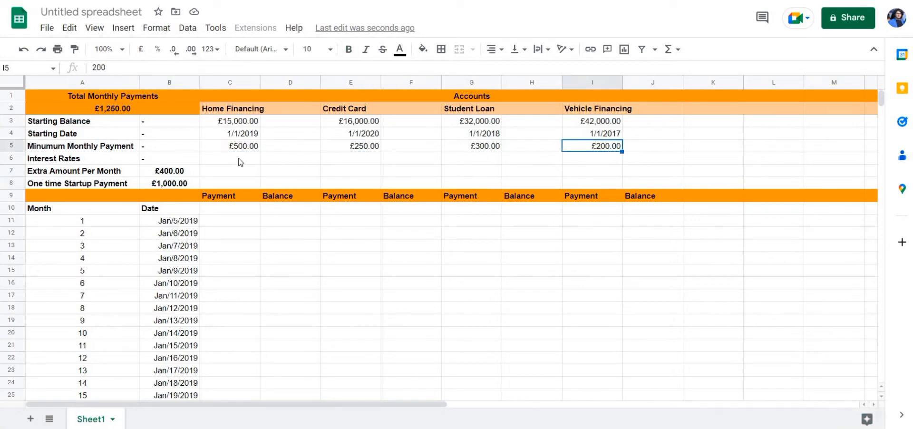
pyautogui.moveTo(154, 176)
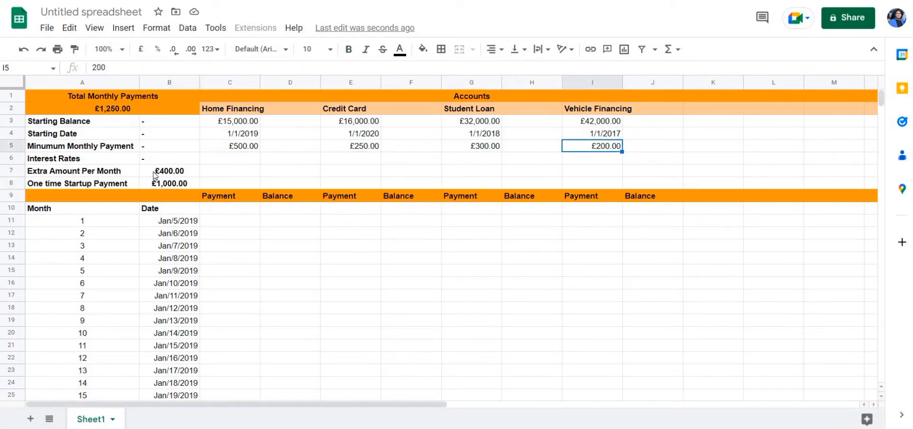
pyautogui.click(169, 170)
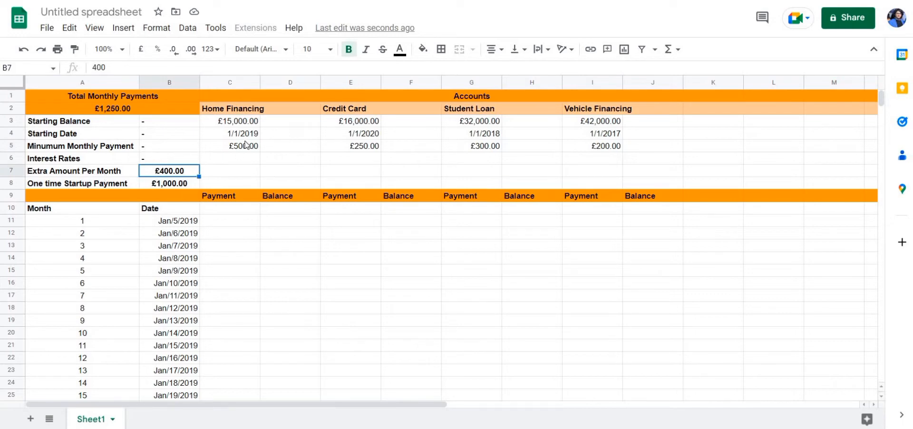
pyautogui.moveTo(254, 119)
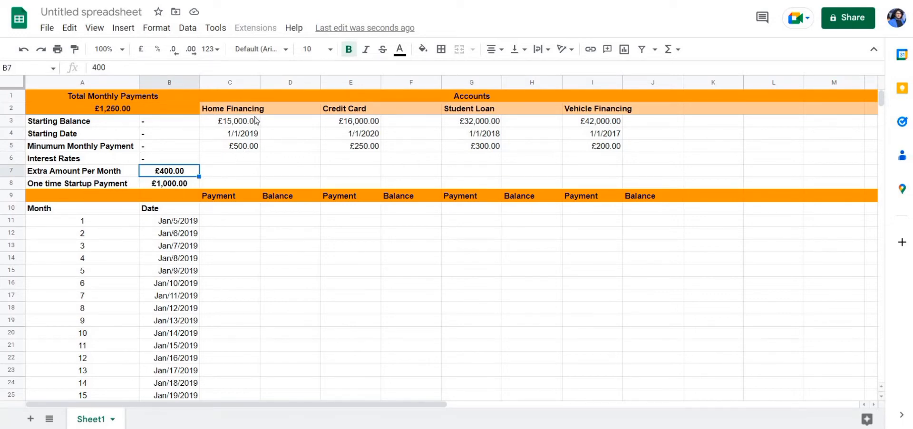
pyautogui.moveTo(247, 123)
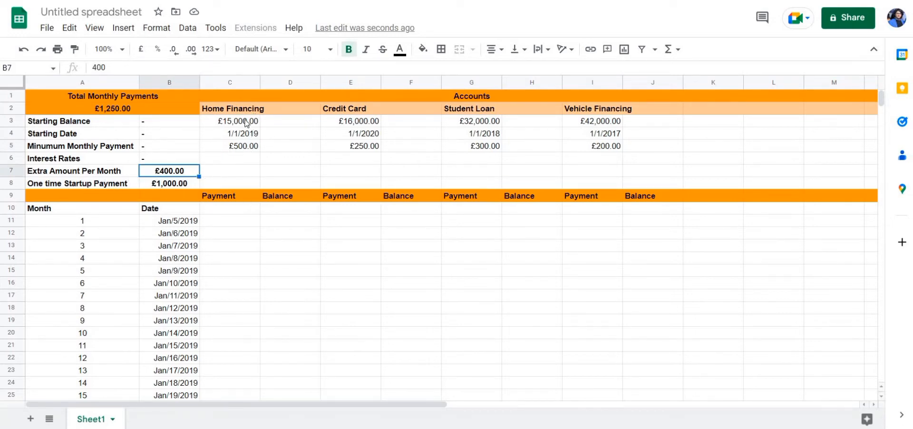
pyautogui.moveTo(187, 163)
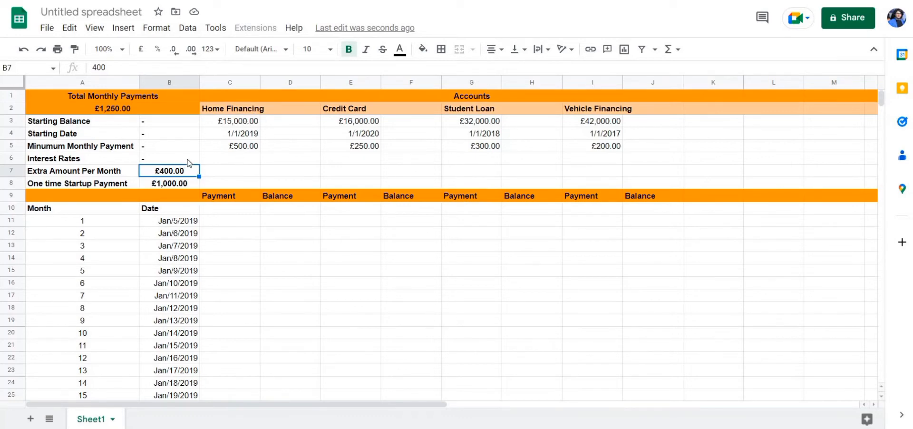
pyautogui.moveTo(287, 129)
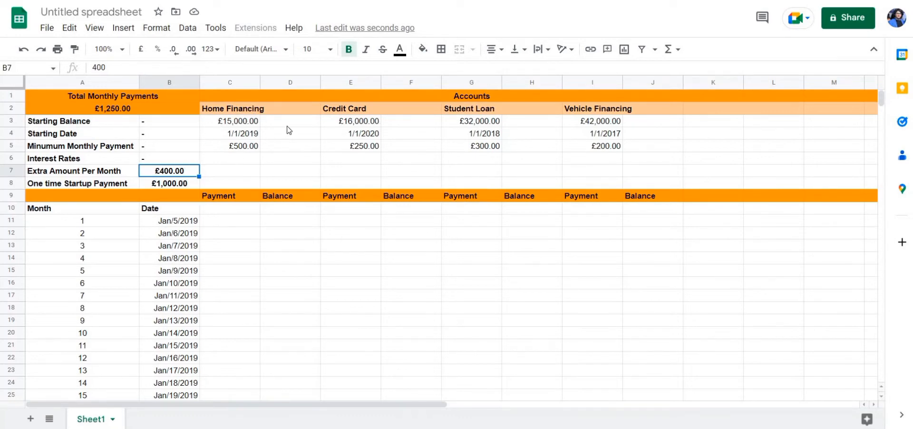
pyautogui.moveTo(638, 123)
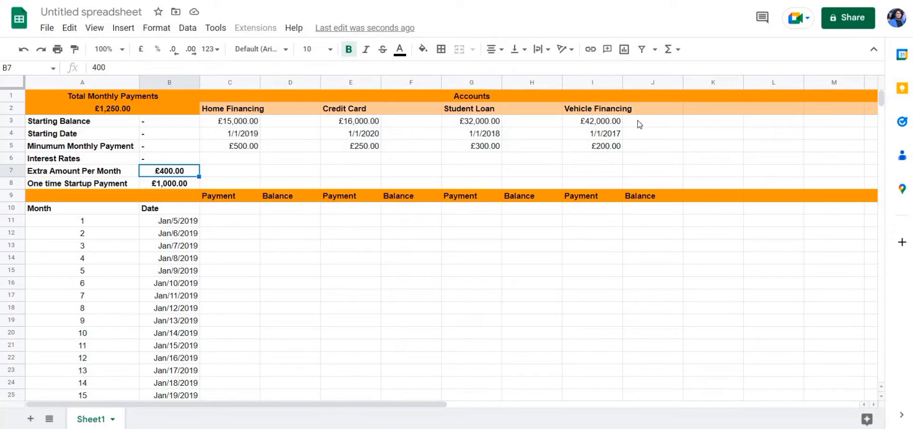
pyautogui.moveTo(95, 186)
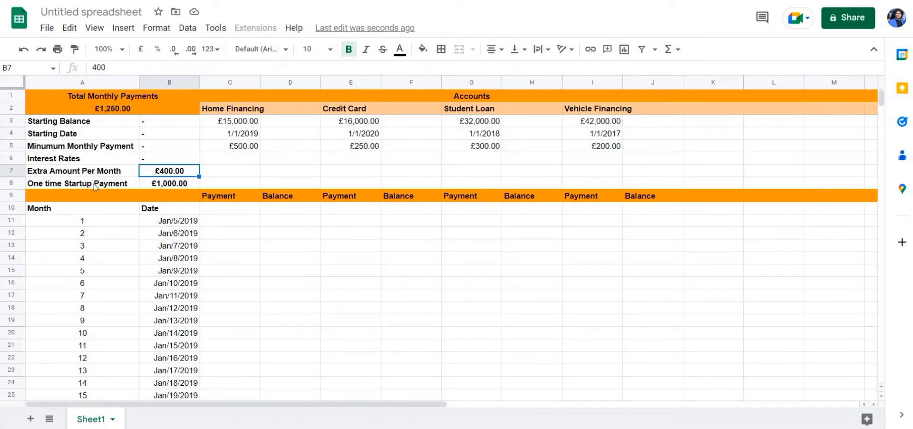
# Step: Compare the one-time startup payment, extra monthly amount and Home Financing minimum payment
pyautogui.click(169, 182)
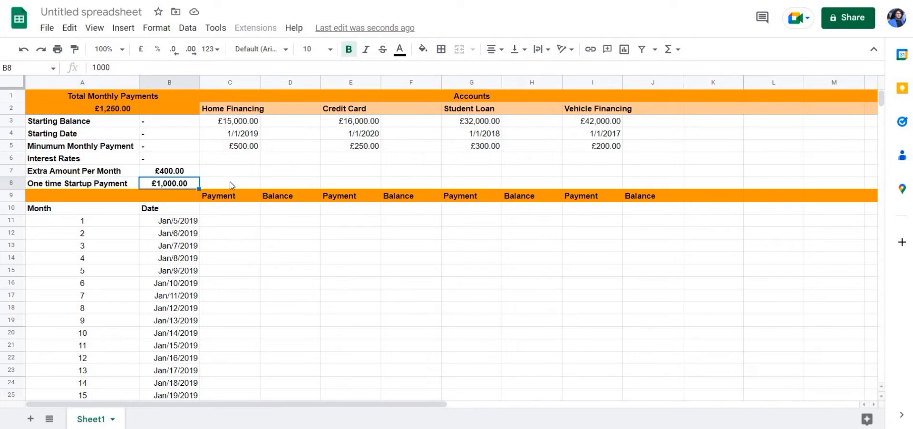
pyautogui.moveTo(227, 223)
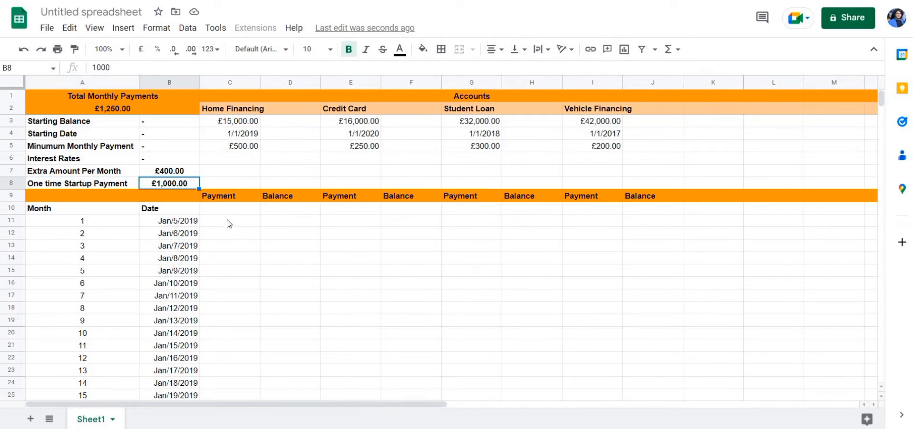
pyautogui.click(229, 219)
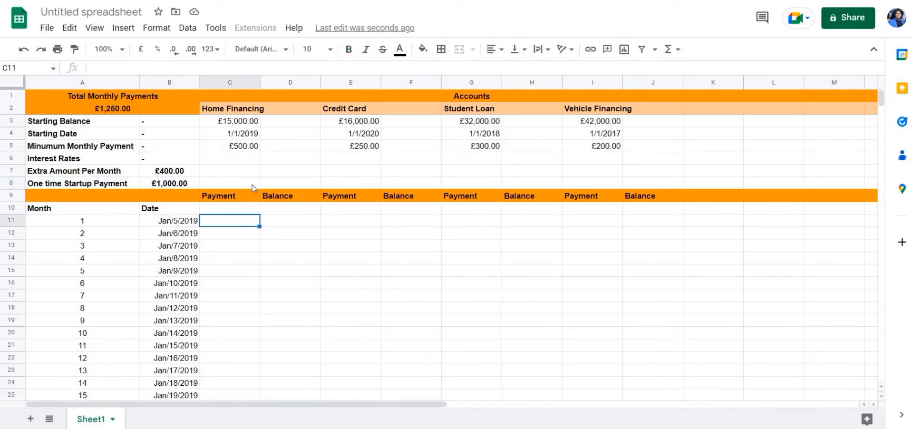
pyautogui.moveTo(148, 171)
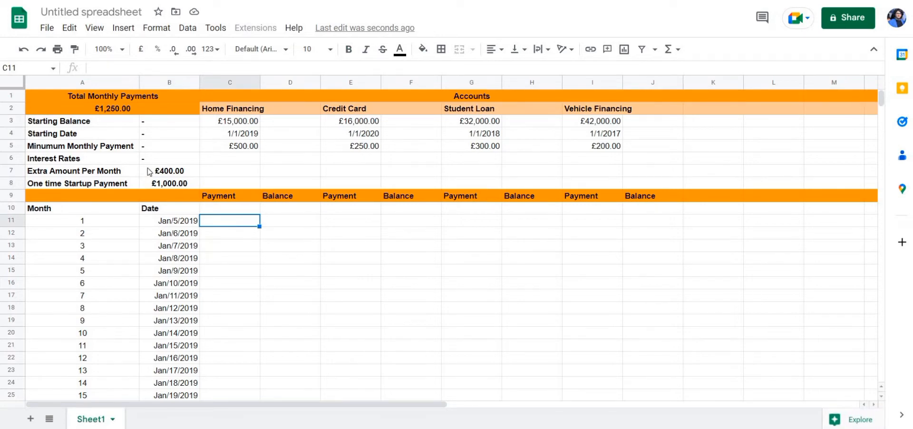
pyautogui.click(170, 183)
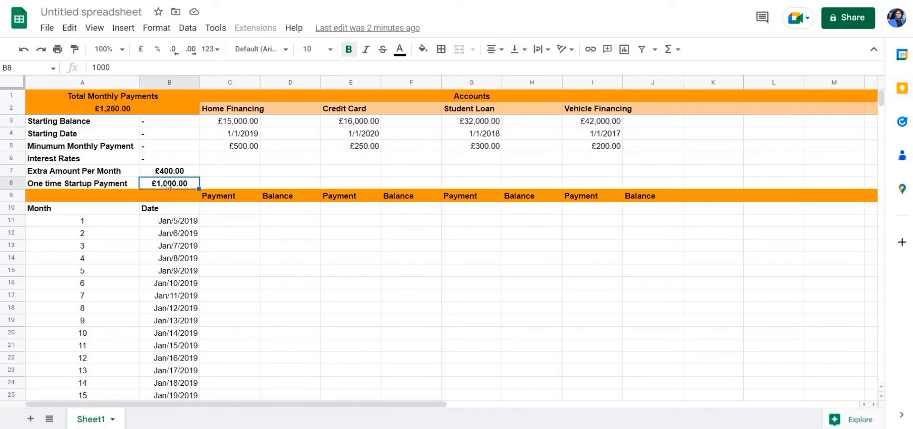
pyautogui.moveTo(234, 154)
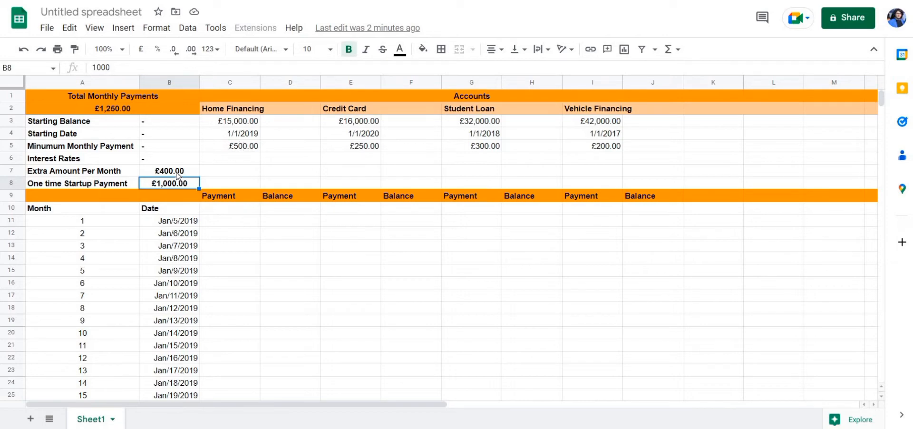
pyautogui.click(169, 170)
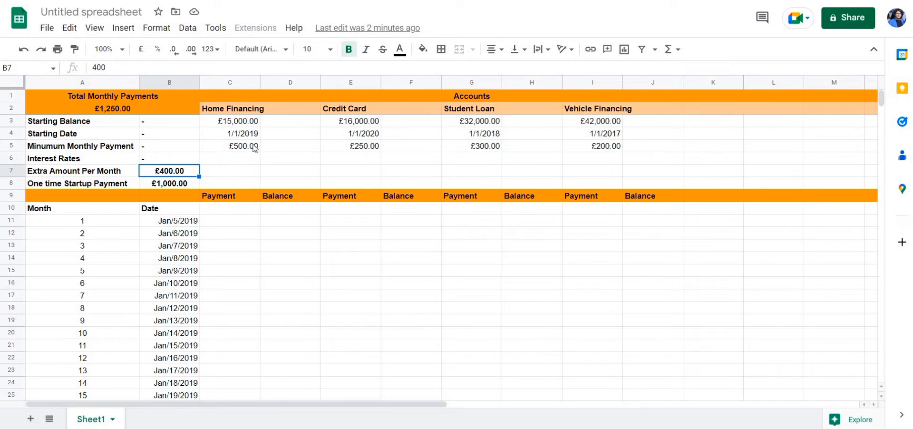
pyautogui.click(230, 147)
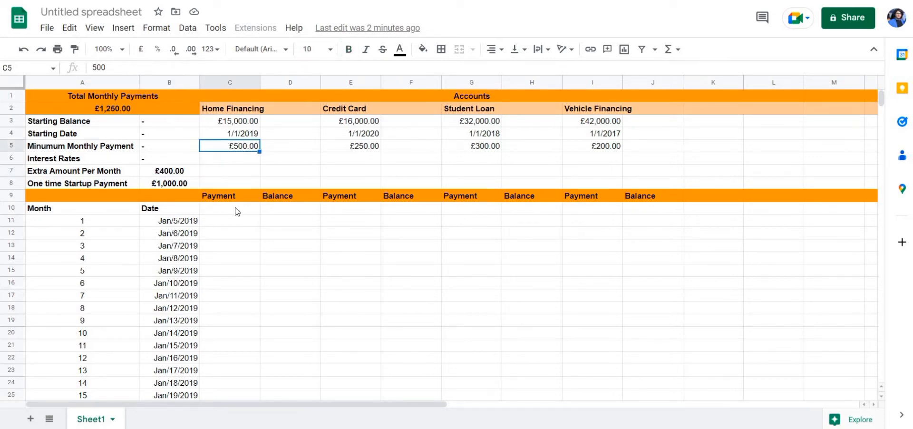
pyautogui.moveTo(240, 183)
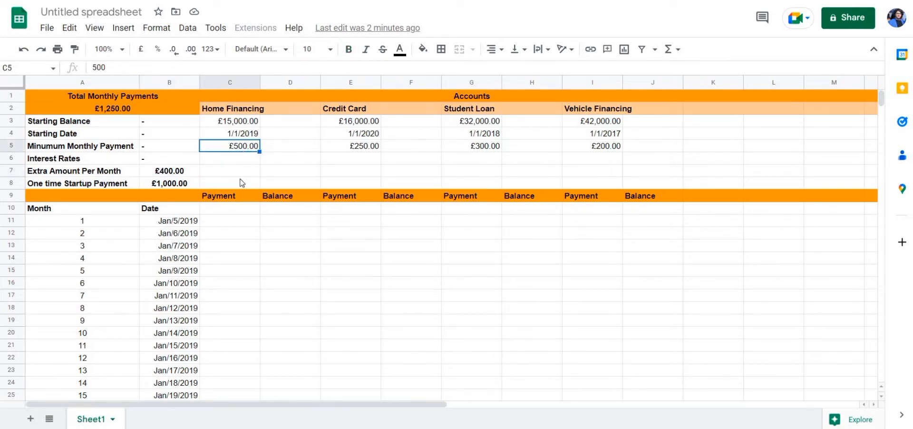
pyautogui.moveTo(253, 241)
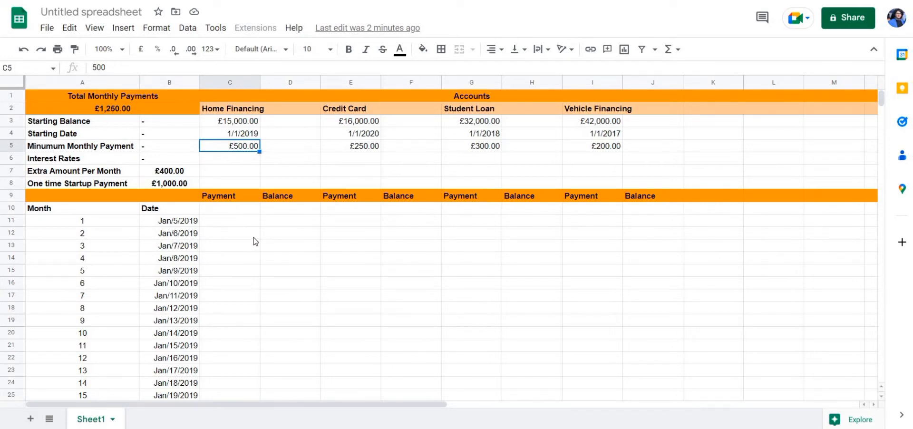
pyautogui.click(229, 232)
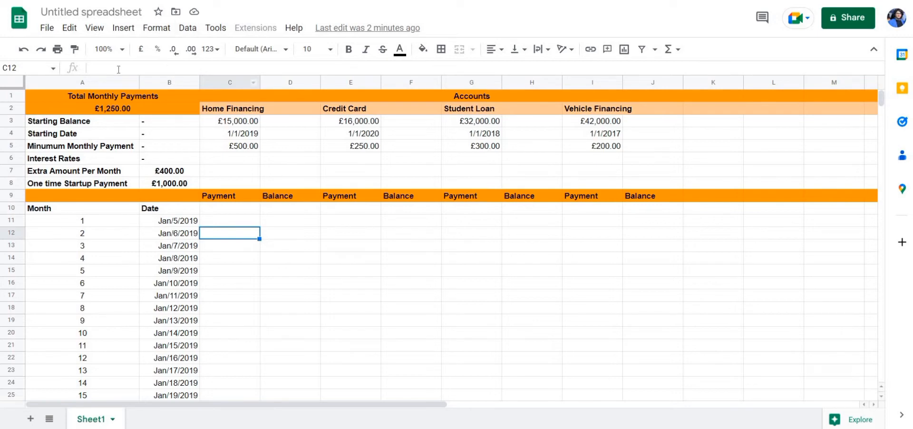
# Step: Scroll through the month list, the Jan/5/2019 start date and the Home Financing Balance heading
pyautogui.scroll(-3)
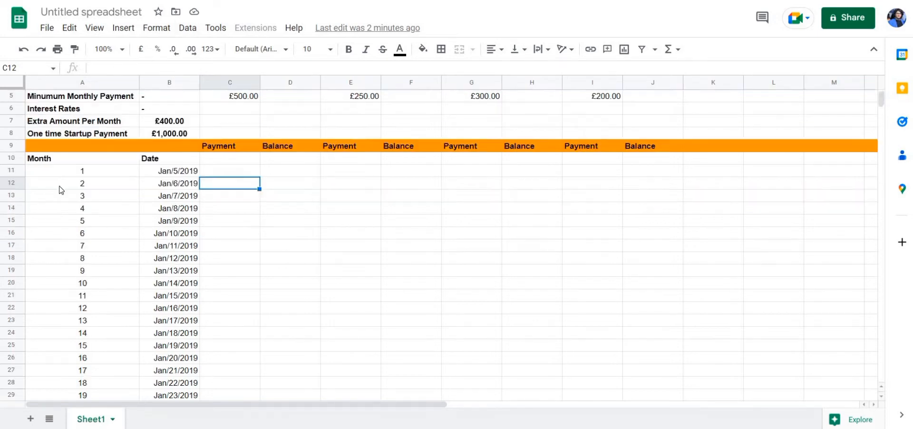
pyautogui.click(82, 196)
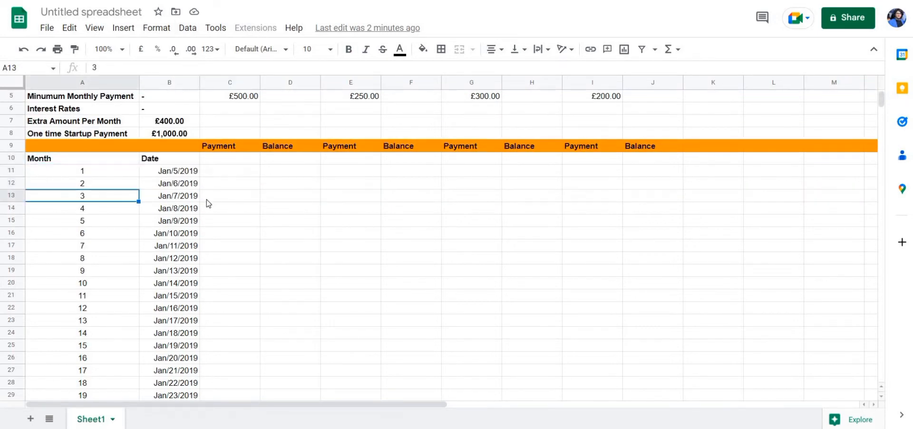
pyautogui.scroll(3)
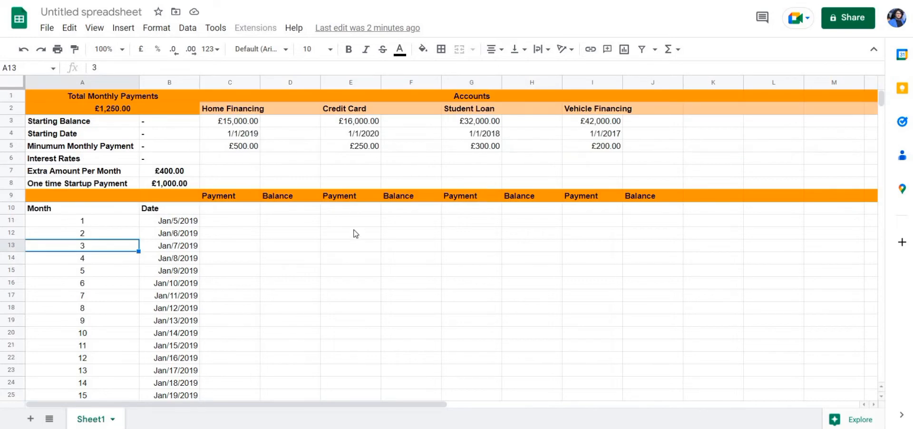
pyautogui.click(290, 195)
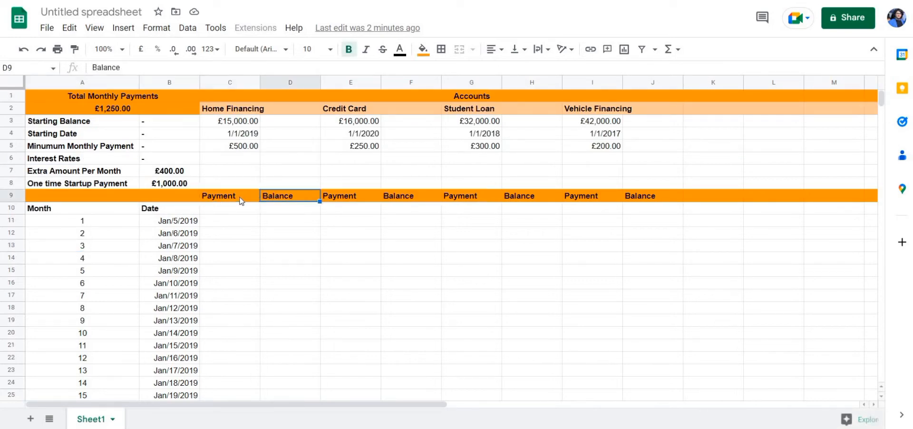
pyautogui.moveTo(351, 201)
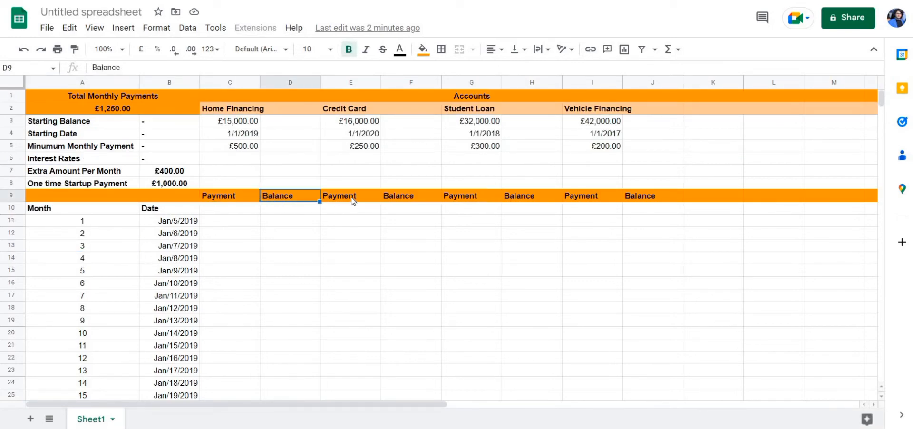
pyautogui.click(230, 207)
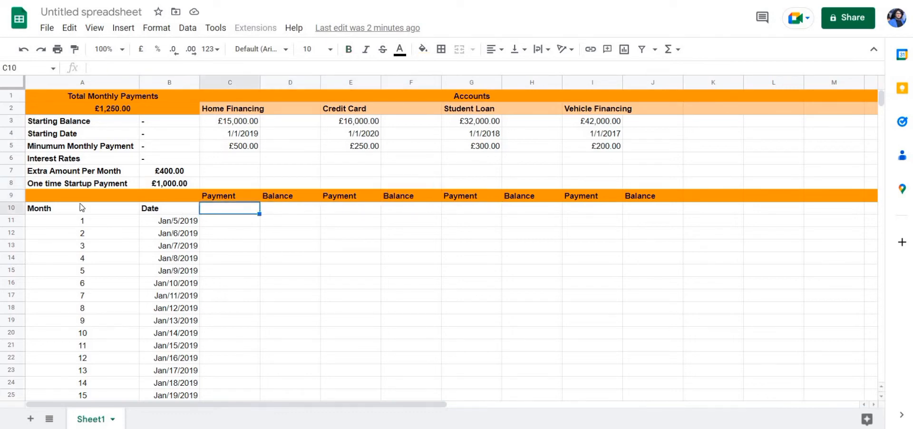
pyautogui.scroll(-3)
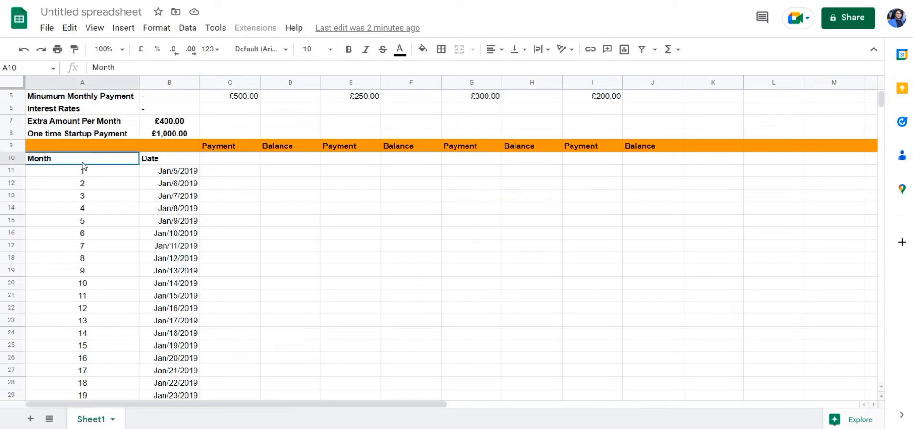
pyautogui.click(81, 170)
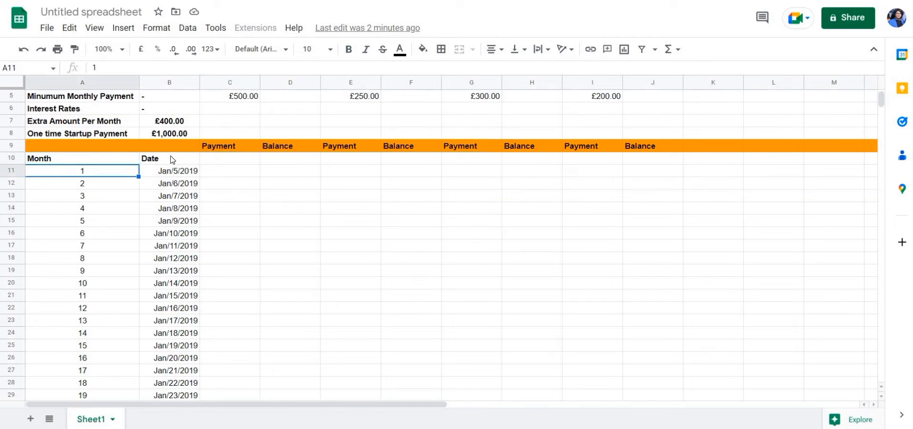
pyautogui.click(169, 170)
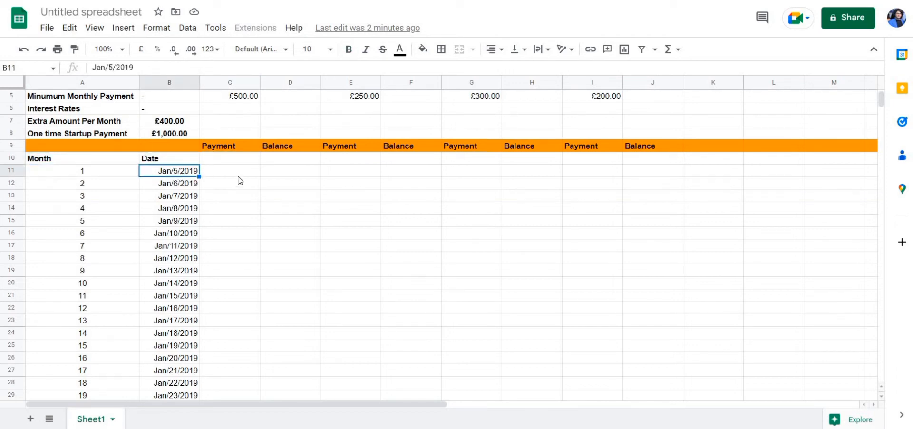
pyautogui.click(229, 170)
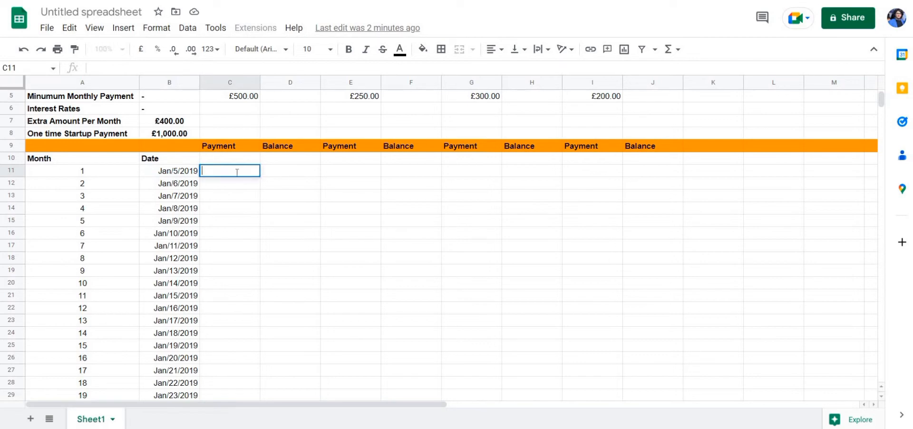
pyautogui.moveTo(271, 176)
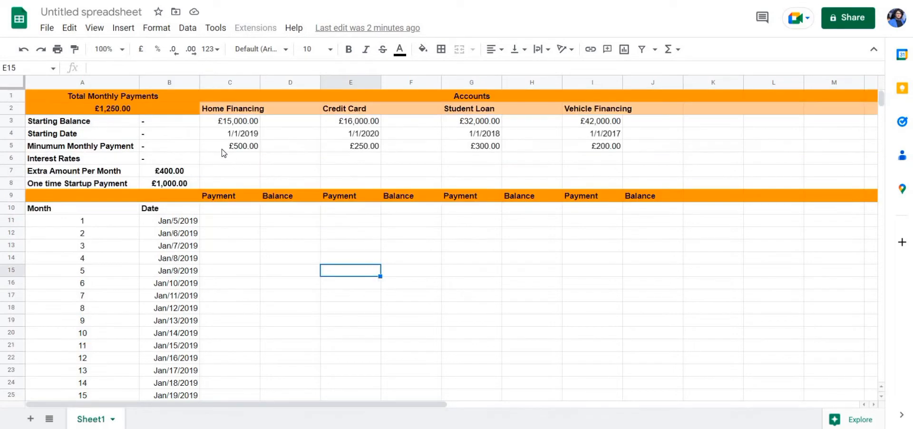
# Step: Enter 1900 as the month 1 Home Financing payment in C11 and show it as £1,900.00
pyautogui.click(230, 219)
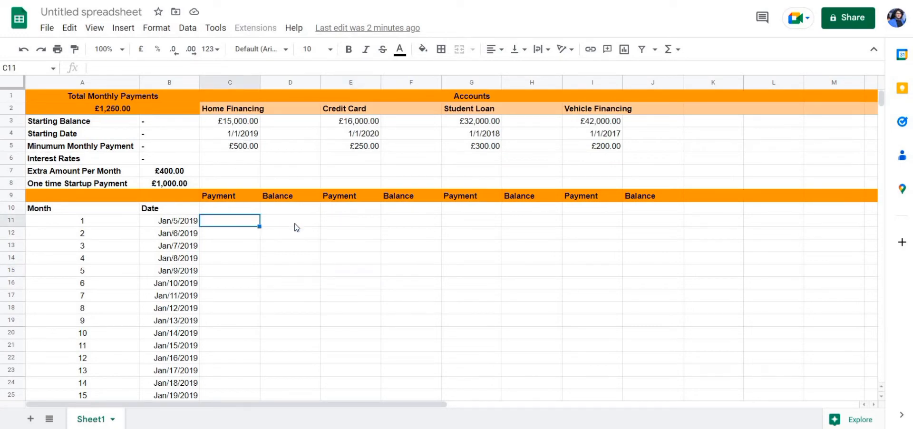
pyautogui.click(289, 220)
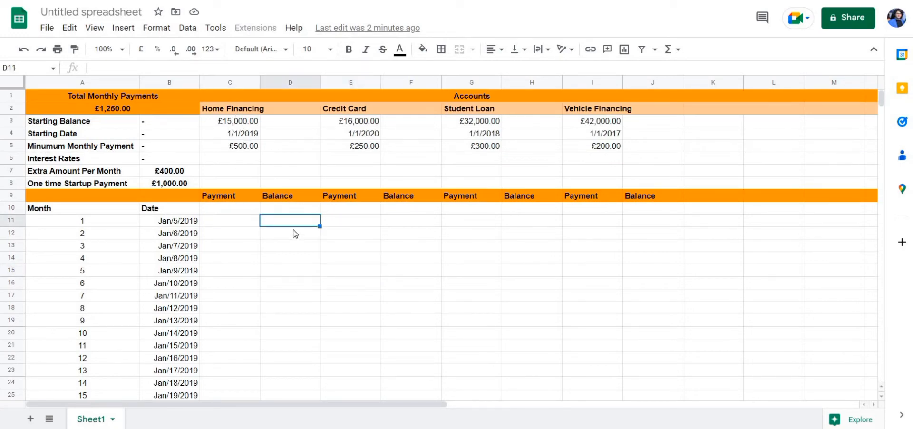
pyautogui.moveTo(291, 228)
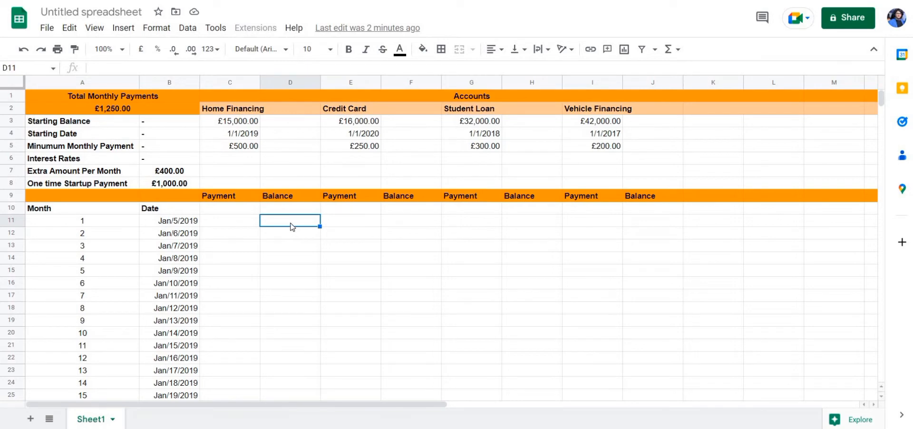
pyautogui.click(229, 233)
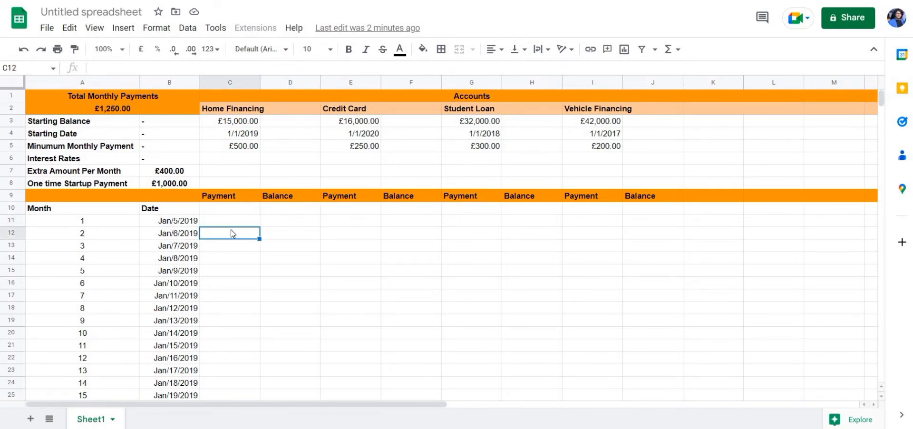
pyautogui.moveTo(284, 225)
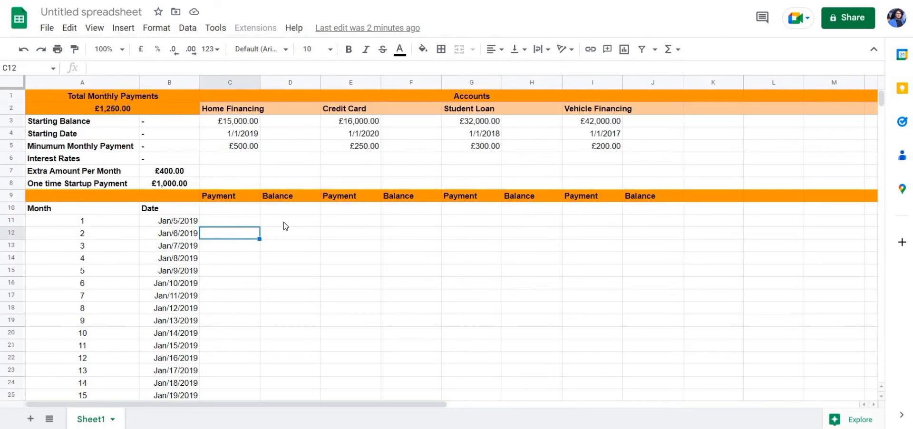
pyautogui.click(289, 219)
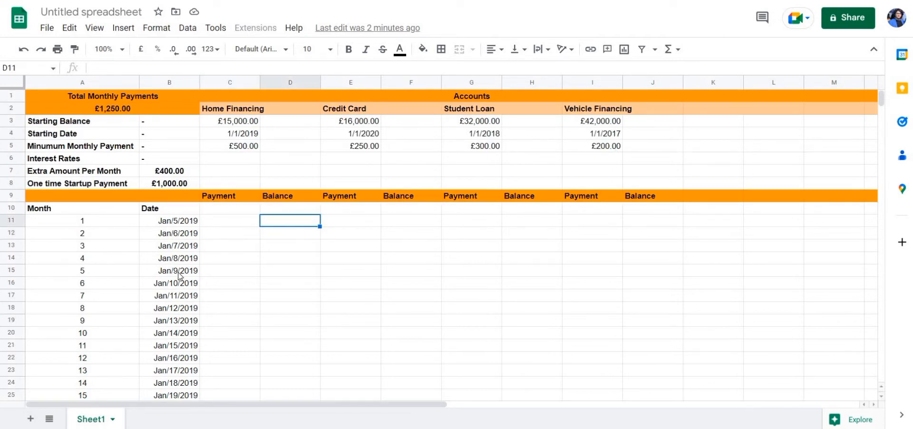
pyautogui.moveTo(220, 206)
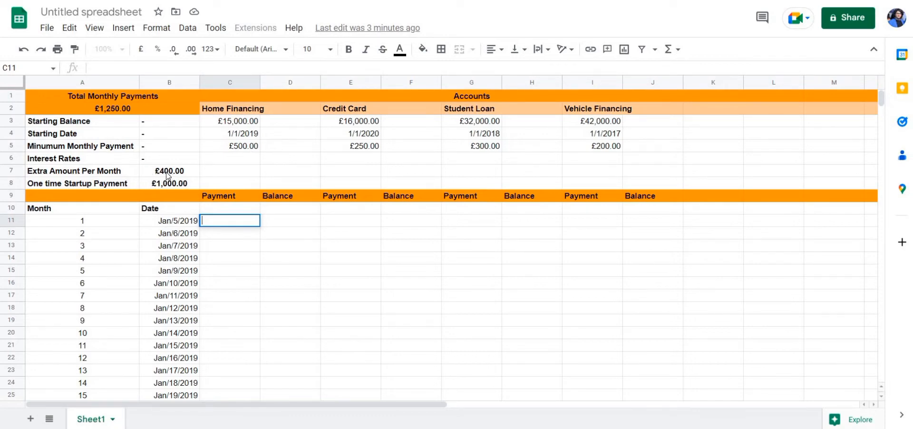
pyautogui.write('1')
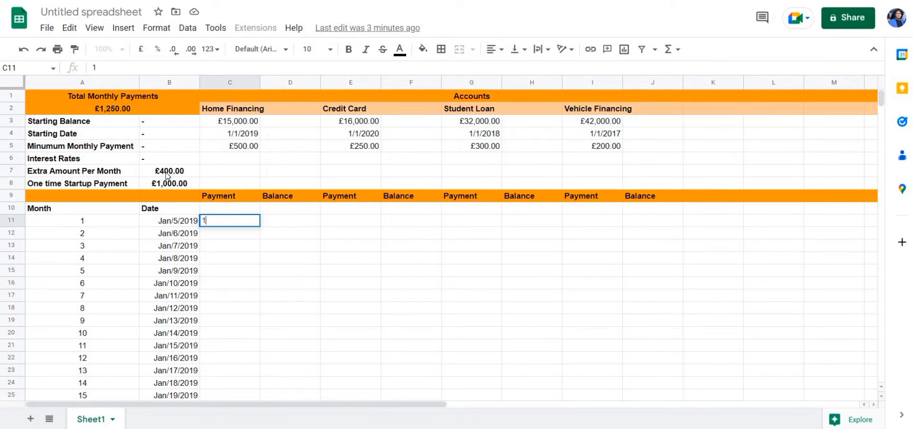
pyautogui.write('900')
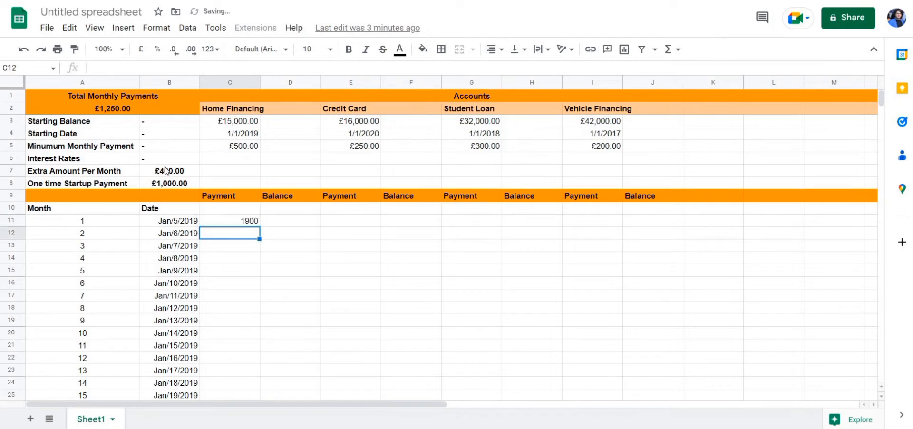
pyautogui.click(229, 219)
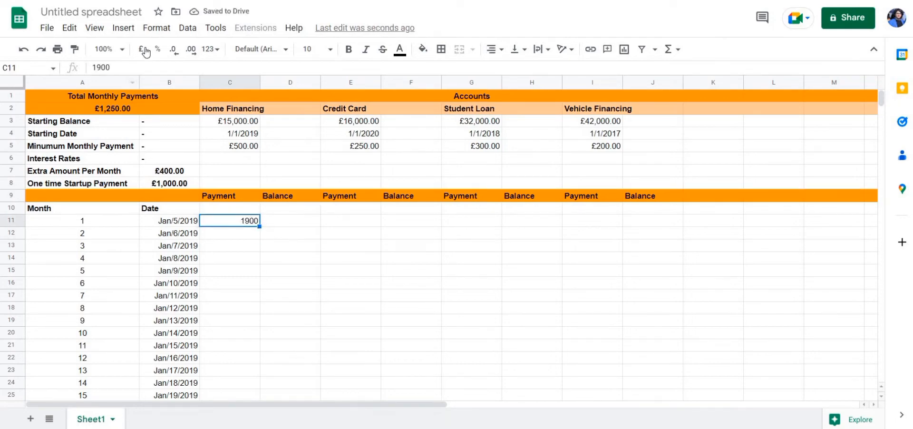
pyautogui.press('tab')
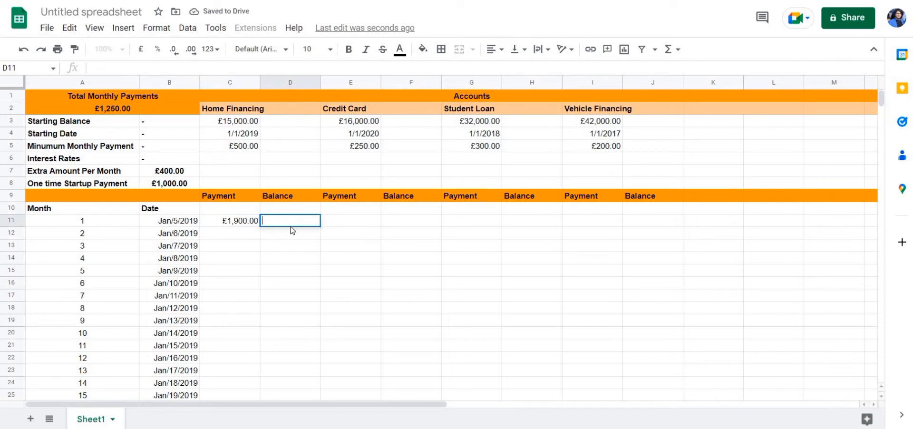
# Step: Compute D11 as =MINUS(C3,C11), the £15,000.00 starting balance less the £1,900.00 payment, giving £13,100.00
pyautogui.write('=minu')
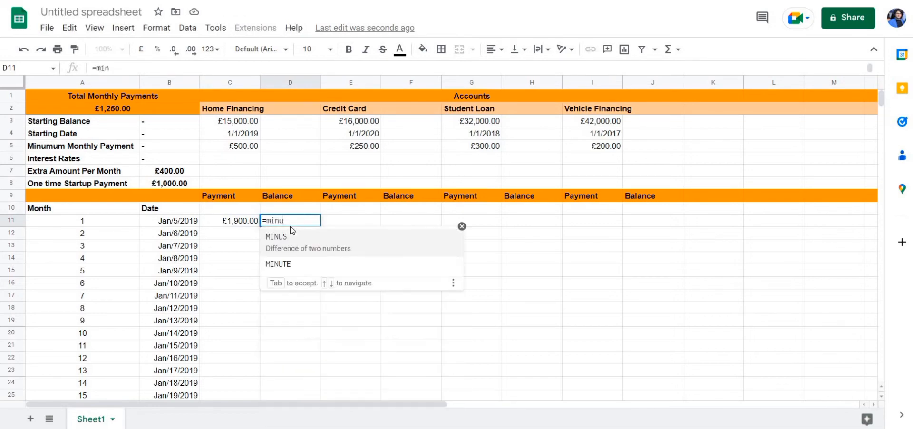
pyautogui.write('s')
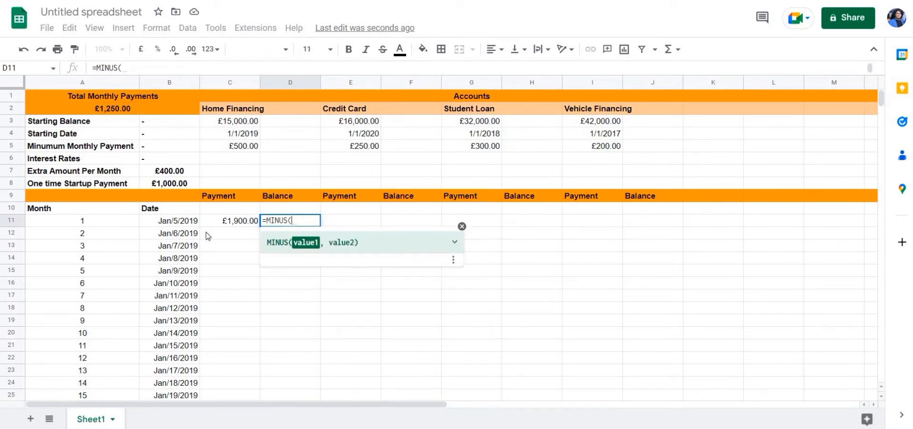
pyautogui.moveTo(245, 181)
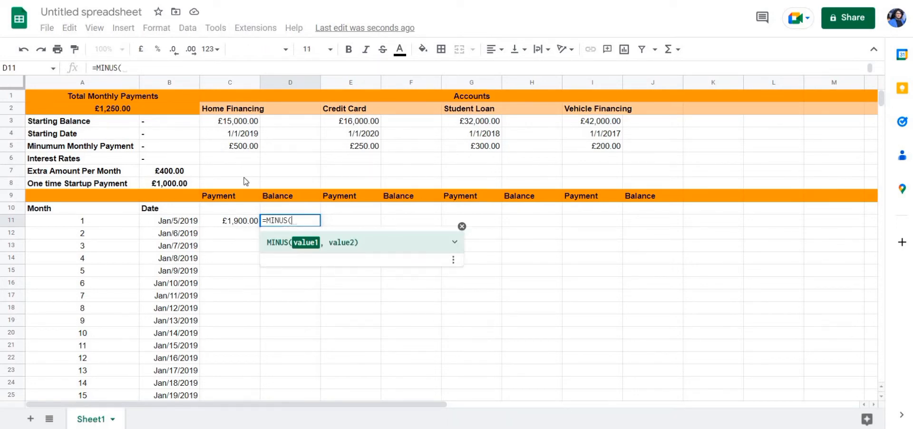
pyautogui.click(229, 121)
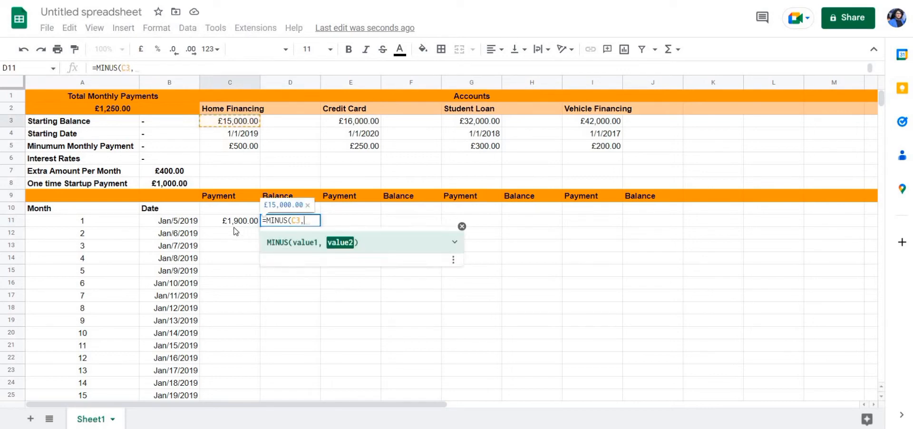
pyautogui.click(230, 220)
pyautogui.write('500')
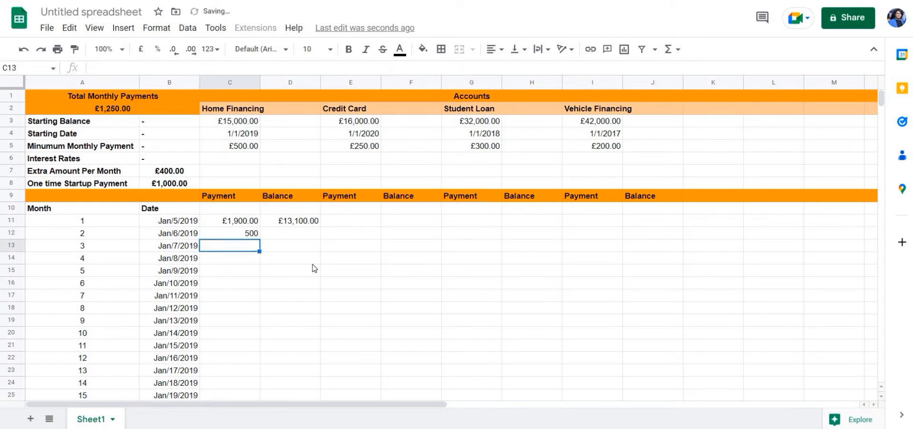
# Step: Change the month 2 Home Financing payment in C12 from 500 to £900.00
pyautogui.click(229, 233)
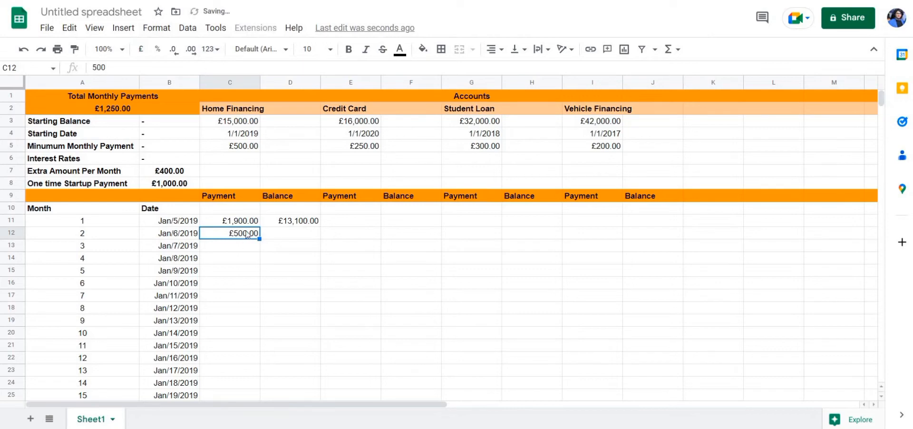
pyautogui.write('5')
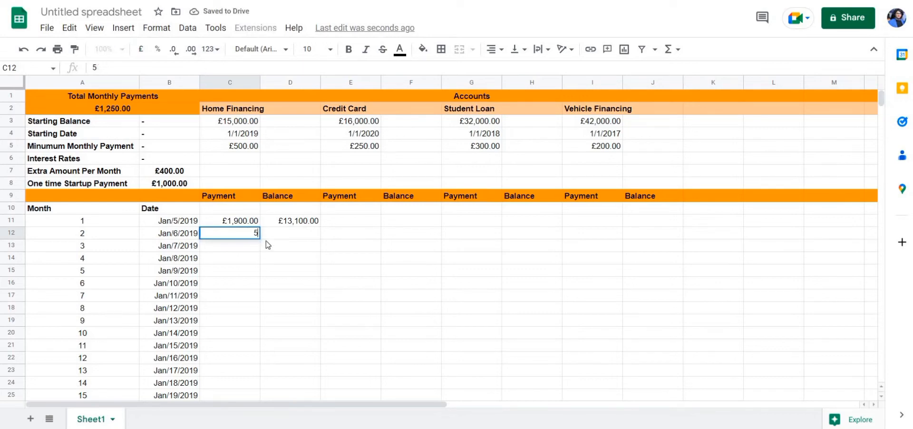
pyautogui.press('Return')
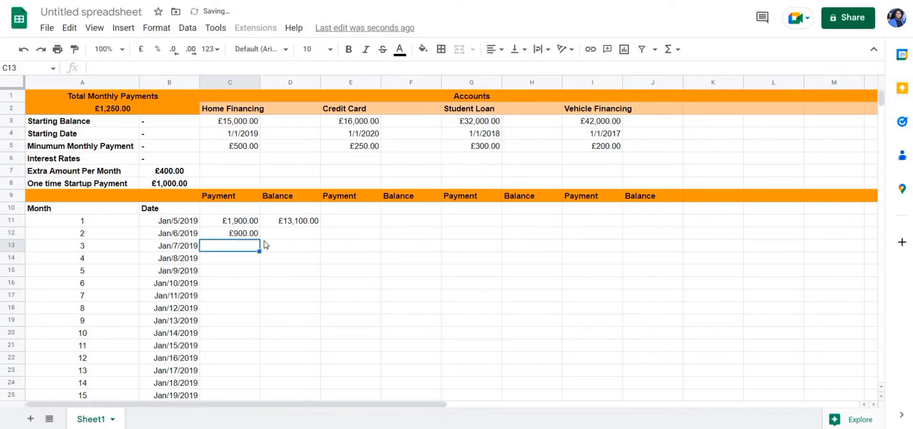
pyautogui.moveTo(150, 176)
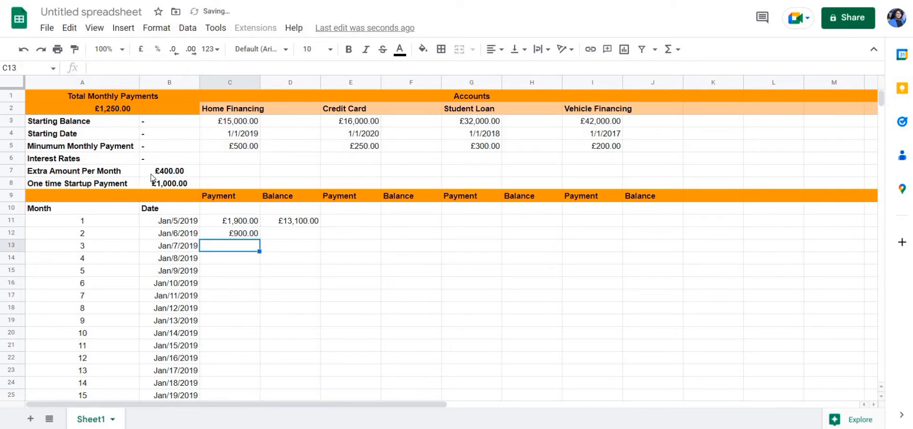
# Step: Compute D12 as =MINUS(D11,C12), £13,100.00 less the £900.00 payment, giving £12,200.00
pyautogui.click(229, 233)
pyautogui.write('=')
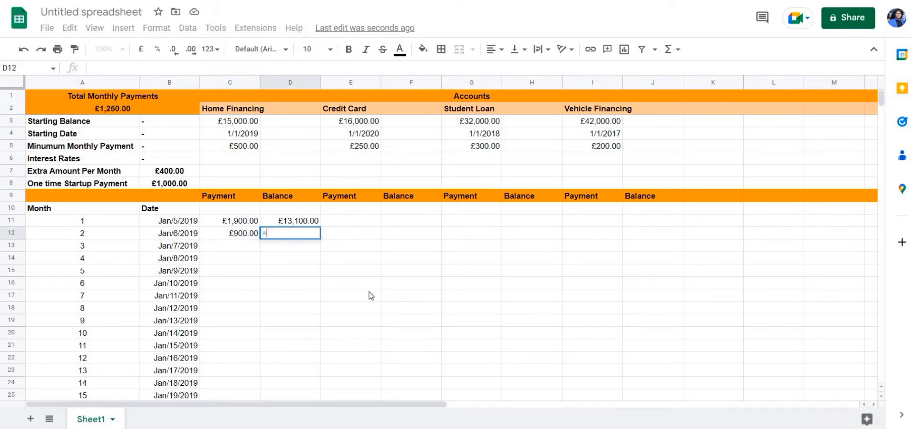
pyautogui.write('mi')
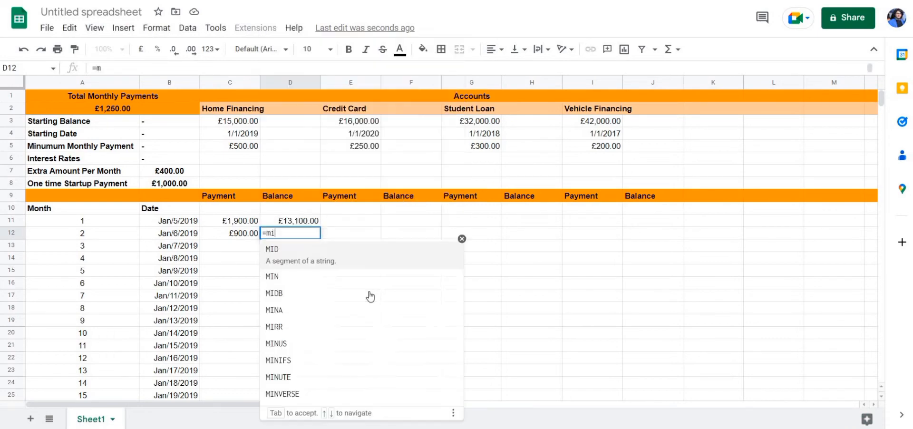
pyautogui.write('nus')
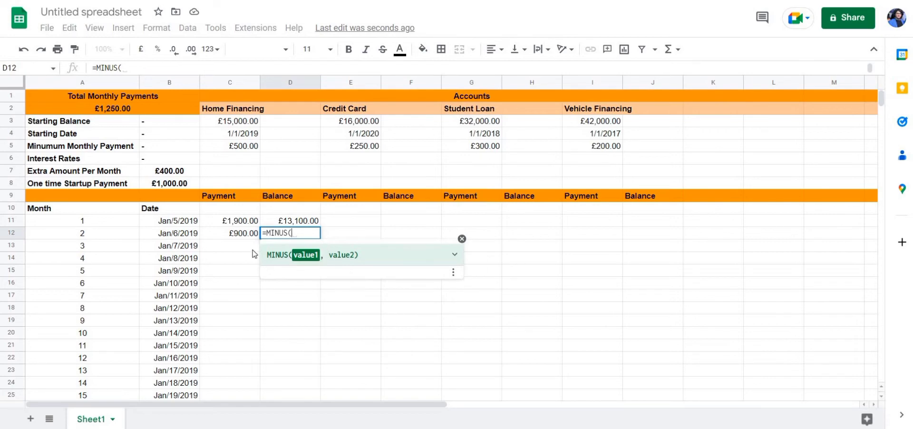
pyautogui.click(229, 233)
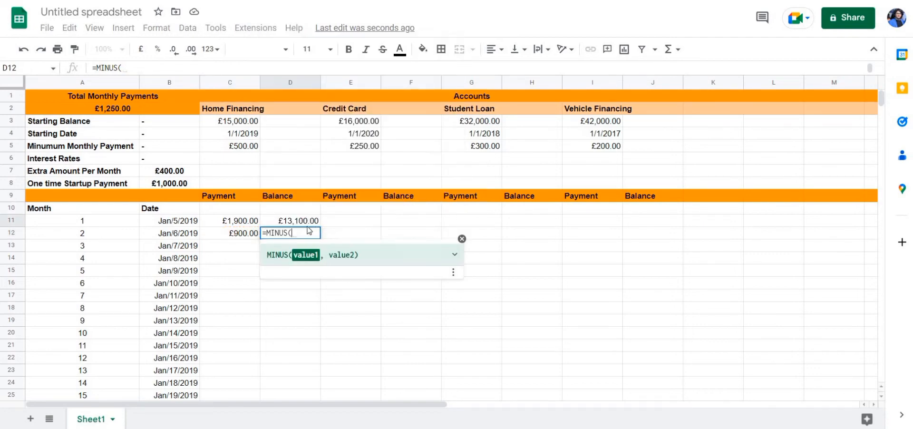
pyautogui.click(298, 219)
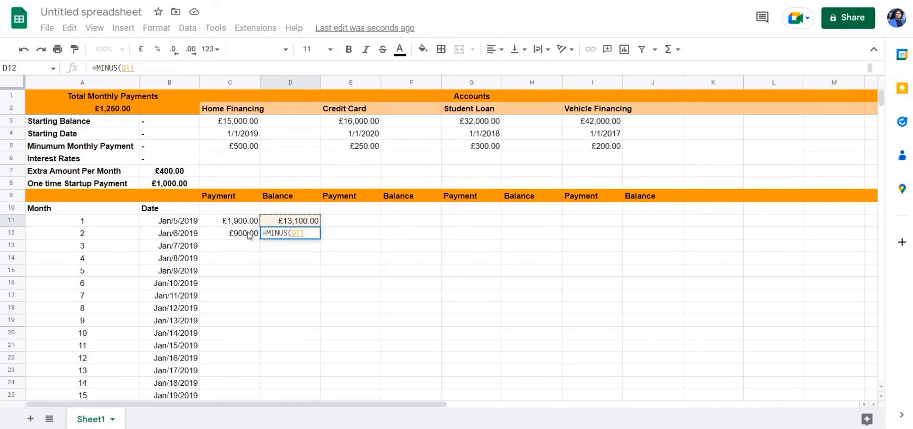
pyautogui.write(',')
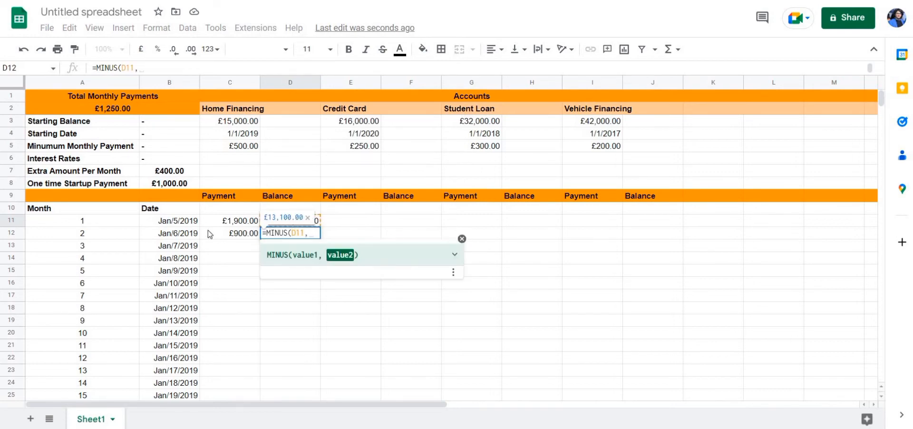
pyautogui.click(230, 233)
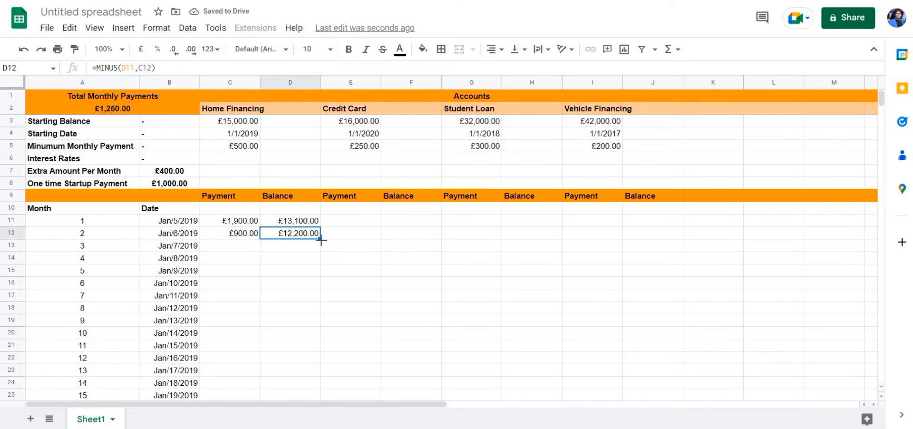
pyautogui.moveTo(324, 240); pyautogui.dragTo(320, 353)
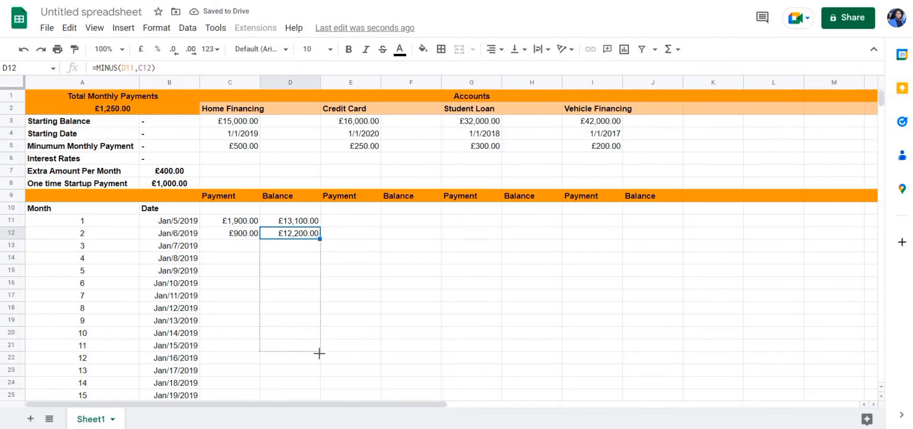
pyautogui.moveTo(319, 240); pyautogui.dragTo(318, 357)
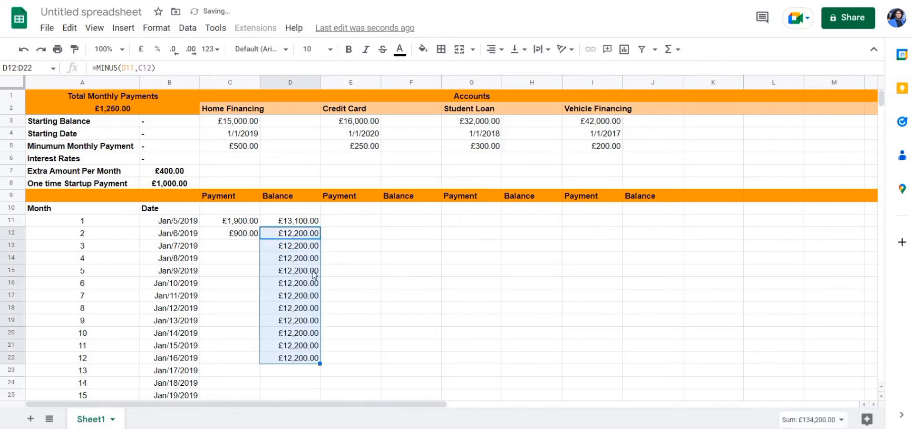
pyautogui.click(230, 233)
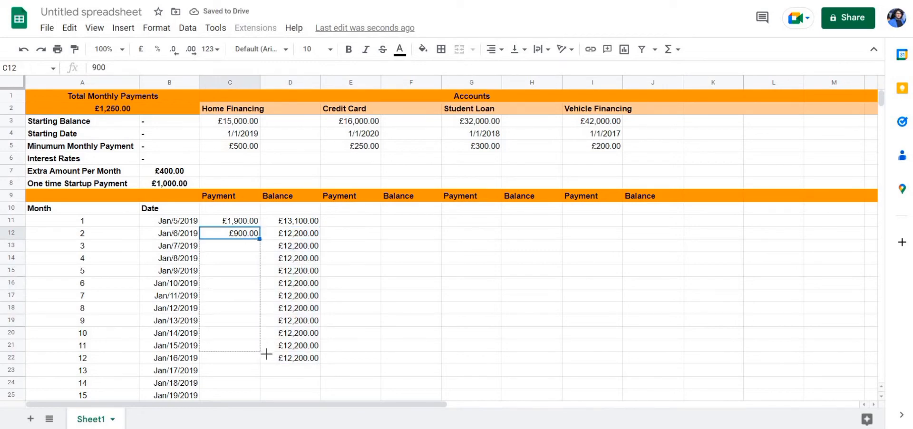
pyautogui.moveTo(259, 239); pyautogui.dragTo(259, 310)
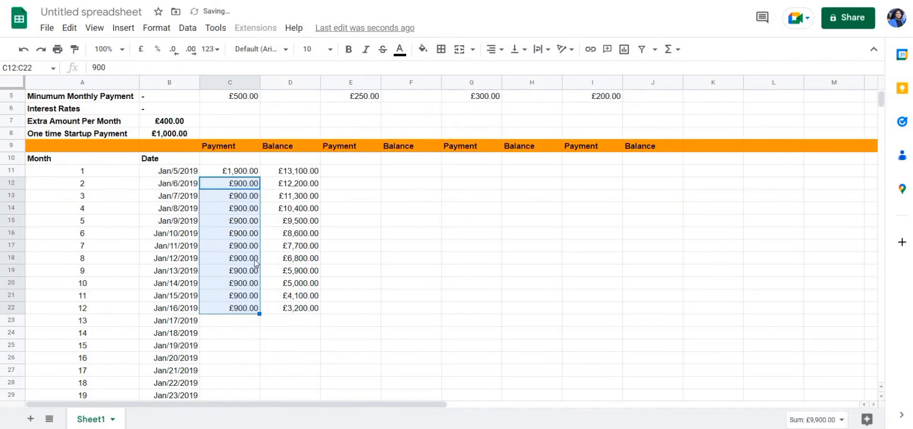
pyautogui.click(229, 183)
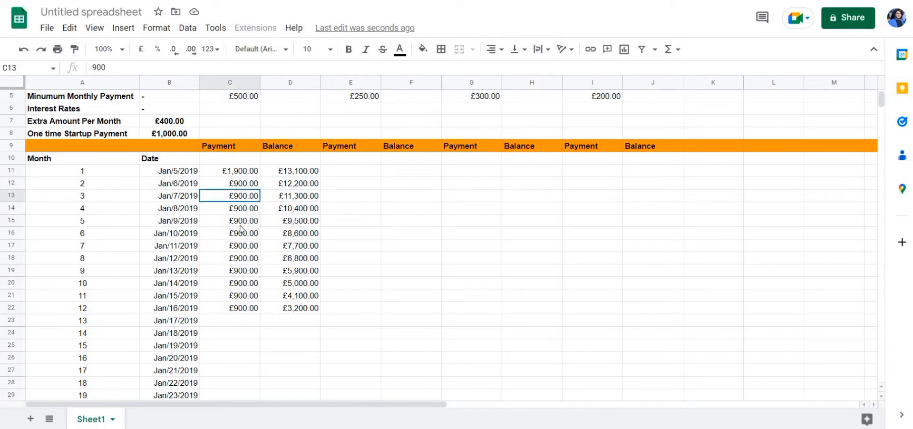
pyautogui.click(230, 294)
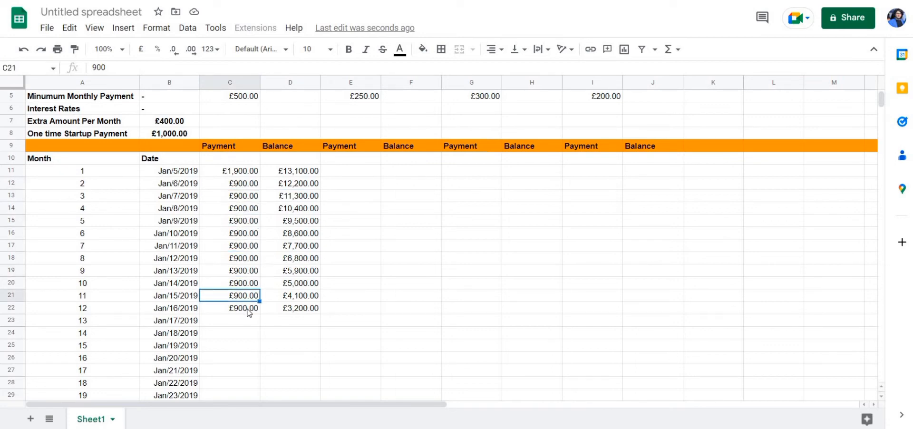
pyautogui.click(290, 196)
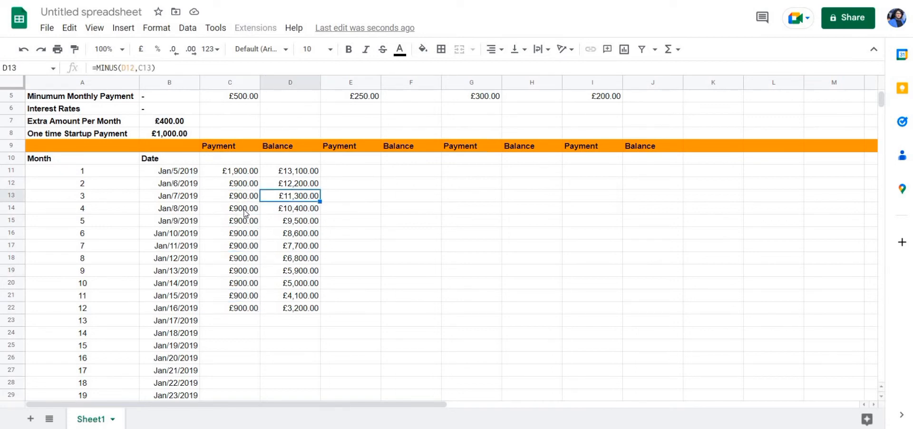
pyautogui.moveTo(315, 294)
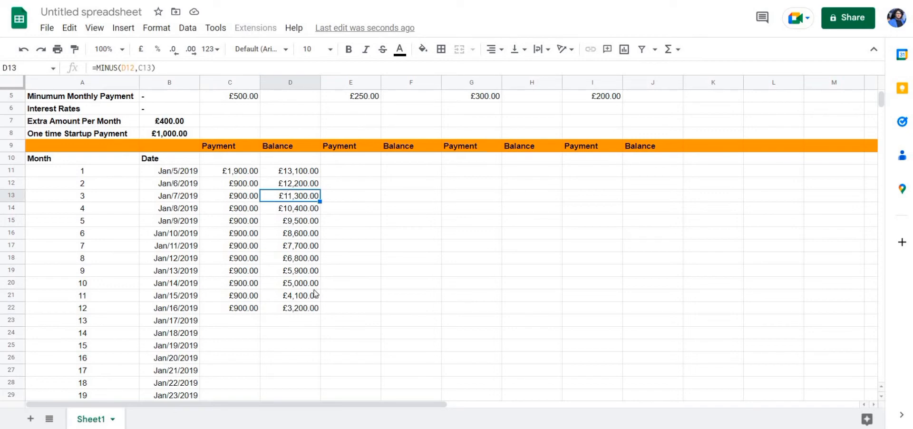
pyautogui.moveTo(257, 241)
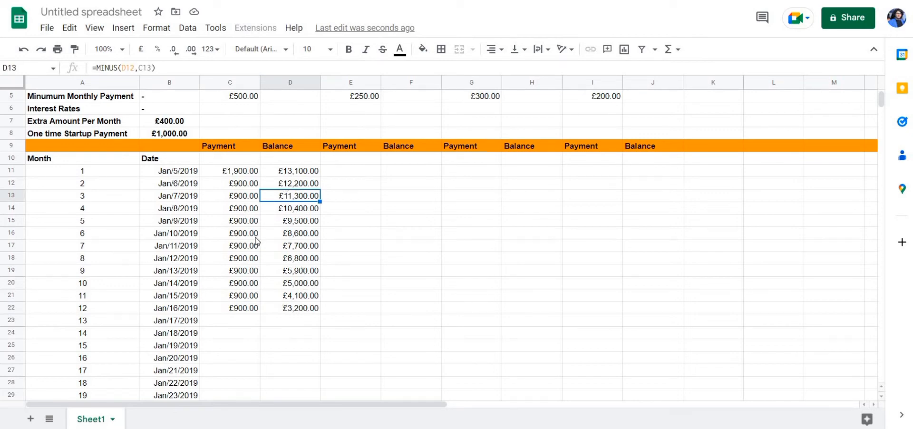
pyautogui.click(230, 207)
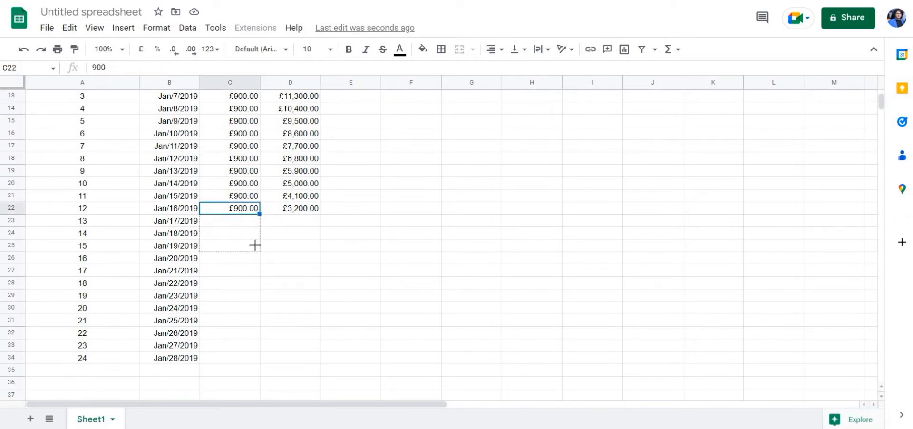
# Step: Fill £900.00 payments and balances down to month 15, then a 500 month 16 payment bringing the balance to £0.00
pyautogui.moveTo(258, 209); pyautogui.dragTo(259, 246)
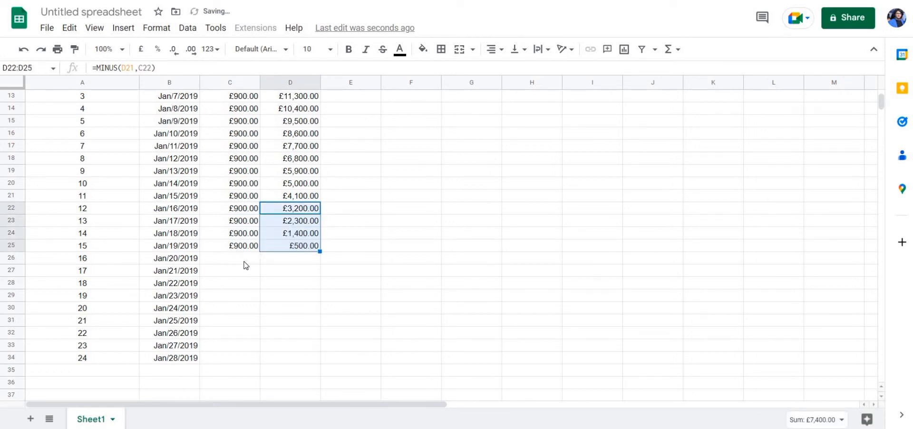
pyautogui.click(231, 257)
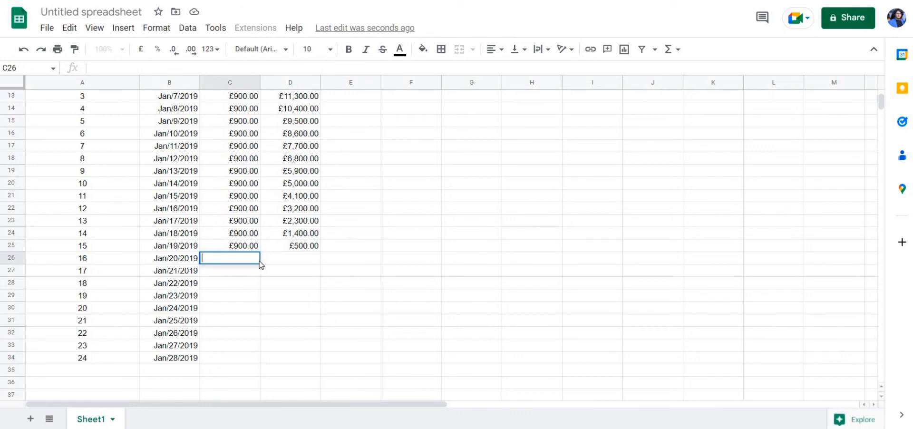
pyautogui.write('600')
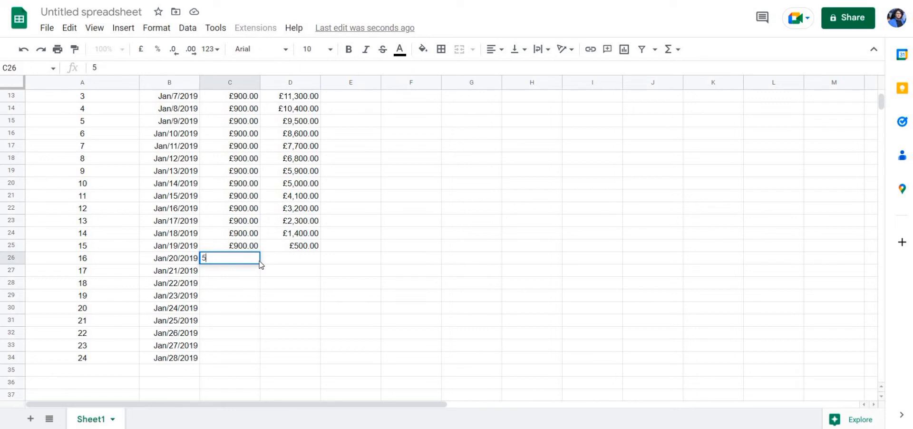
pyautogui.write('00]')
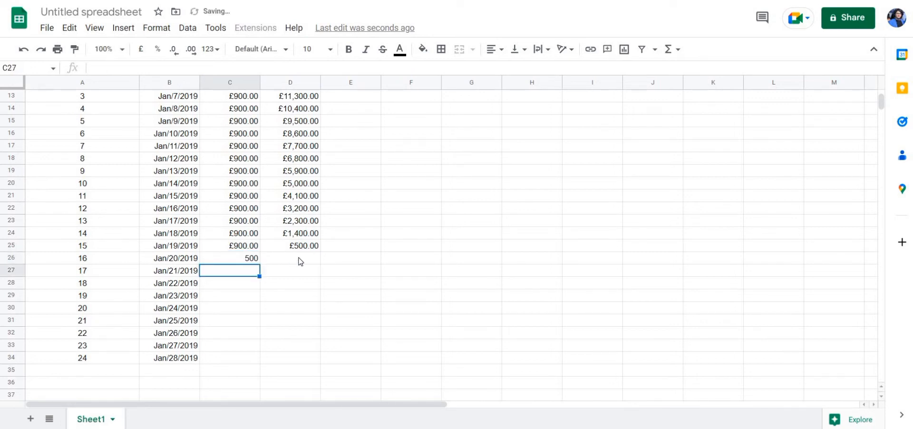
pyautogui.click(290, 245)
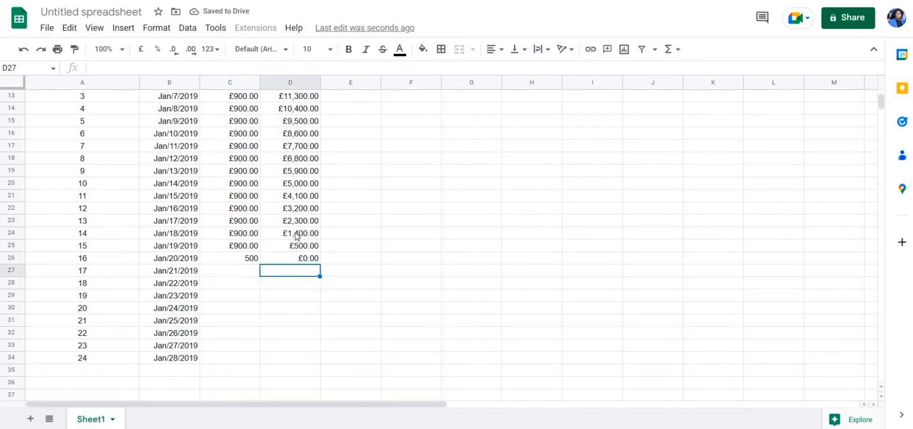
# Step: Enter 250 as the month 1 Credit Card payment in E11 and fill it down through month 15
pyautogui.scroll(-3)
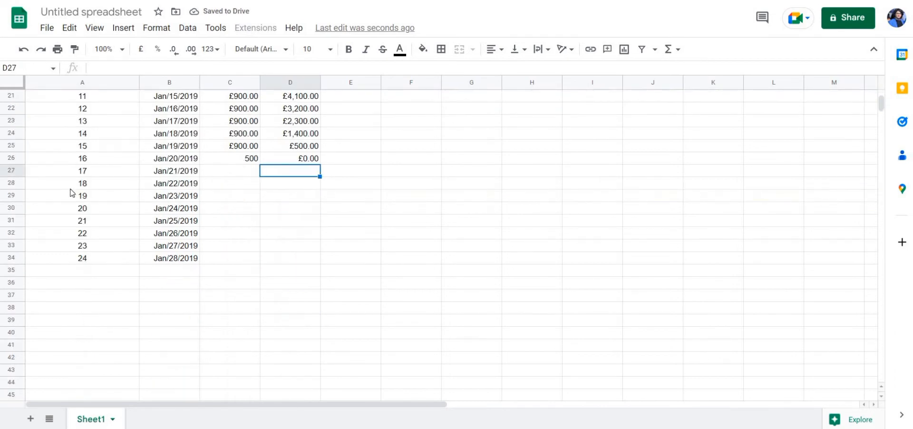
pyautogui.moveTo(242, 164)
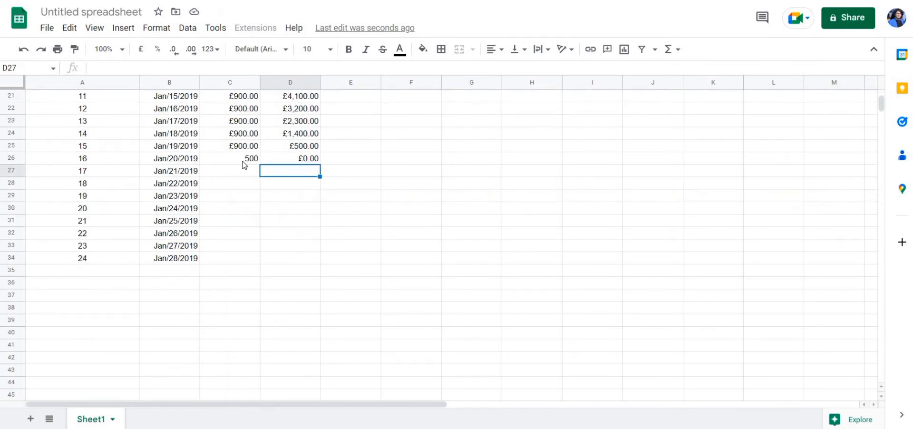
pyautogui.moveTo(436, 155)
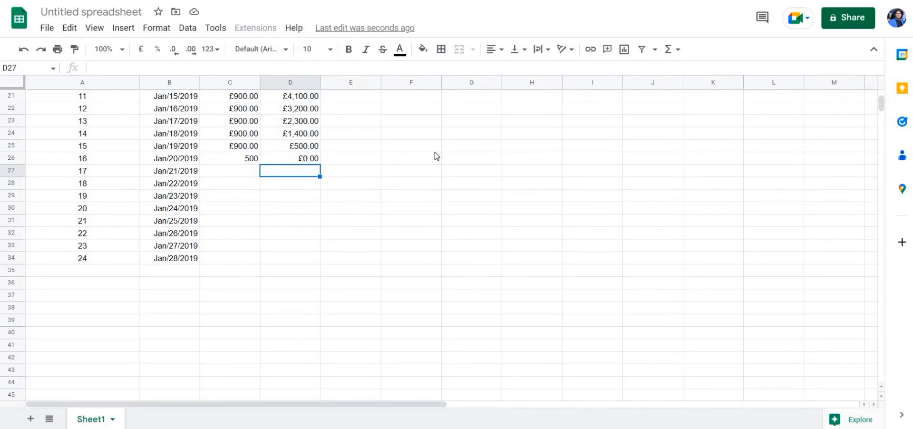
pyautogui.scroll(3)
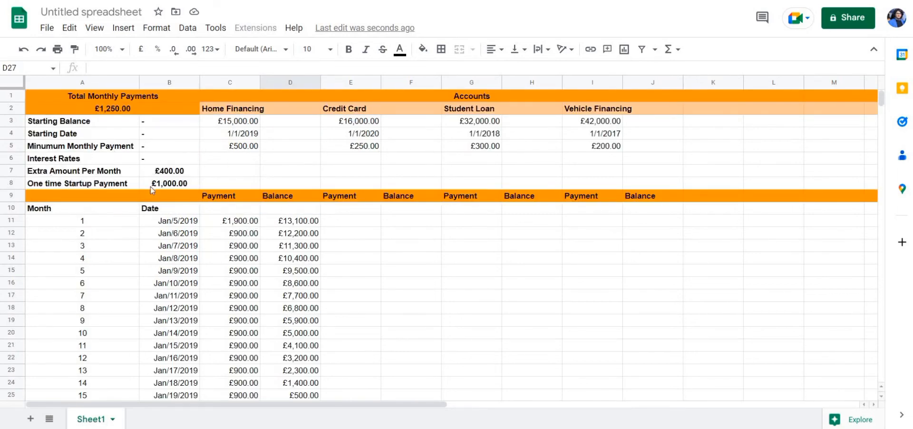
pyautogui.moveTo(360, 107)
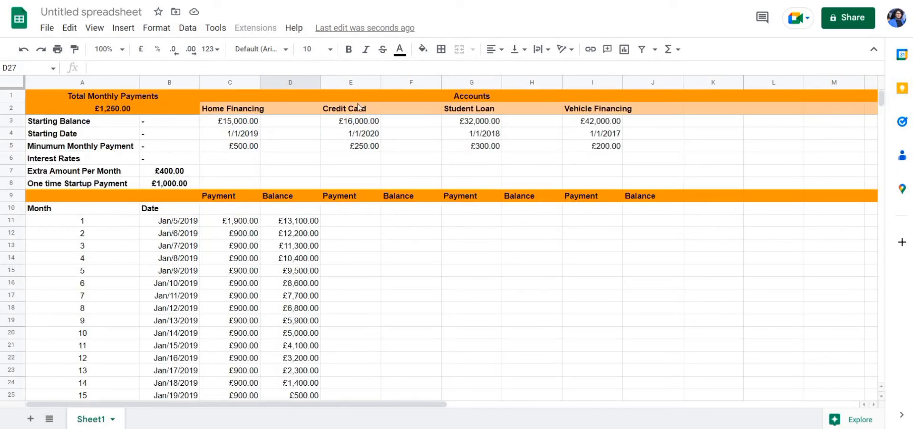
pyautogui.moveTo(418, 182)
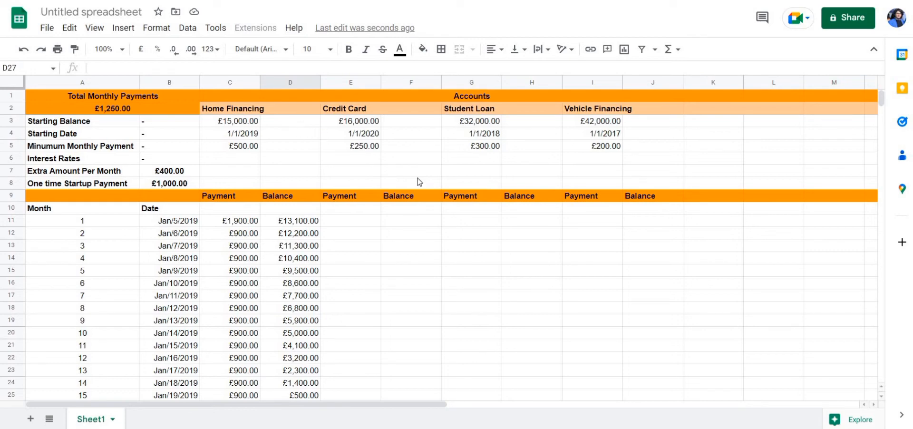
pyautogui.moveTo(384, 214)
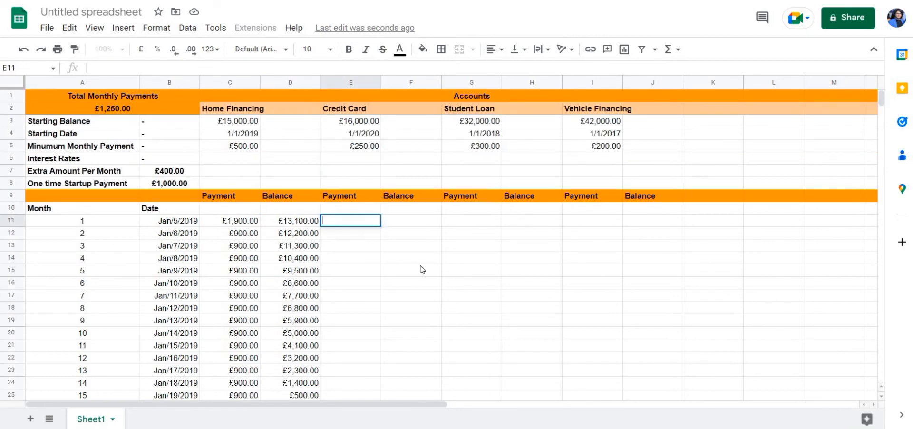
pyautogui.write('25')
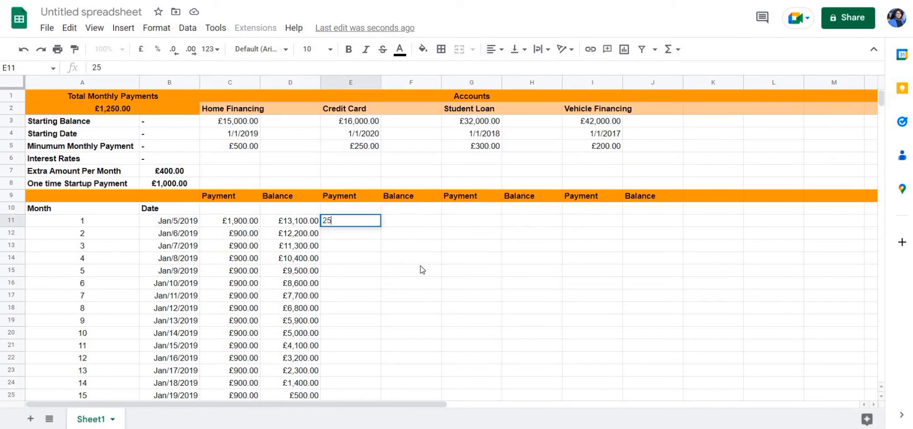
pyautogui.write('0')
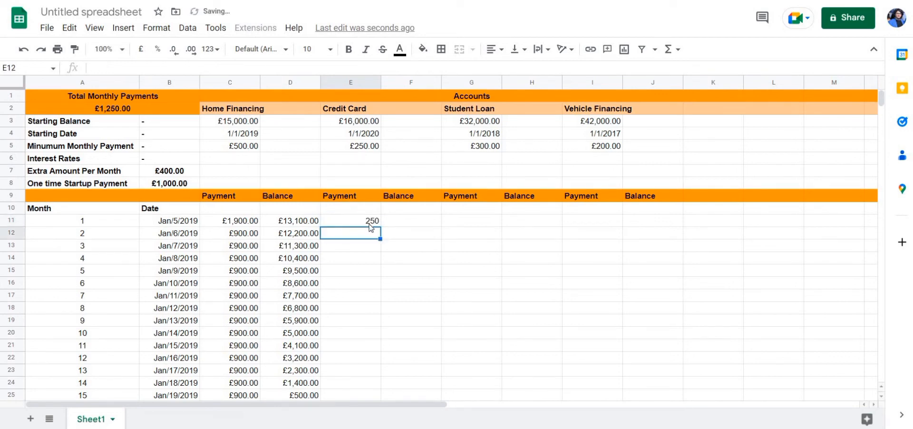
pyautogui.click(349, 220)
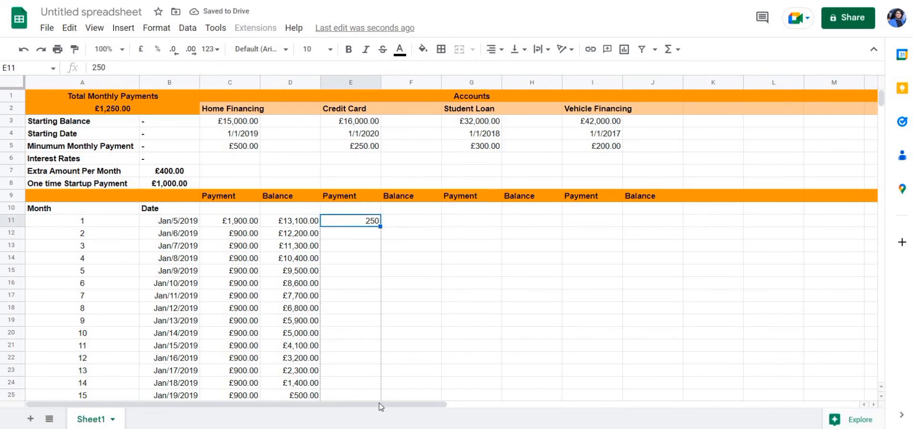
pyautogui.scroll(-3)
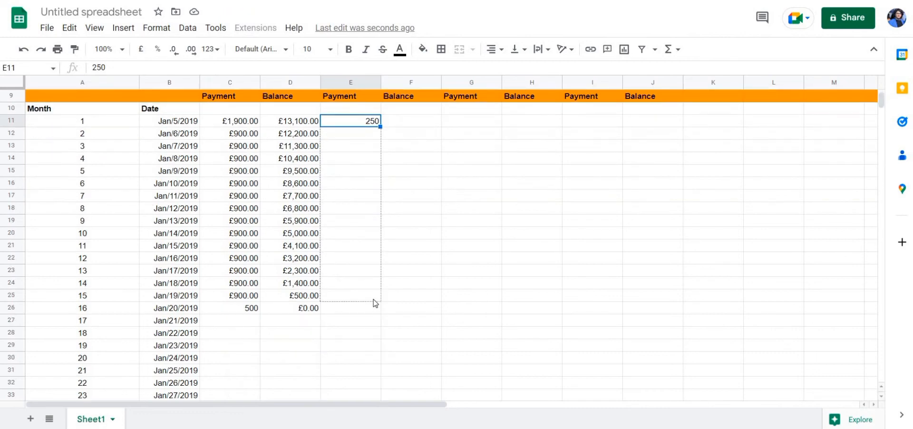
pyautogui.moveTo(379, 125); pyautogui.dragTo(379, 307)
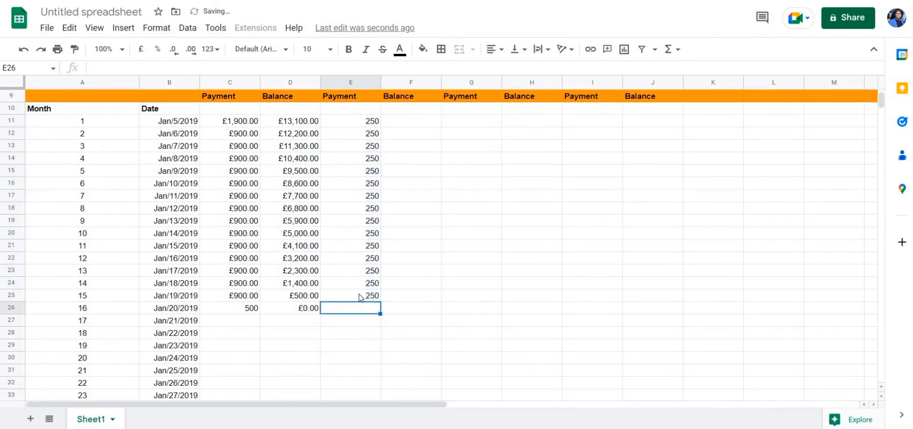
pyautogui.click(350, 294)
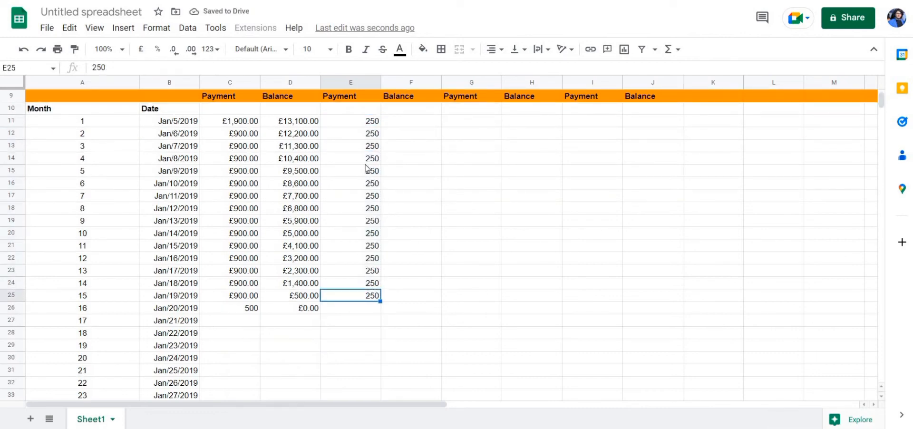
pyautogui.scroll(3)
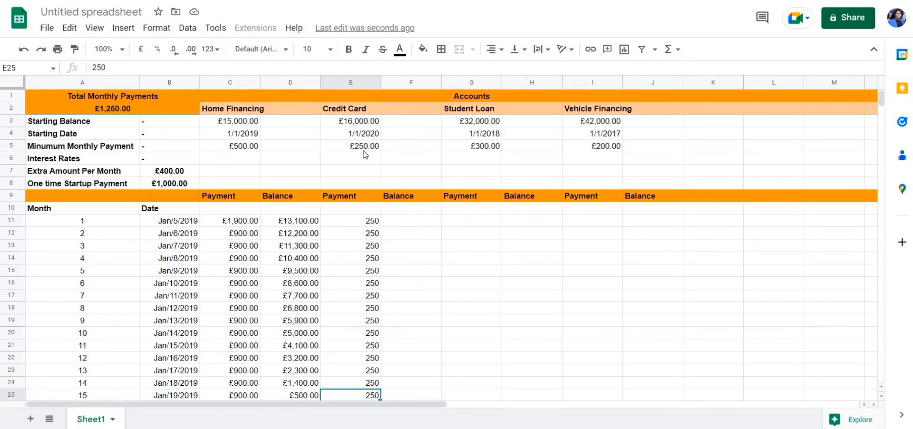
pyautogui.scroll(-3)
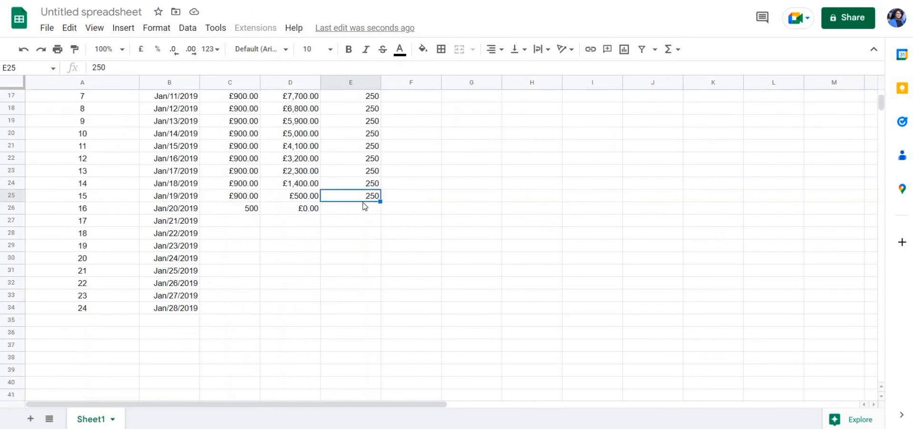
pyautogui.click(350, 208)
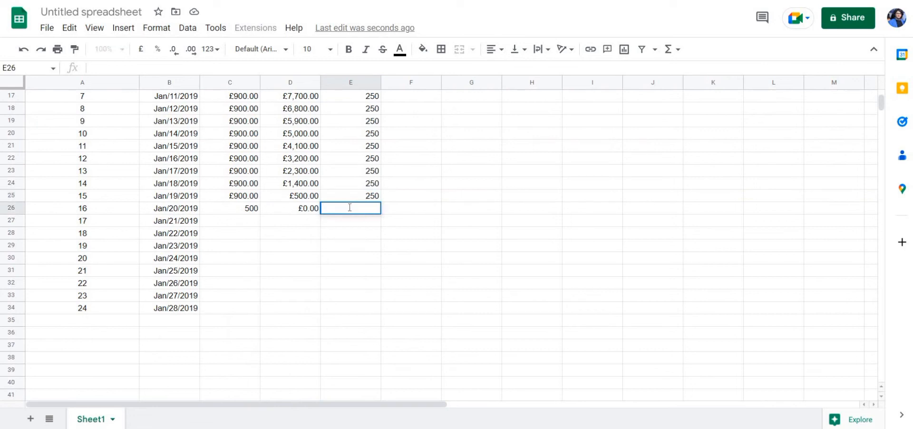
pyautogui.moveTo(398, 259)
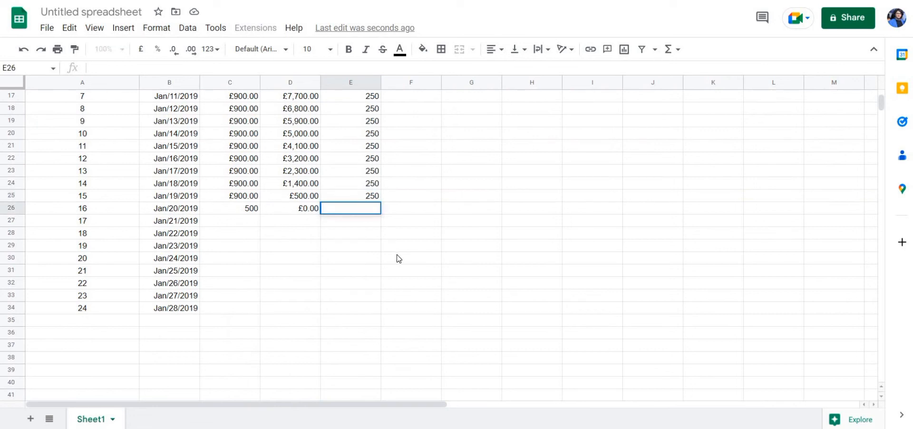
# Step: Enter 650 as the Credit Card payment for months 16 to 22 in E26:E32
pyautogui.click(259, 48)
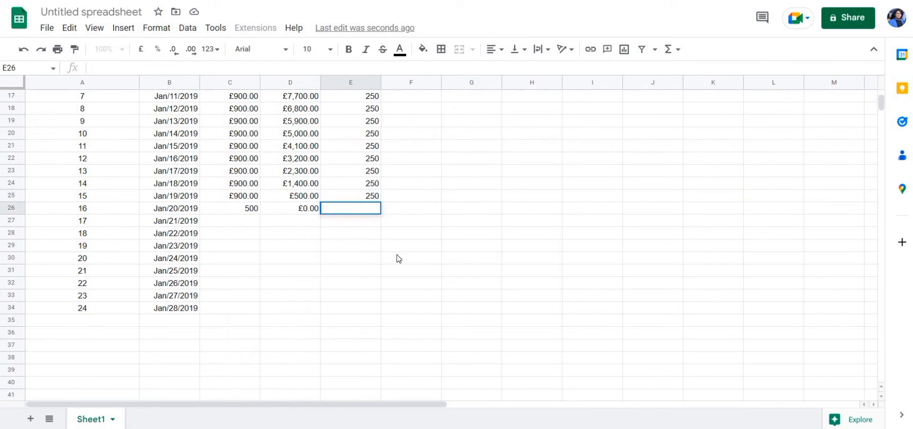
pyautogui.write('650')
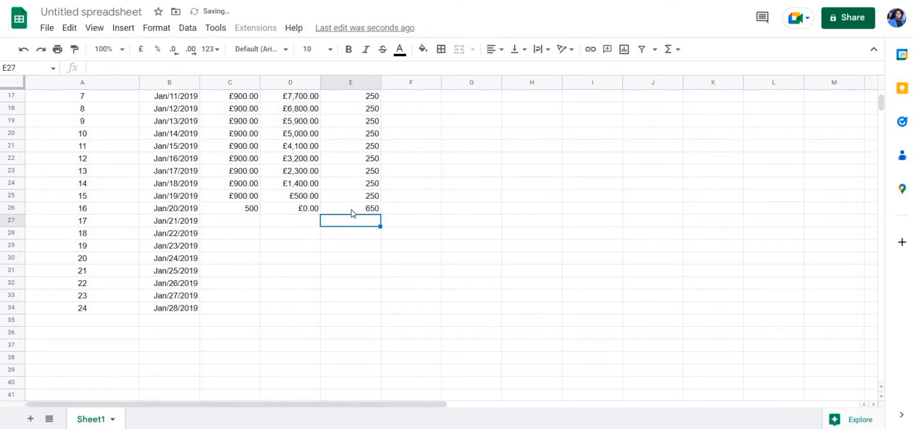
pyautogui.click(350, 208)
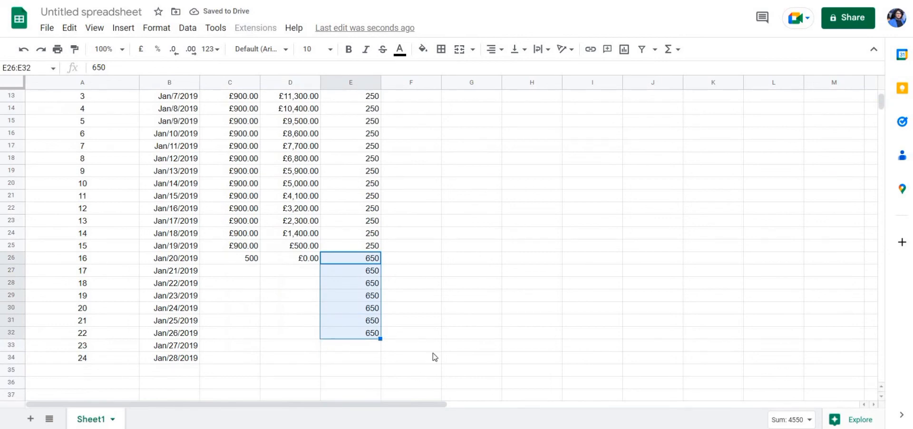
pyautogui.scroll(3)
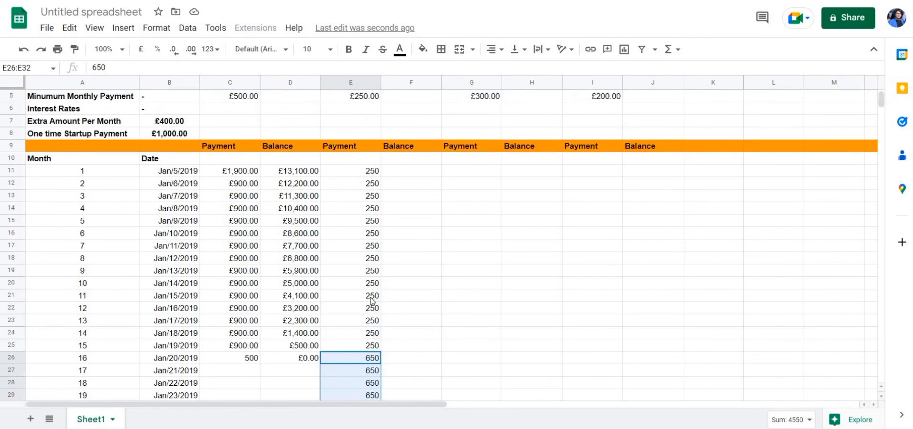
# Step: Compute the month 1 Credit Card balance F11 as =MINUS(E3,E11), £15,750.00, rejecting the suggested auto-fill
pyautogui.scroll(3)
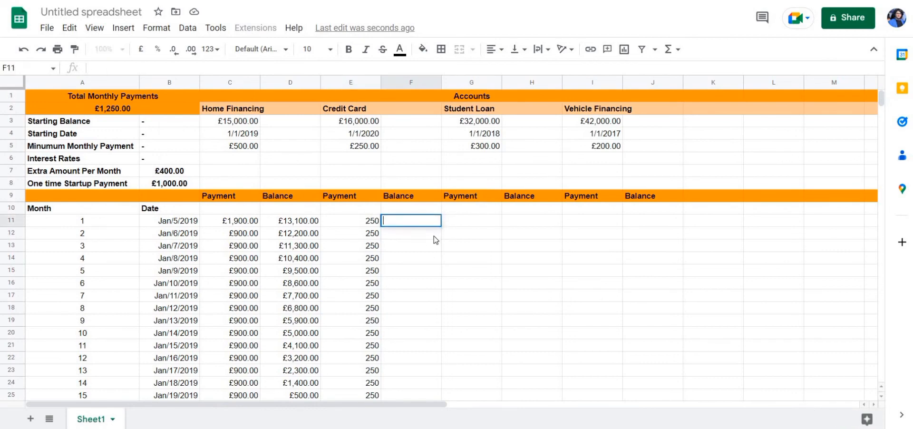
pyautogui.write('+')
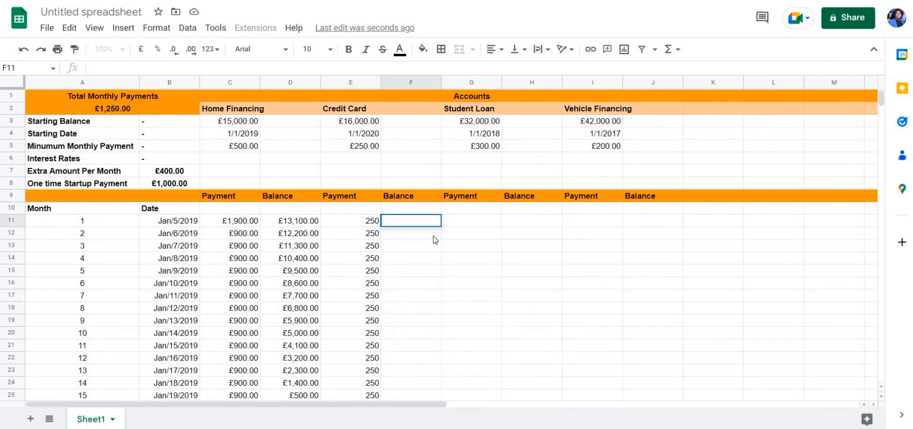
pyautogui.write('+')
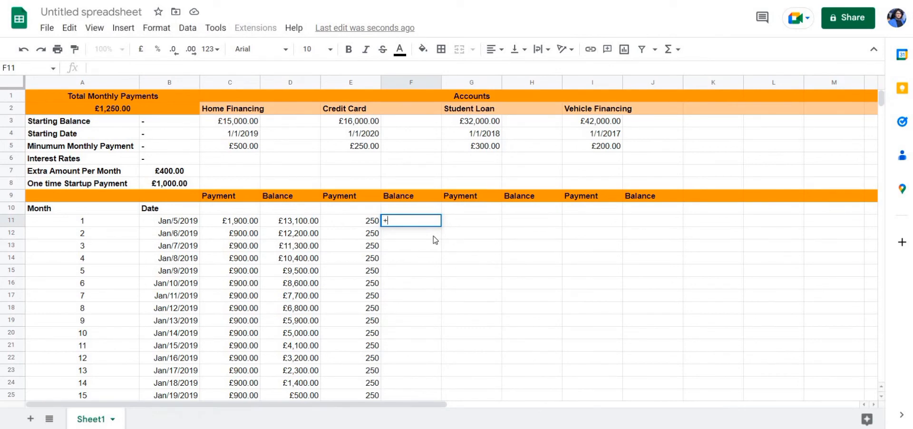
pyautogui.write('=')
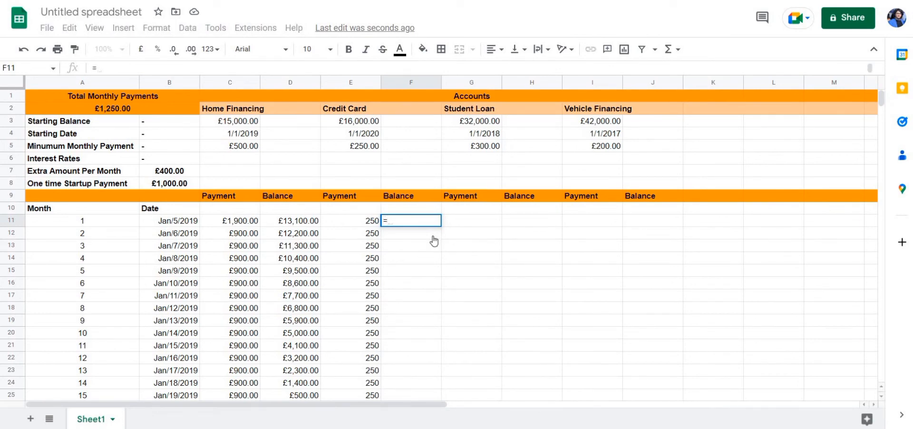
pyautogui.write('minus')
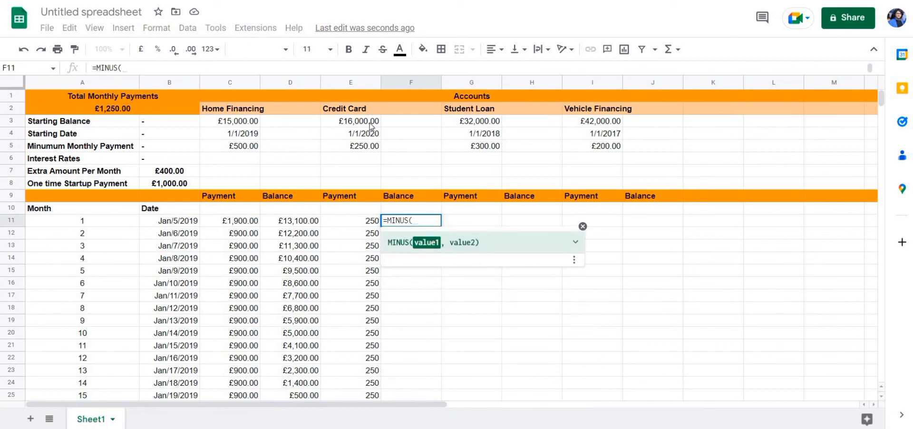
pyautogui.click(351, 121)
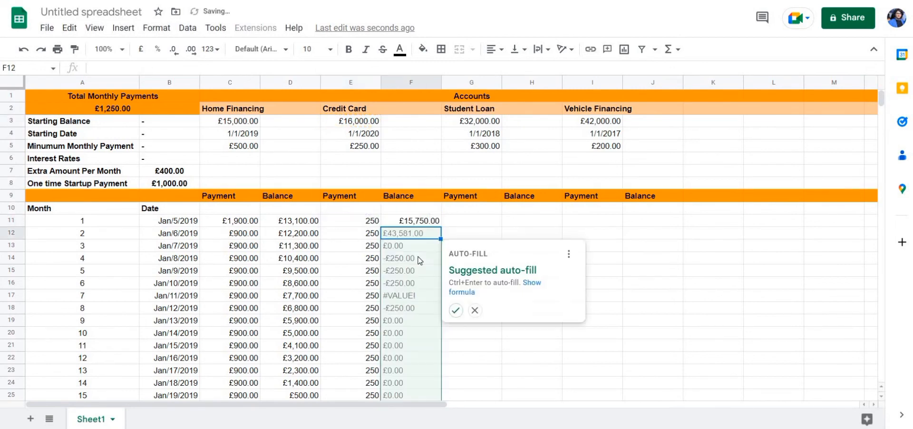
pyautogui.moveTo(456, 310)
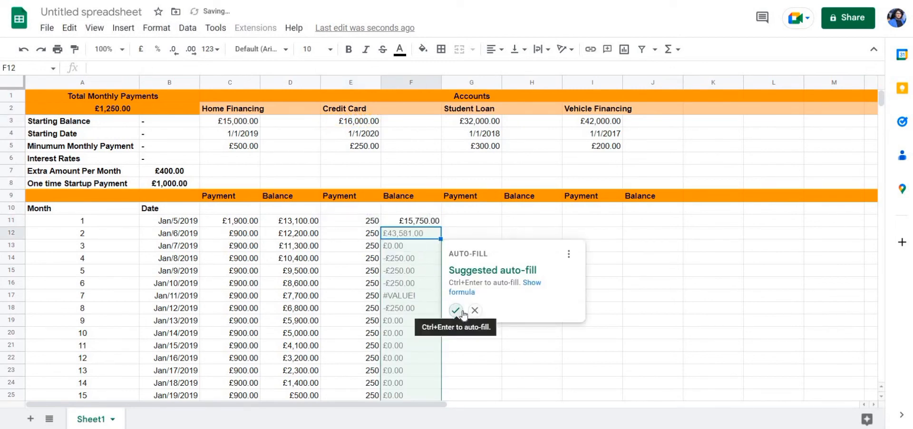
pyautogui.click(474, 310)
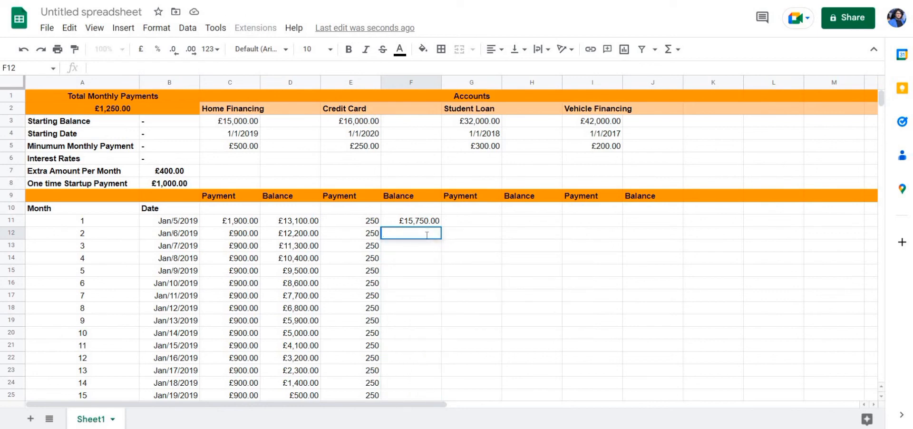
# Step: Compute the month 2 Credit Card balance F12 as =MINUS(F11,E12)
pyautogui.write('=min')
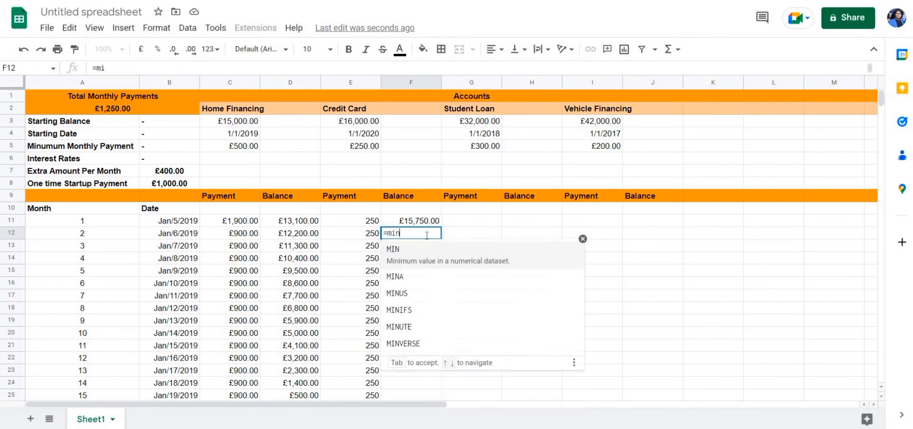
pyautogui.write('us')
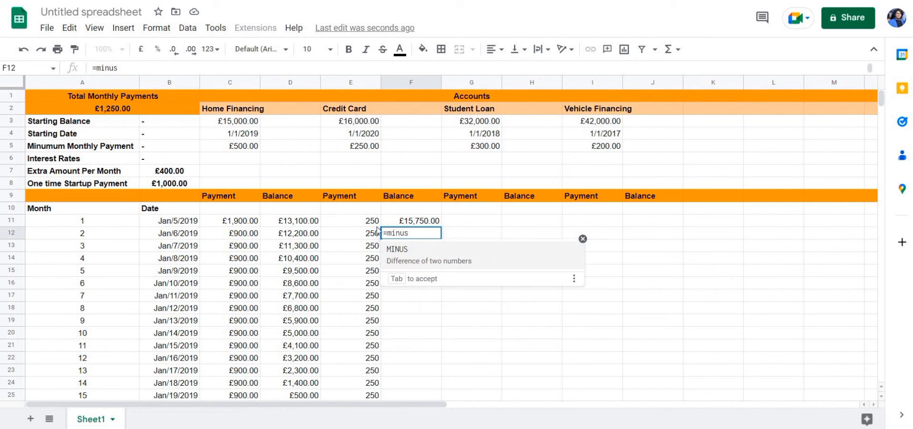
pyautogui.moveTo(413, 229)
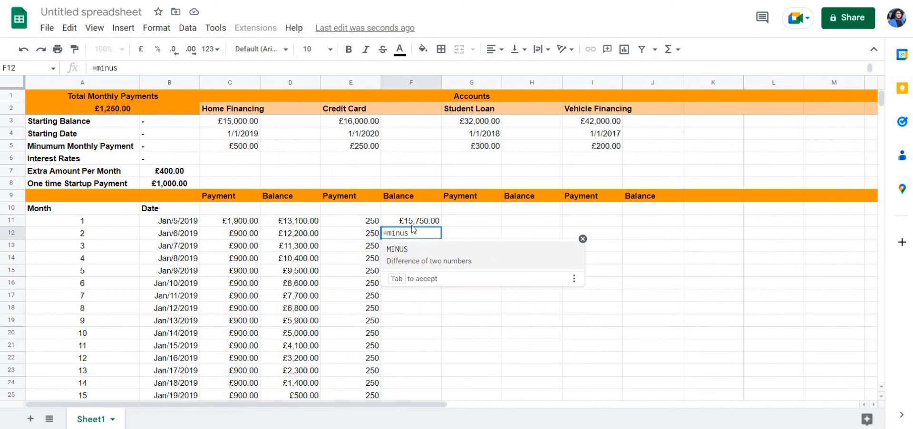
pyautogui.moveTo(408, 264)
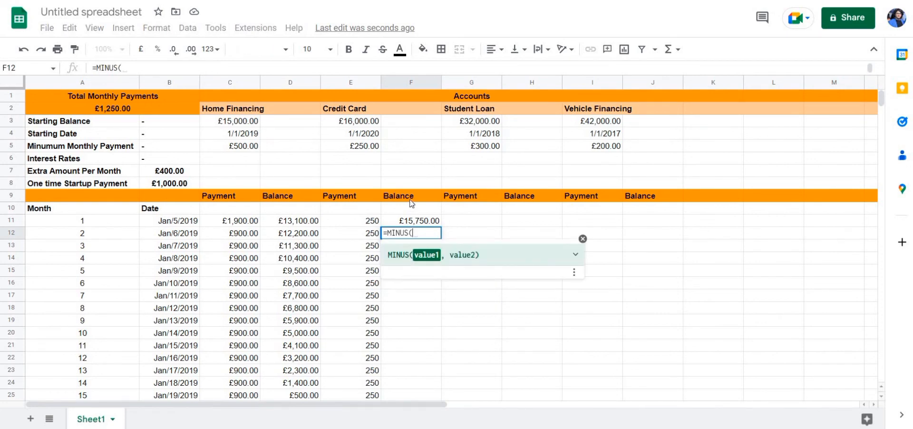
pyautogui.click(411, 220)
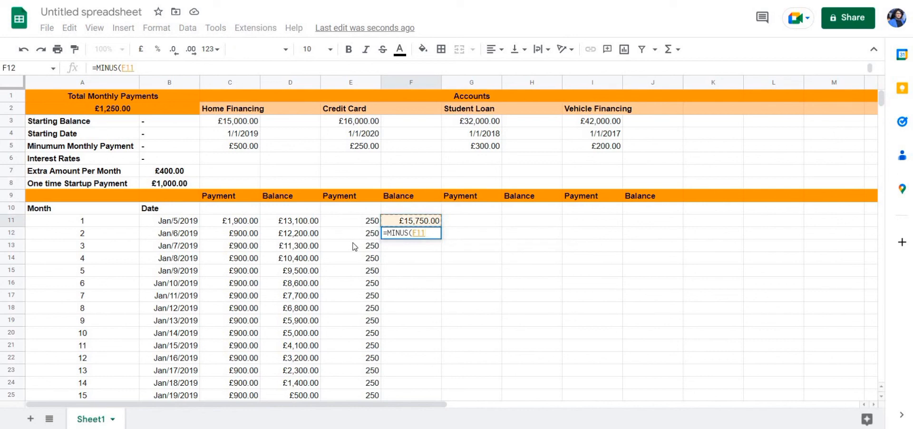
pyautogui.write(',')
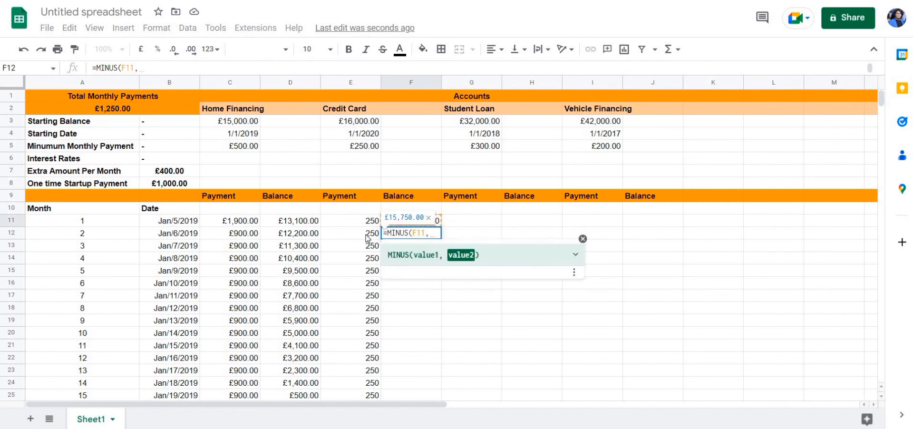
pyautogui.click(350, 233)
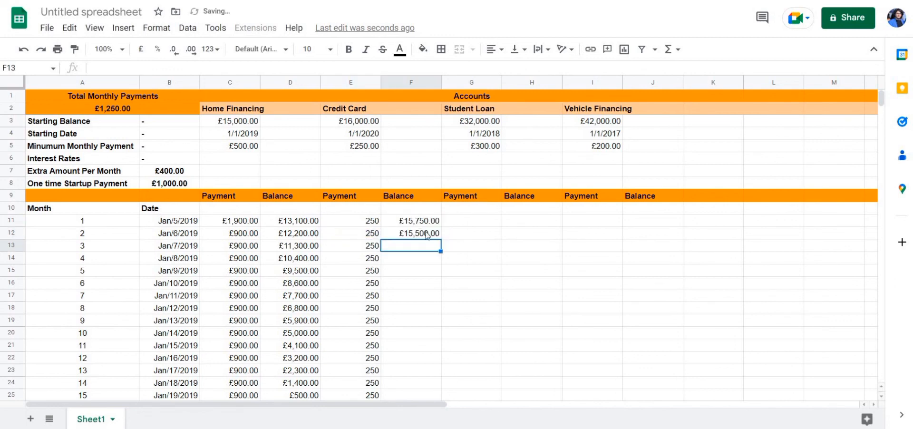
pyautogui.click(411, 233)
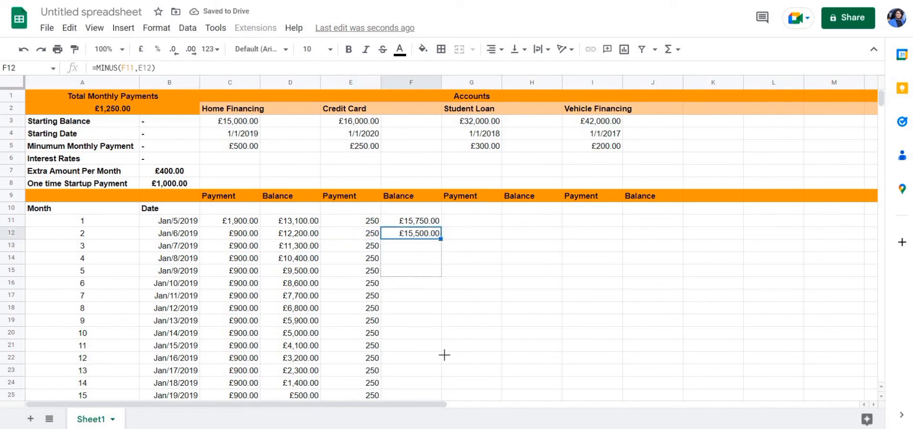
# Step: Fill the running-balance formula down column F for the remaining months, reaching £7,700.00 by month 22
pyautogui.scroll(-3)
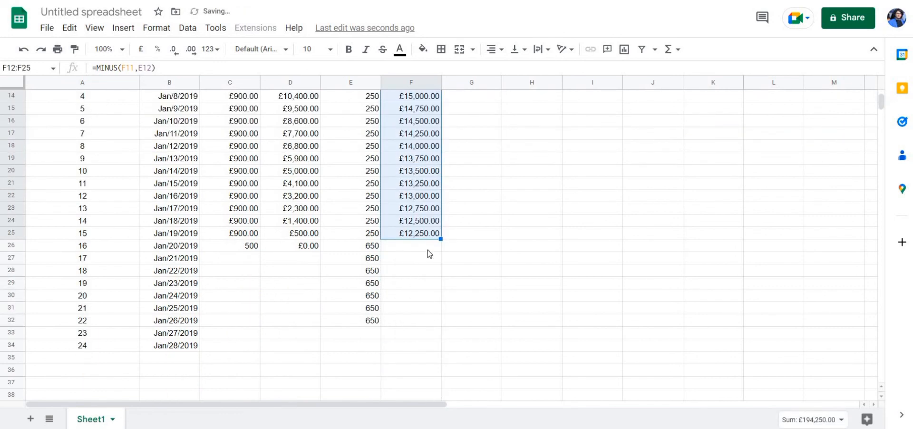
pyautogui.click(411, 233)
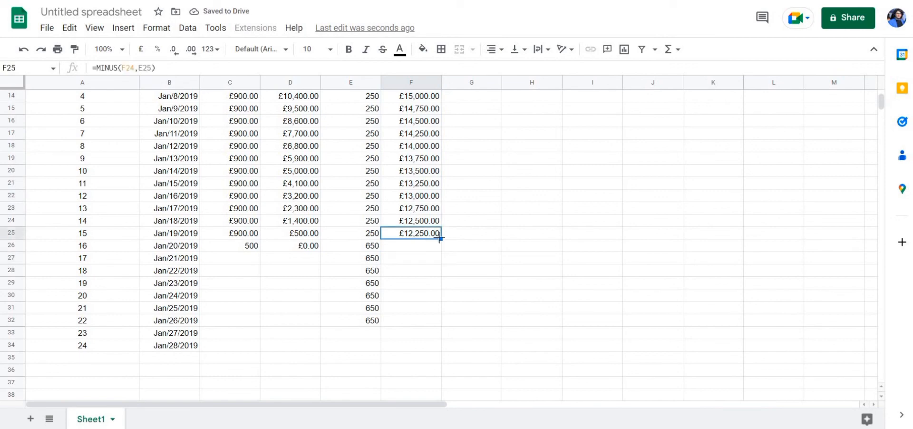
pyautogui.click(411, 245)
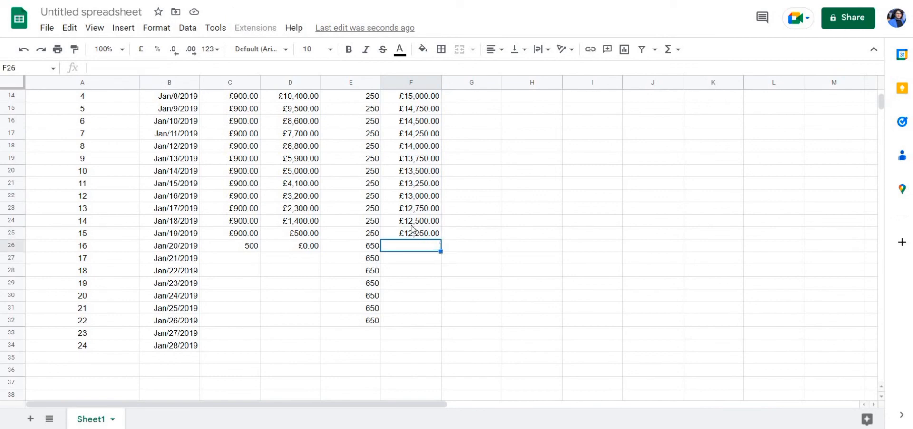
pyautogui.click(411, 233)
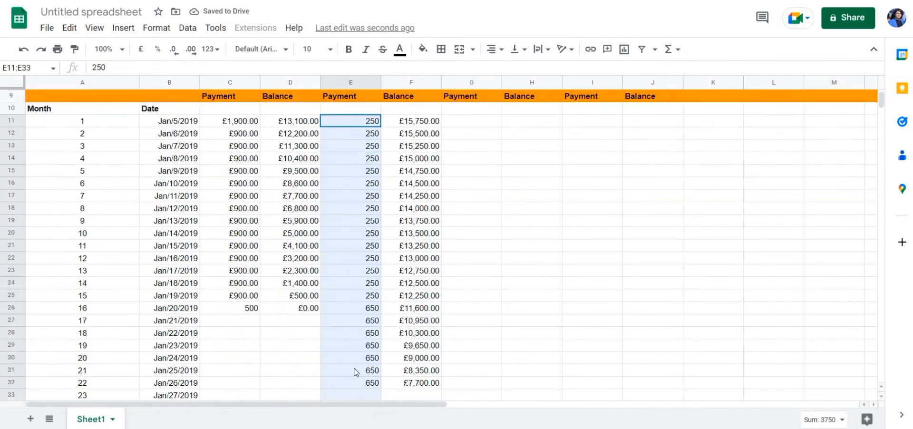
# Step: Format the Credit Card payments E11:E32 as pounds, £250.00 and £650.00
pyautogui.click(350, 383)
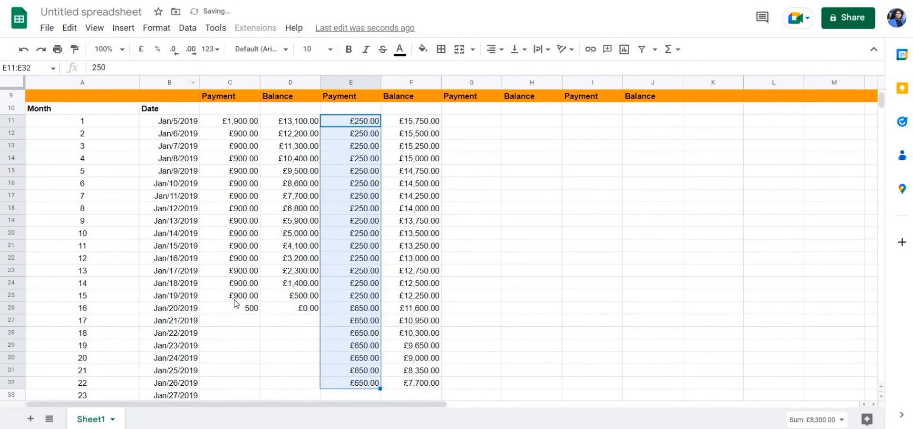
pyautogui.click(229, 308)
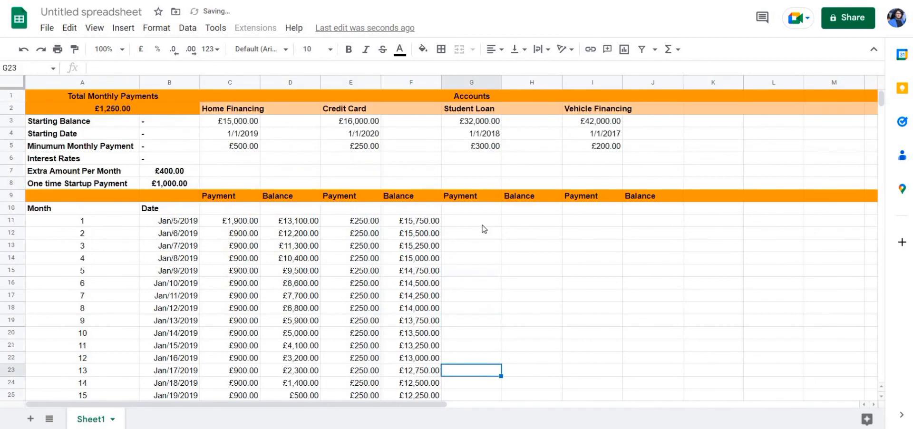
pyautogui.click(472, 108)
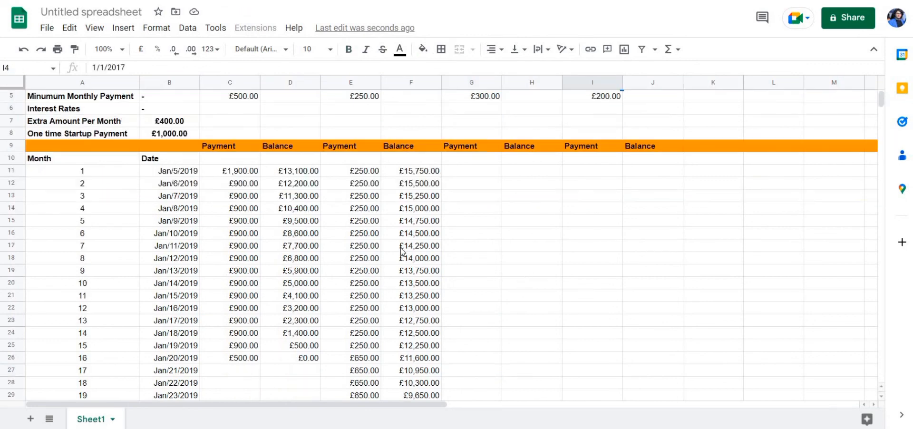
pyautogui.scroll(-3)
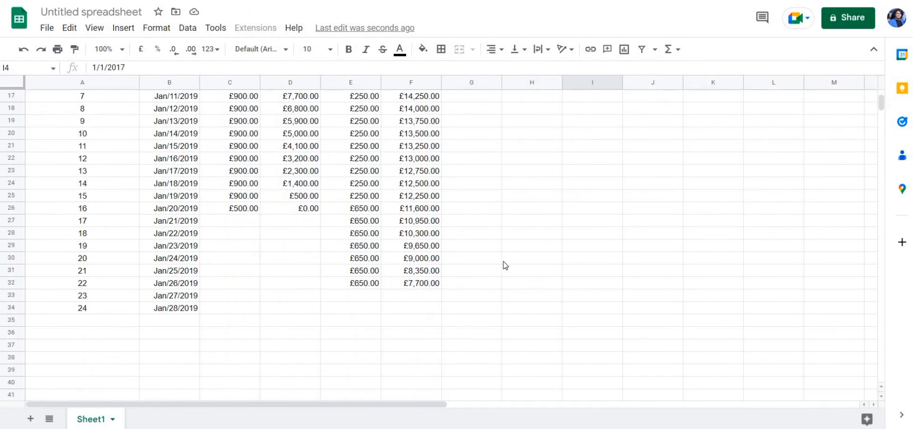
pyautogui.scroll(3)
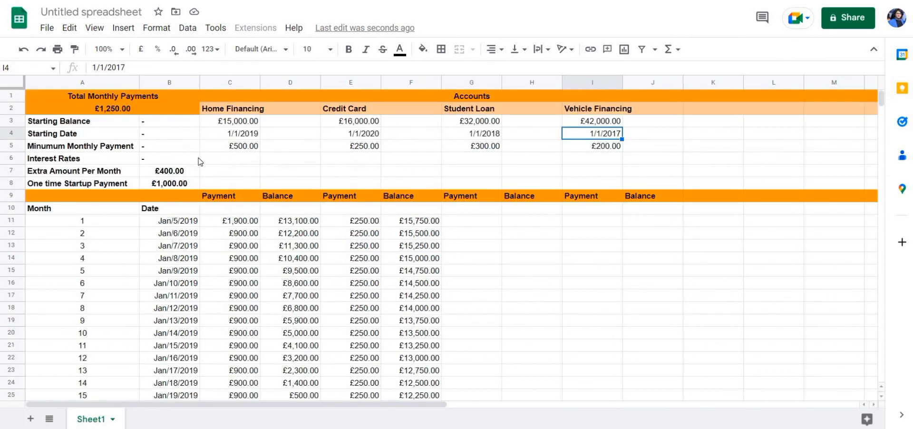
pyautogui.moveTo(296, 200)
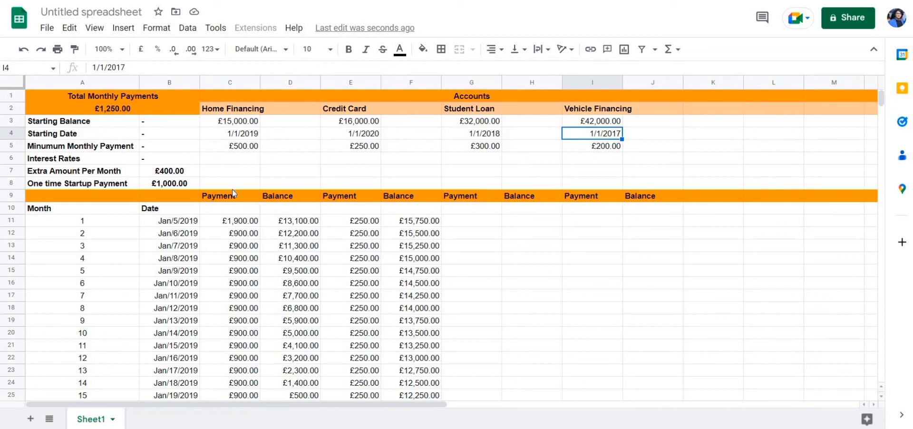
pyautogui.moveTo(245, 182)
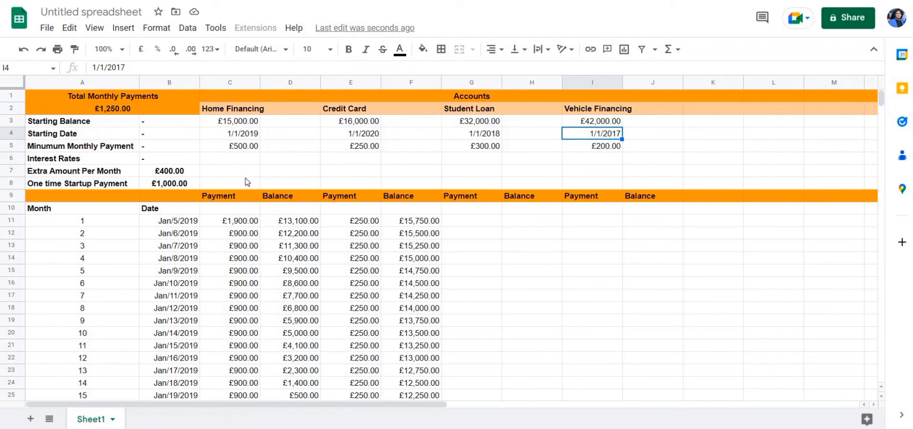